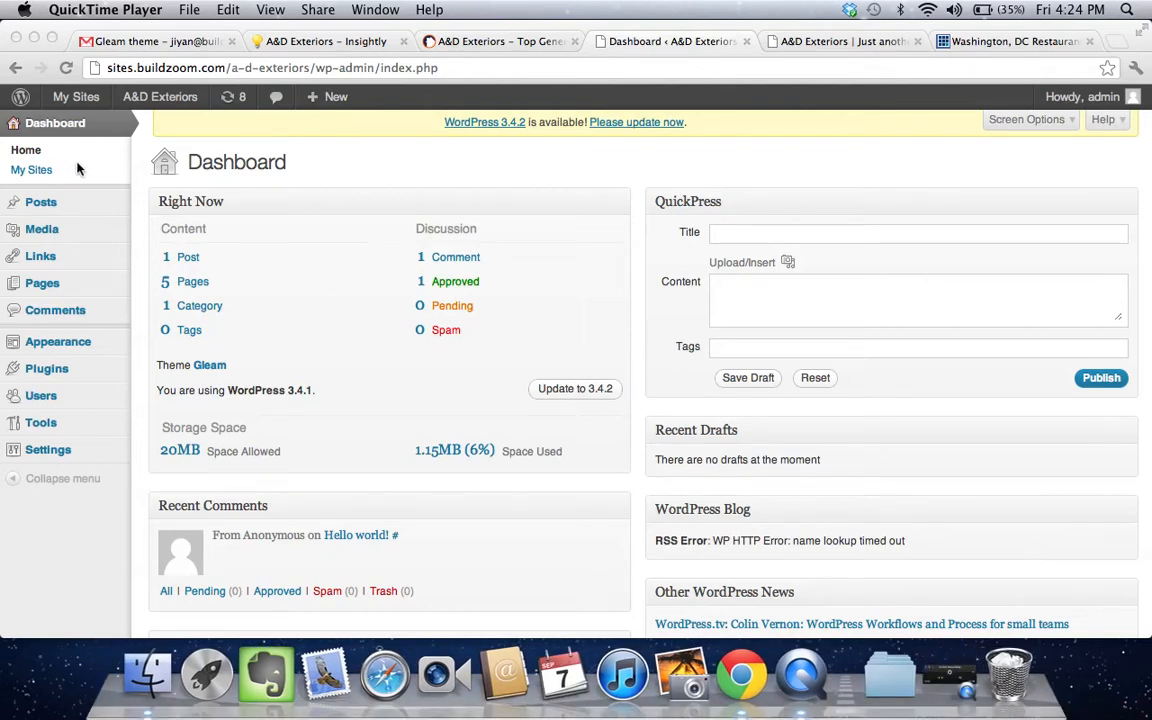
{"action": "mouse_move", "coordinate": [400, 110]}
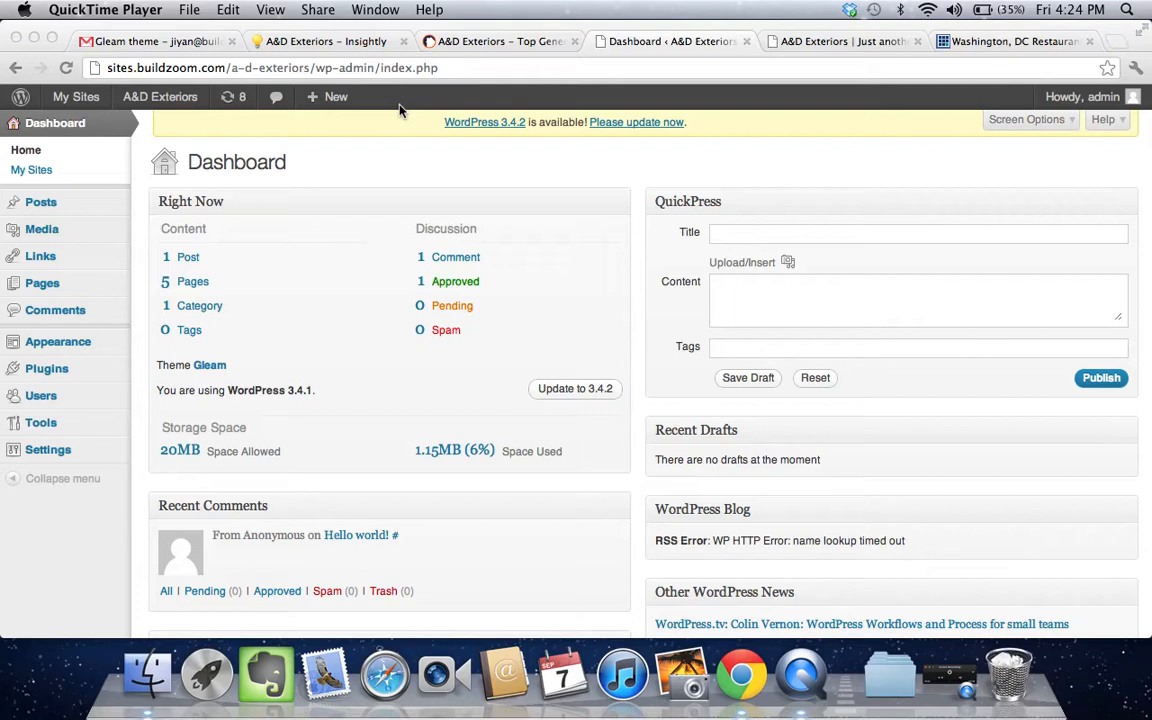
{"action": "mouse_move", "coordinate": [478, 66]}
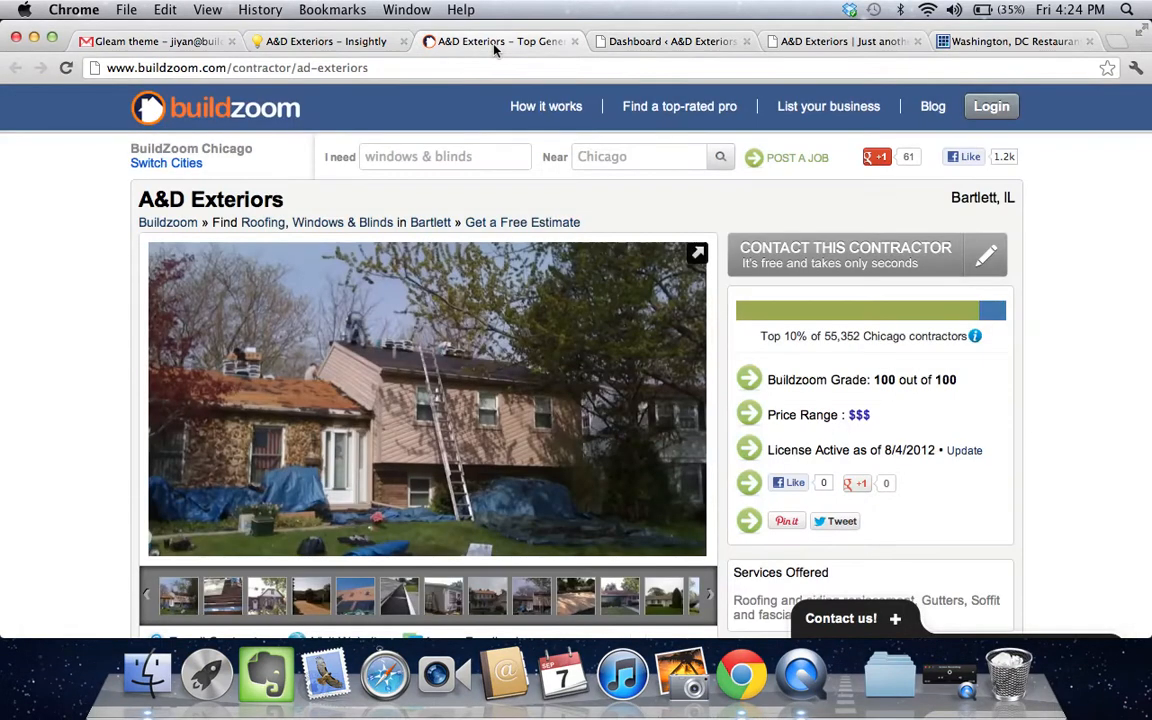
{"action": "mouse_move", "coordinate": [436, 156]}
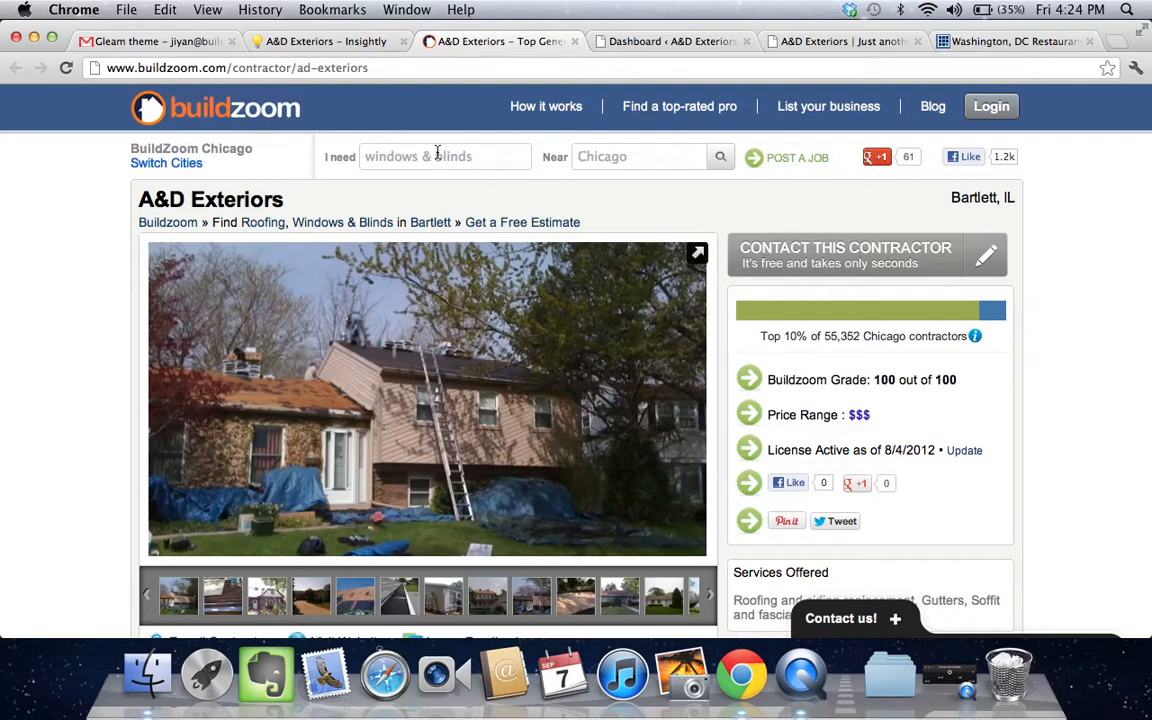
{"action": "mouse_move", "coordinate": [442, 202]}
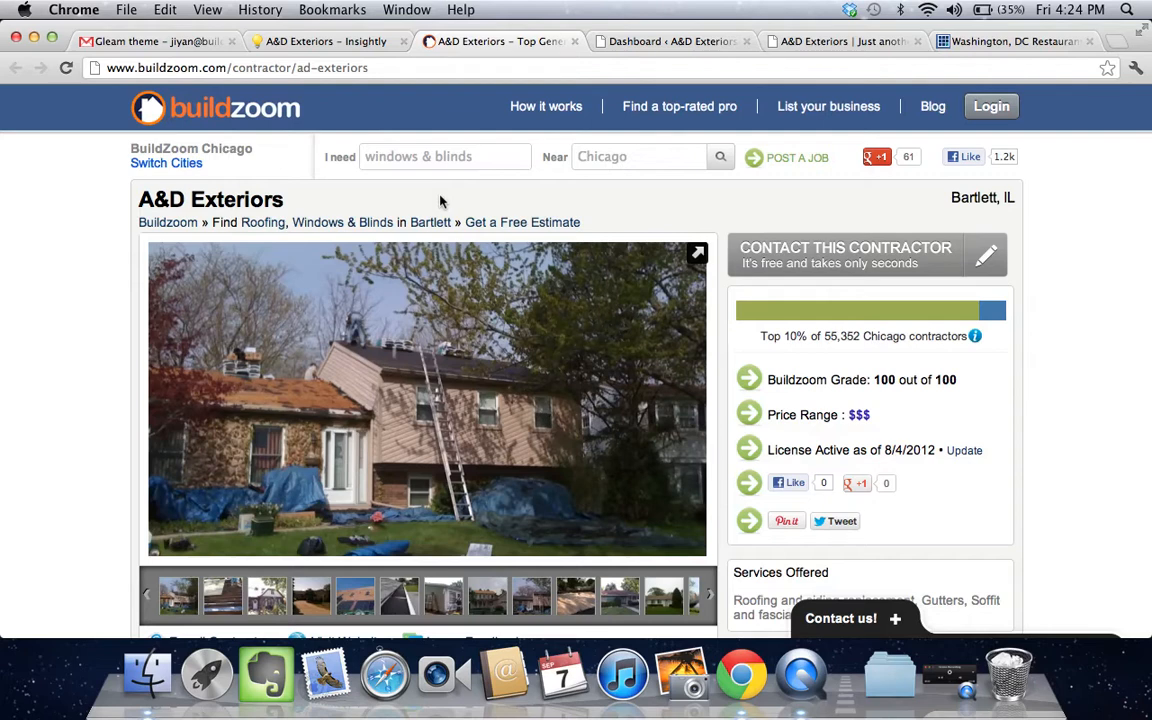
- Scroll the A&D Exteriors BuildZoom profile to look over the company's house photos
{"action": "scroll", "scroll_direction": "down", "scroll_amount": 3}
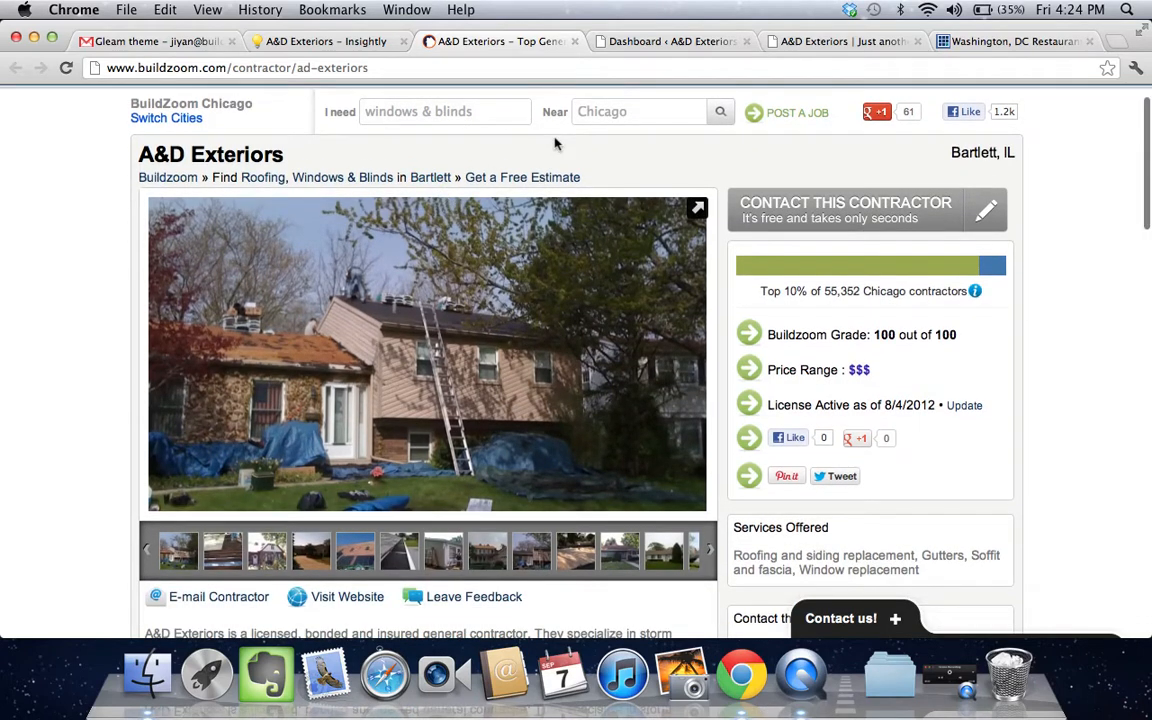
{"action": "scroll", "scroll_direction": "up", "scroll_amount": 3}
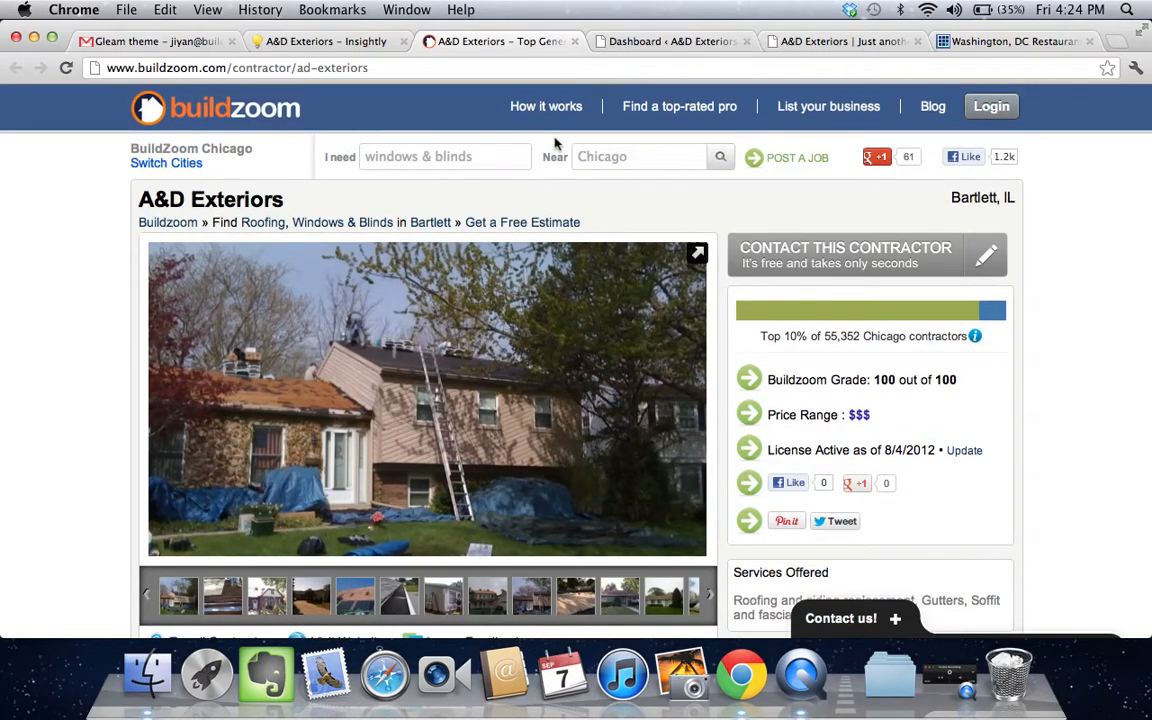
{"action": "mouse_move", "coordinate": [658, 256]}
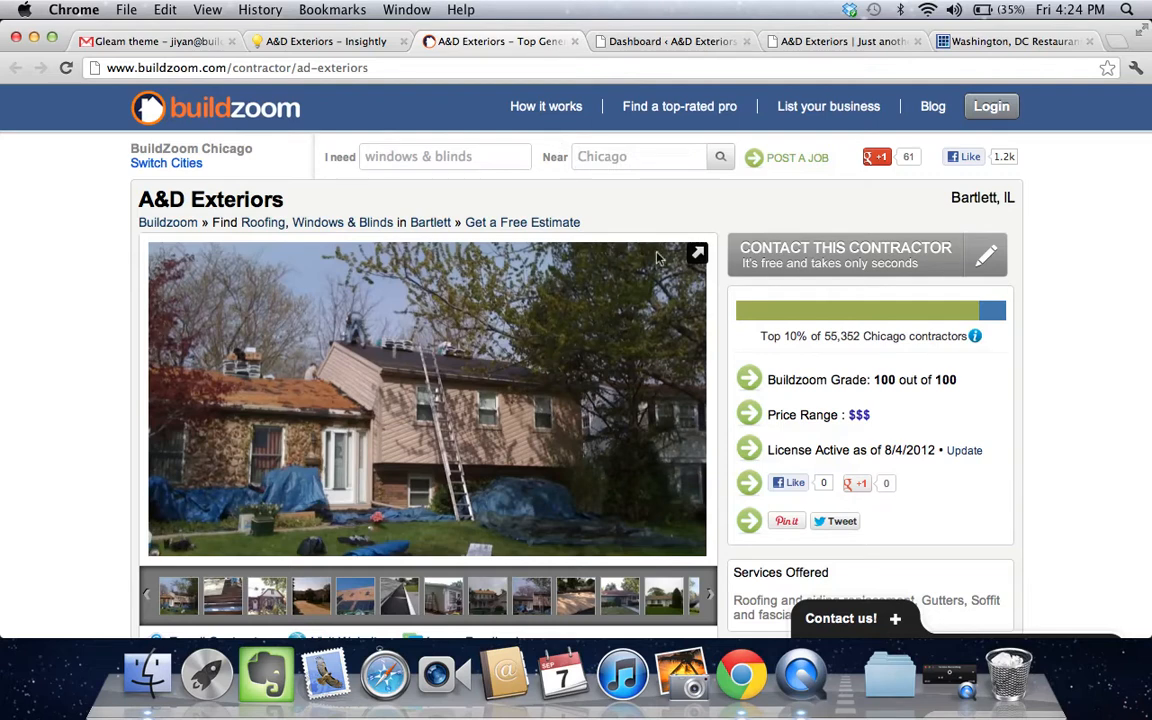
- Upload the house JPEG from Downloads as the Gleam homepage background image candidate
{"action": "left_click", "coordinate": [670, 40]}
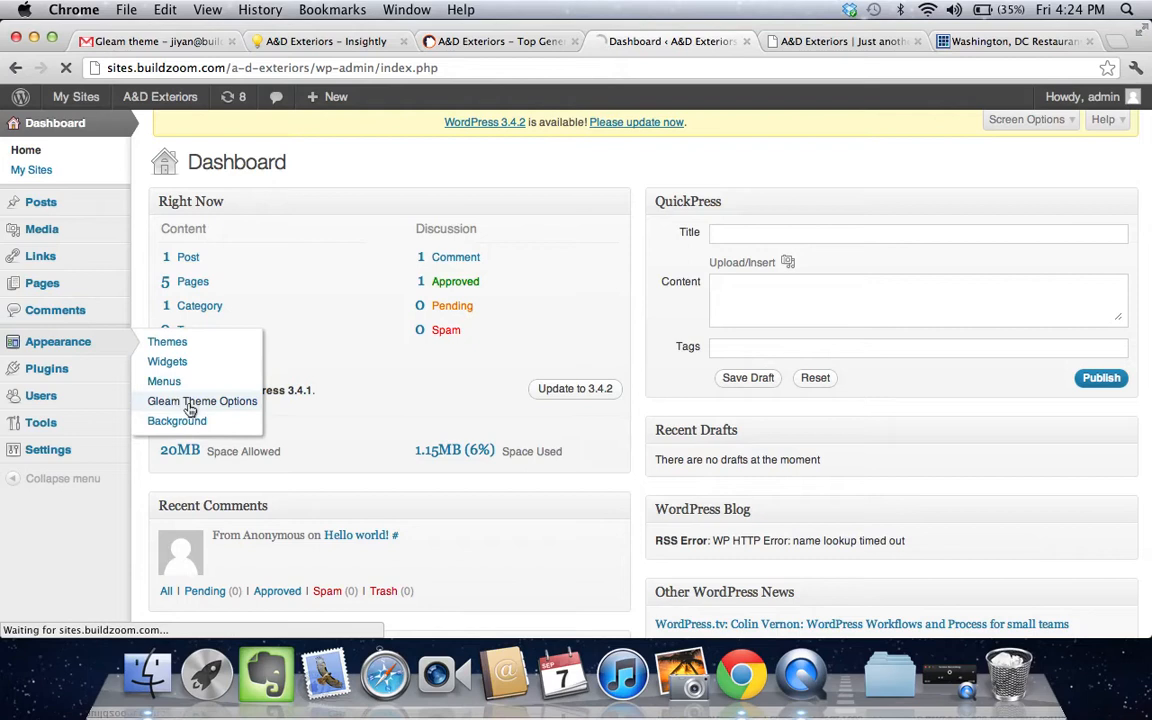
{"action": "left_click", "coordinate": [202, 400]}
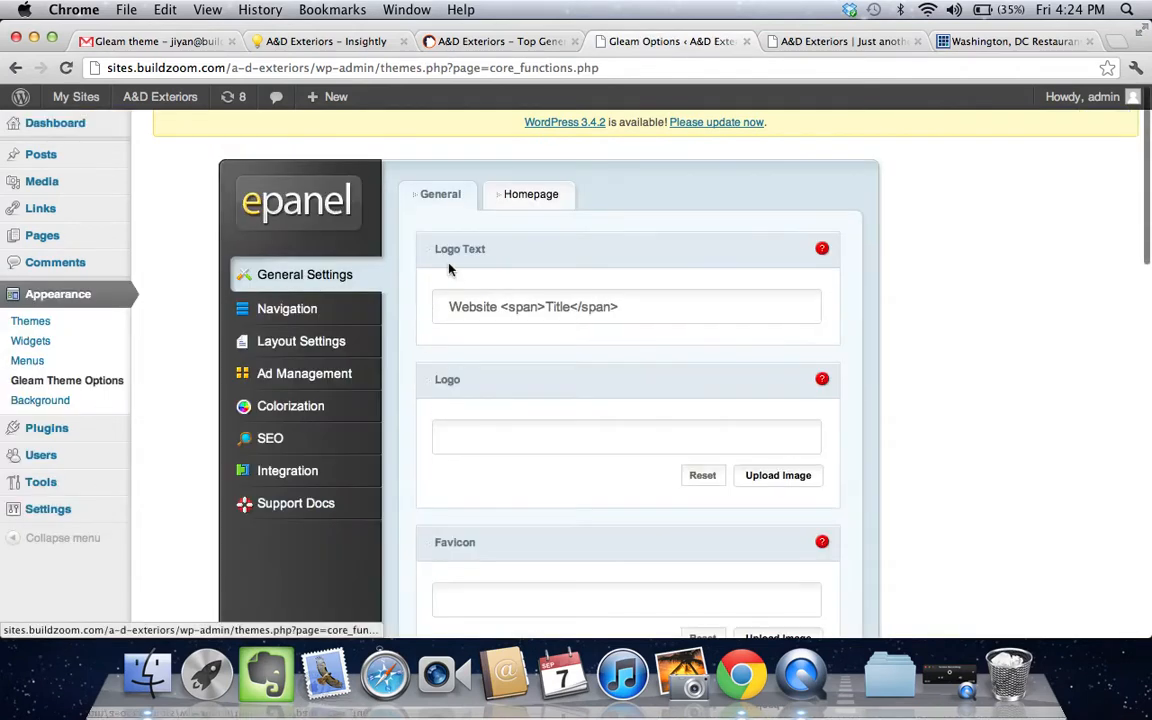
{"action": "left_click", "coordinate": [532, 194]}
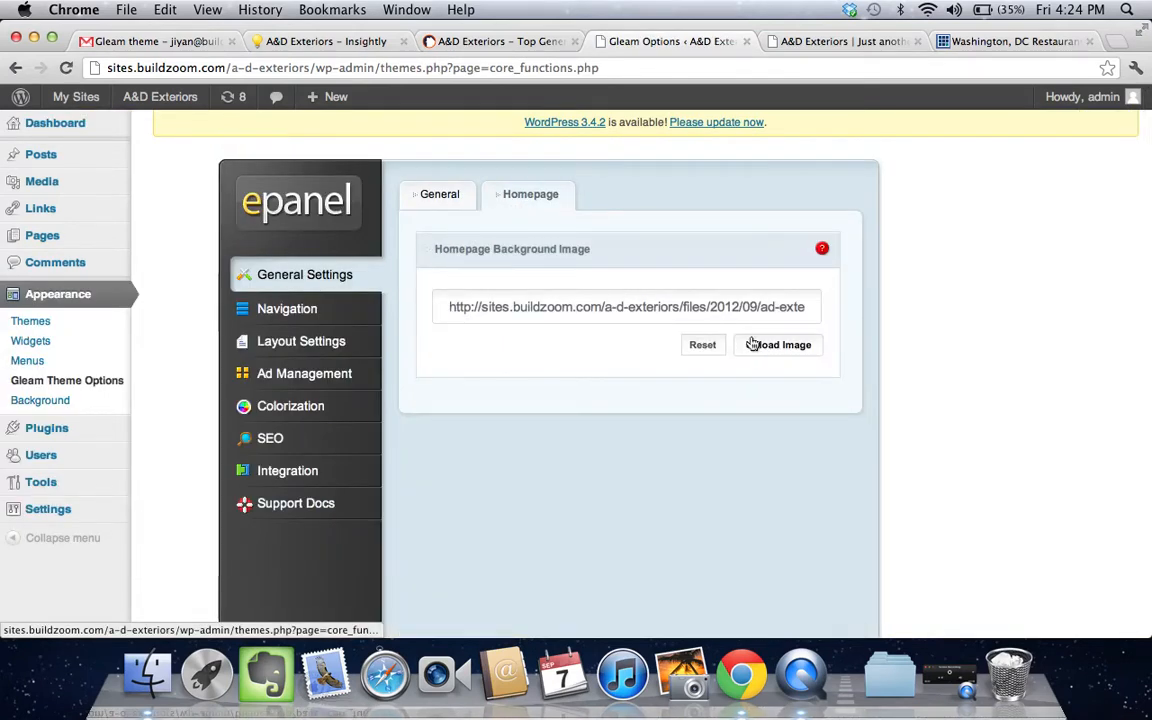
{"action": "left_click", "coordinate": [778, 344]}
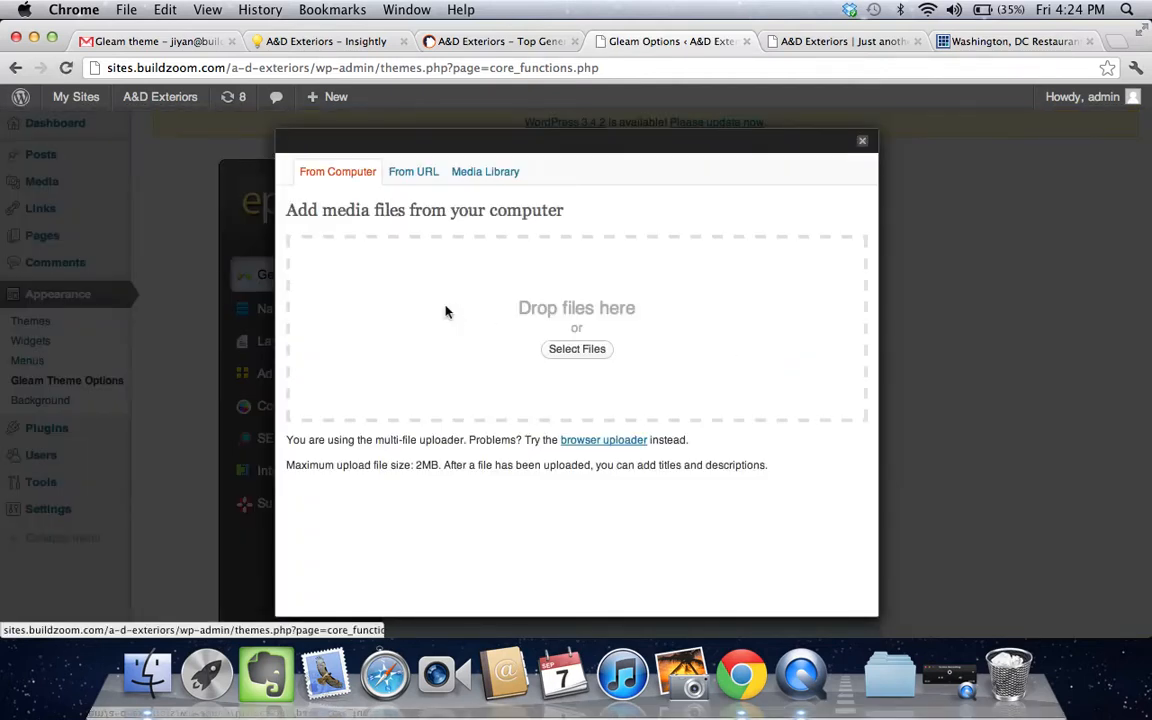
{"action": "left_click", "coordinate": [576, 348]}
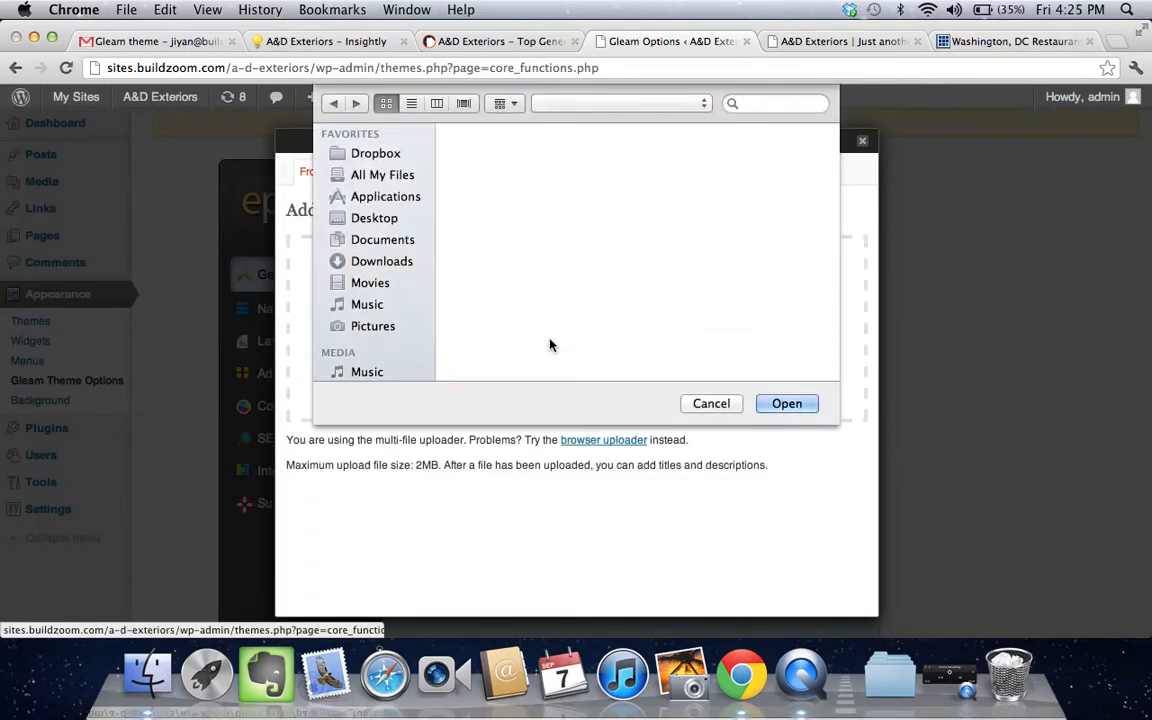
{"action": "left_click", "coordinate": [380, 260]}
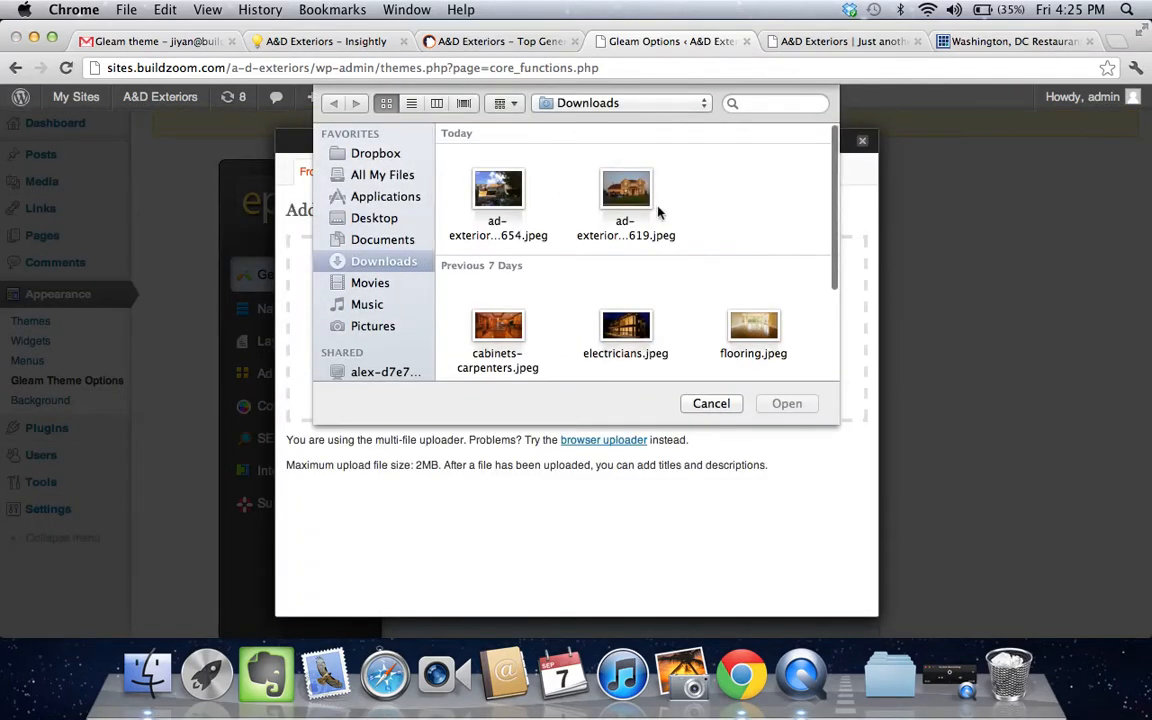
{"action": "left_click", "coordinate": [786, 404]}
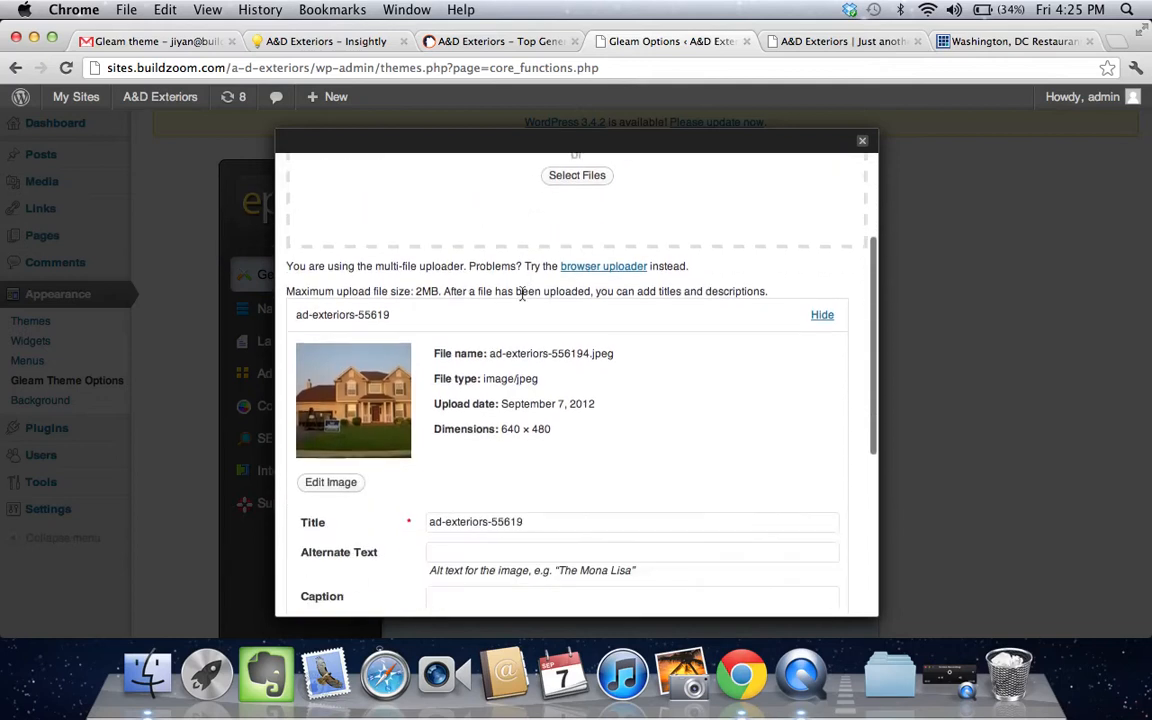
- Crop the uploaded house photo to 636×350 and save it
{"action": "left_click", "coordinate": [332, 482]}
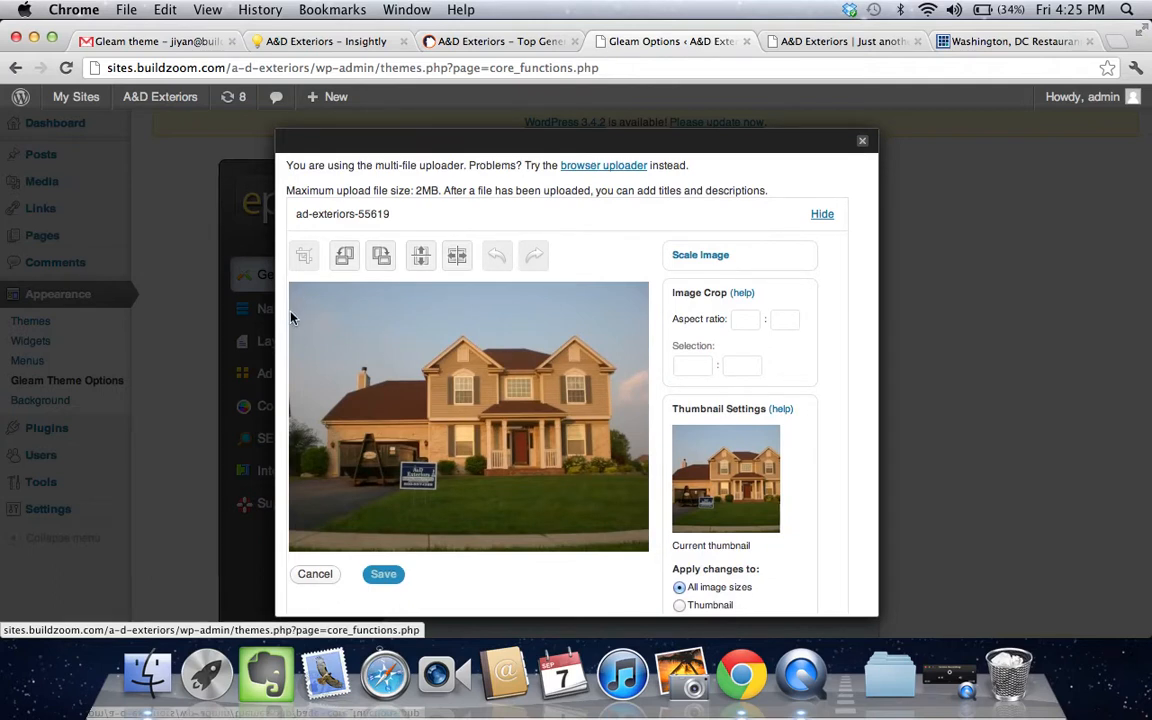
{"action": "left_click_drag", "start_coordinate": [292, 316], "coordinate": [524, 456]}
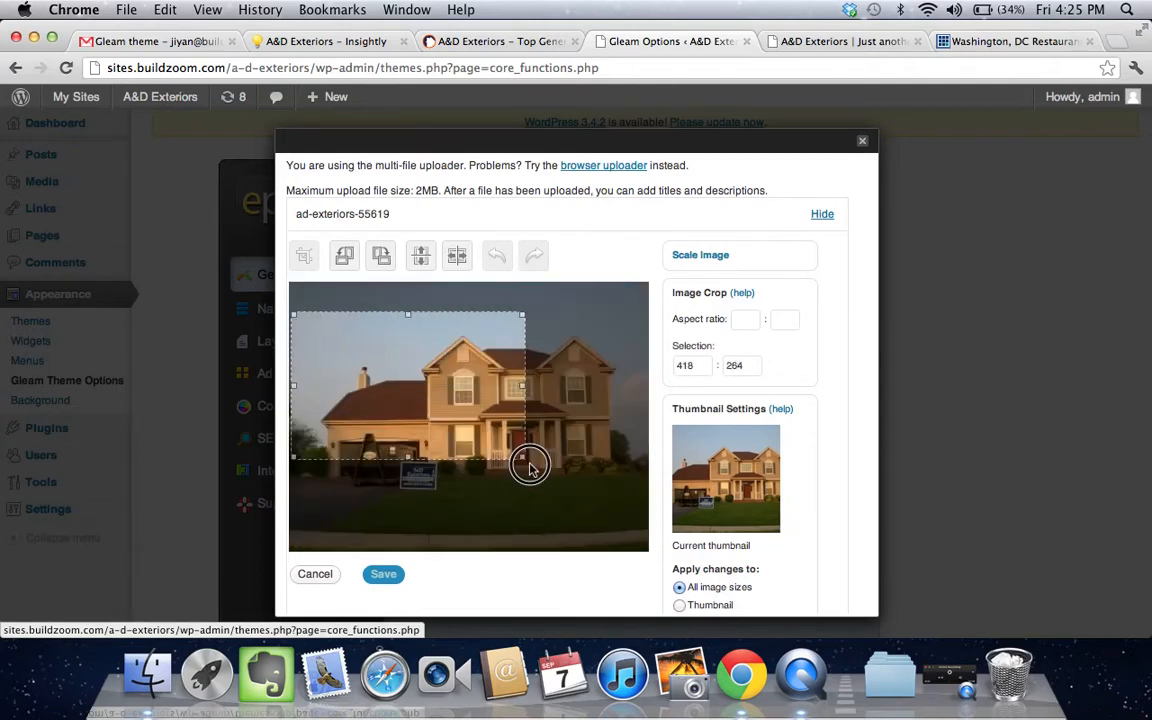
{"action": "left_click_drag", "start_coordinate": [530, 468], "coordinate": [644, 510]}
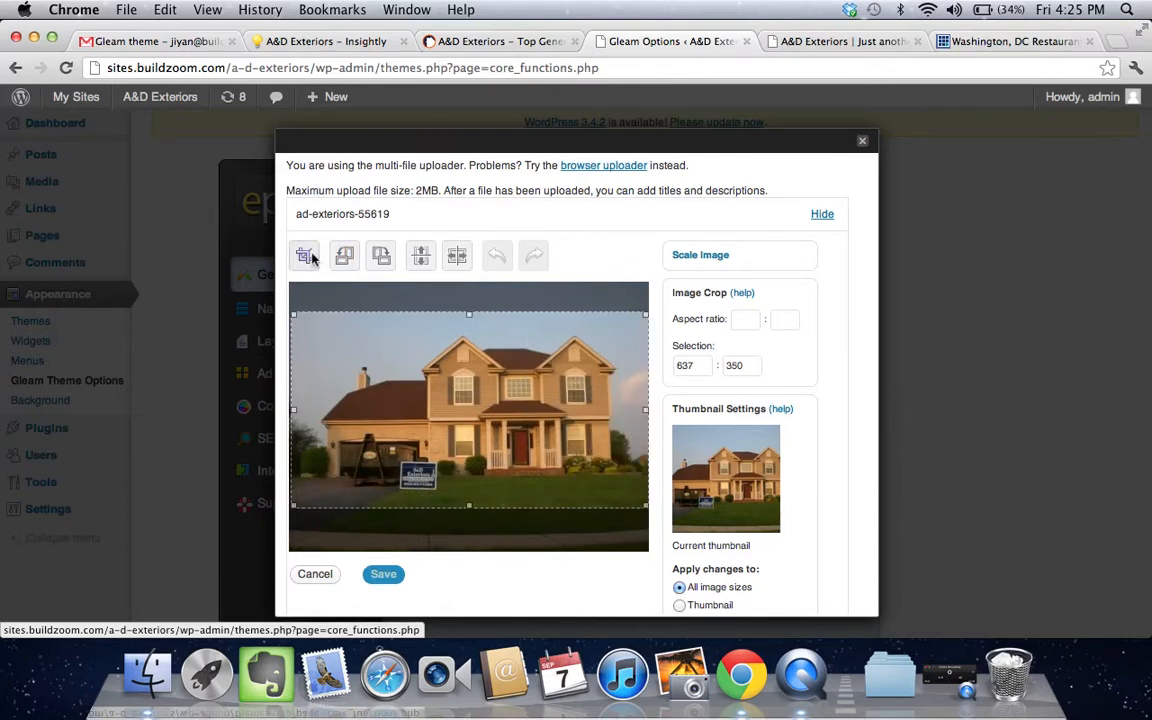
{"action": "left_click", "coordinate": [304, 256]}
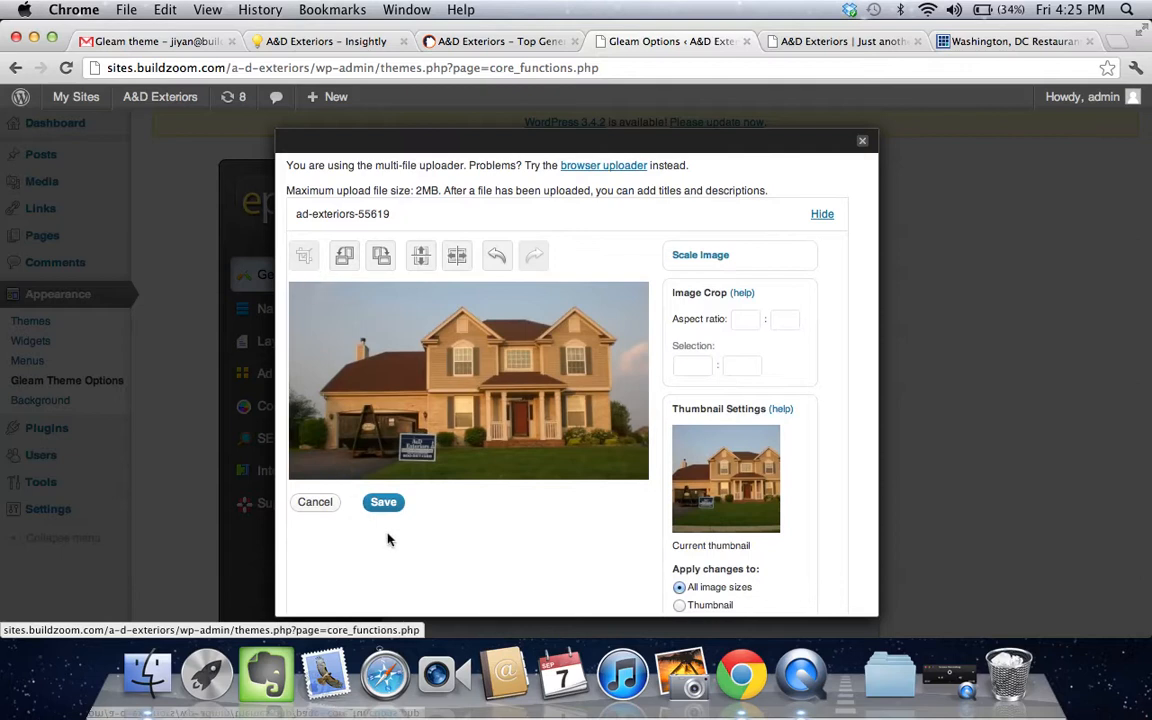
{"action": "left_click", "coordinate": [384, 500]}
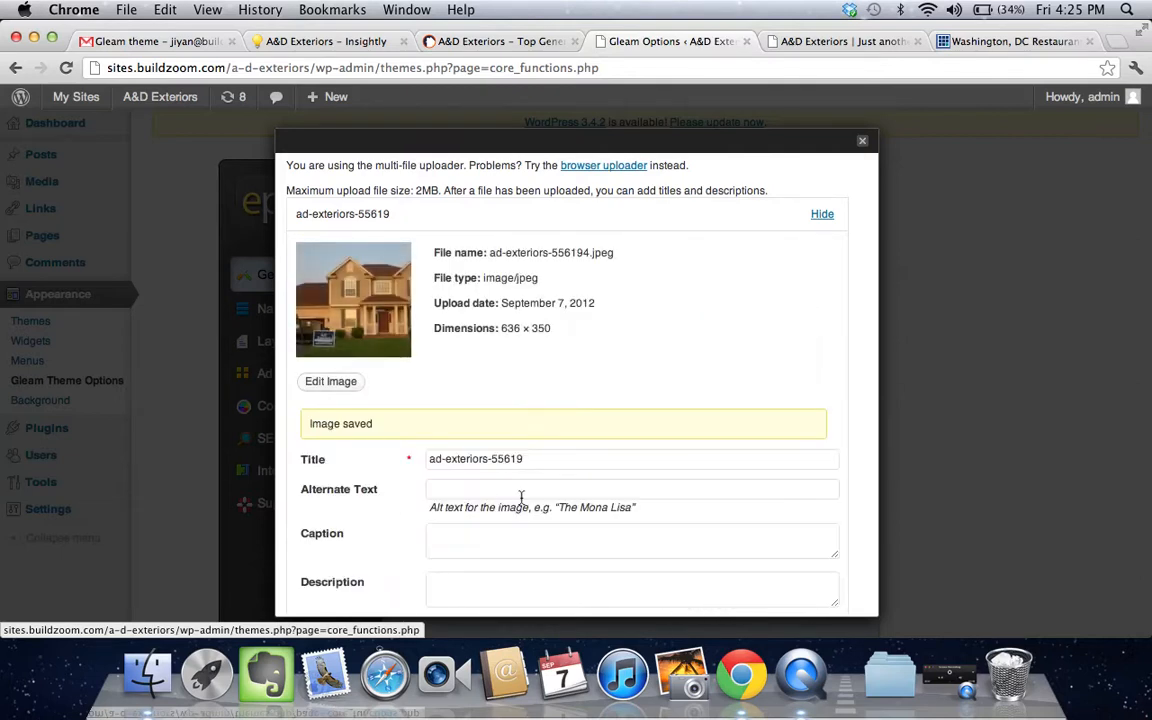
- Use the cropped photo as the Gleam homepage background image
{"action": "scroll", "scroll_direction": "down", "scroll_amount": 3}
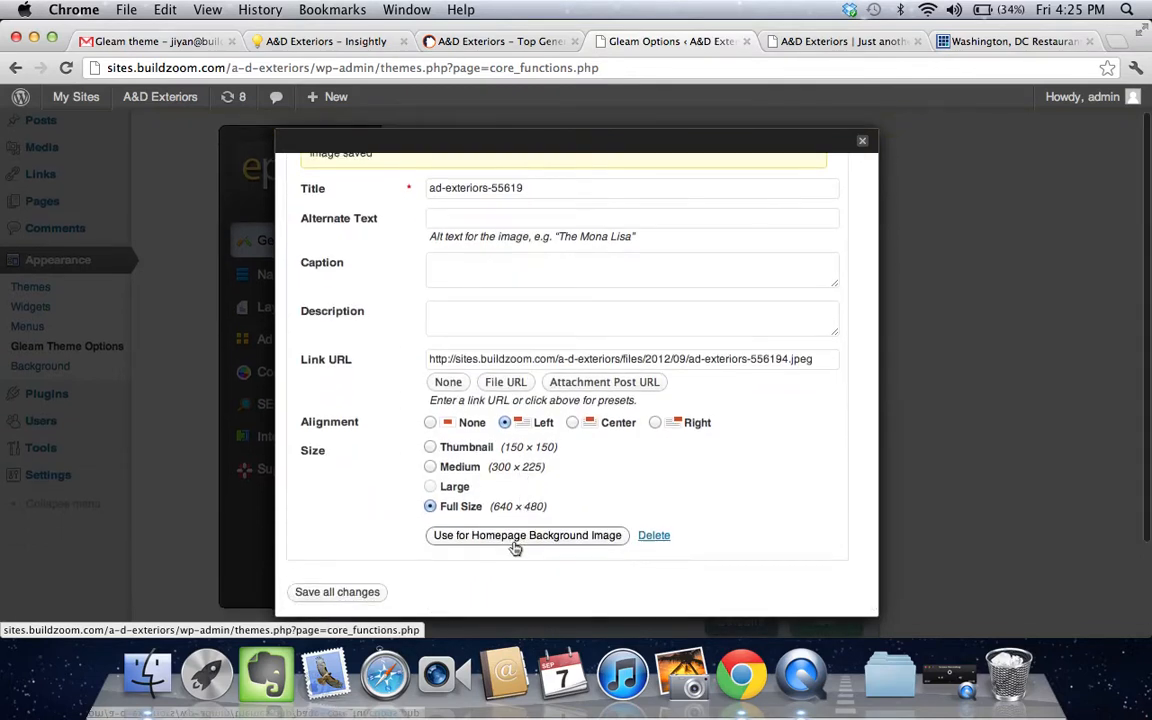
{"action": "left_click", "coordinate": [526, 536]}
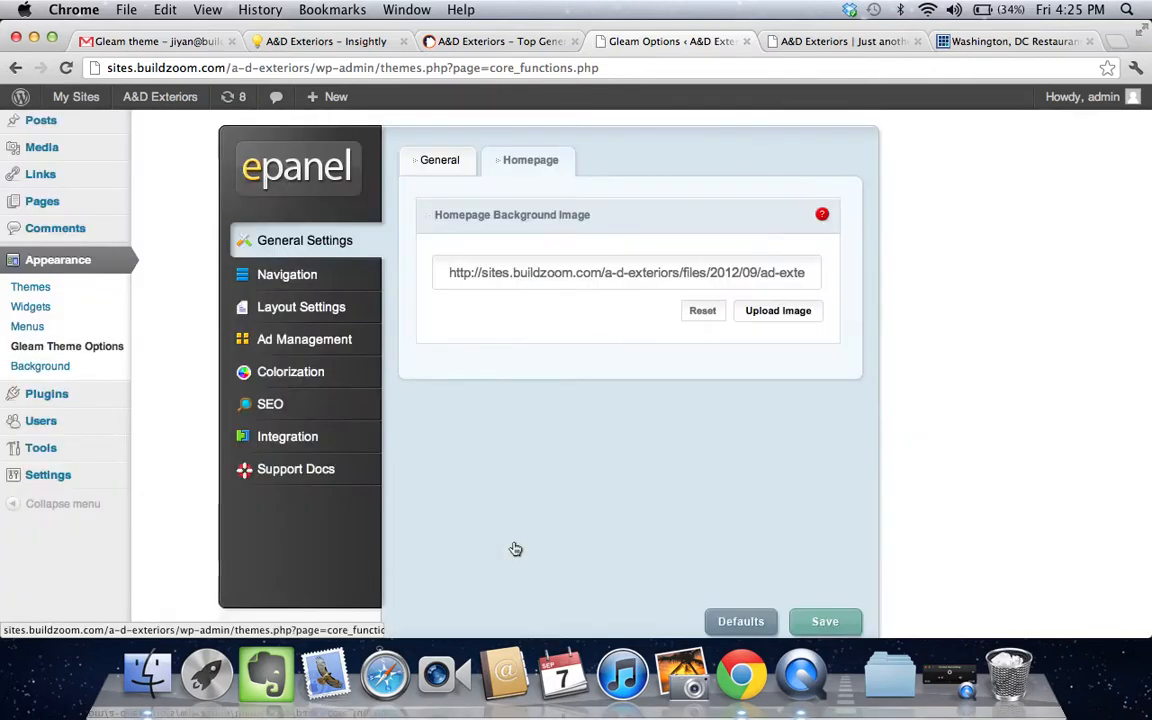
- Save the homepage background setting and return to the contractor profile to browse its photos
{"action": "left_click", "coordinate": [824, 620]}
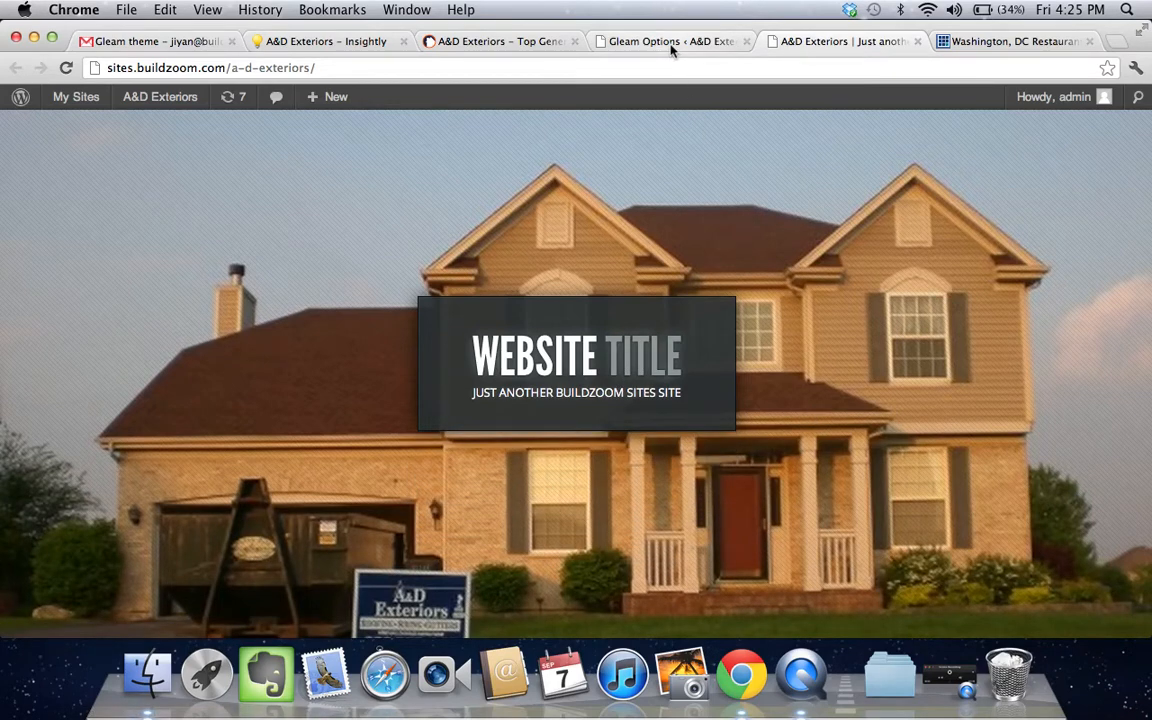
{"action": "left_click", "coordinate": [496, 40]}
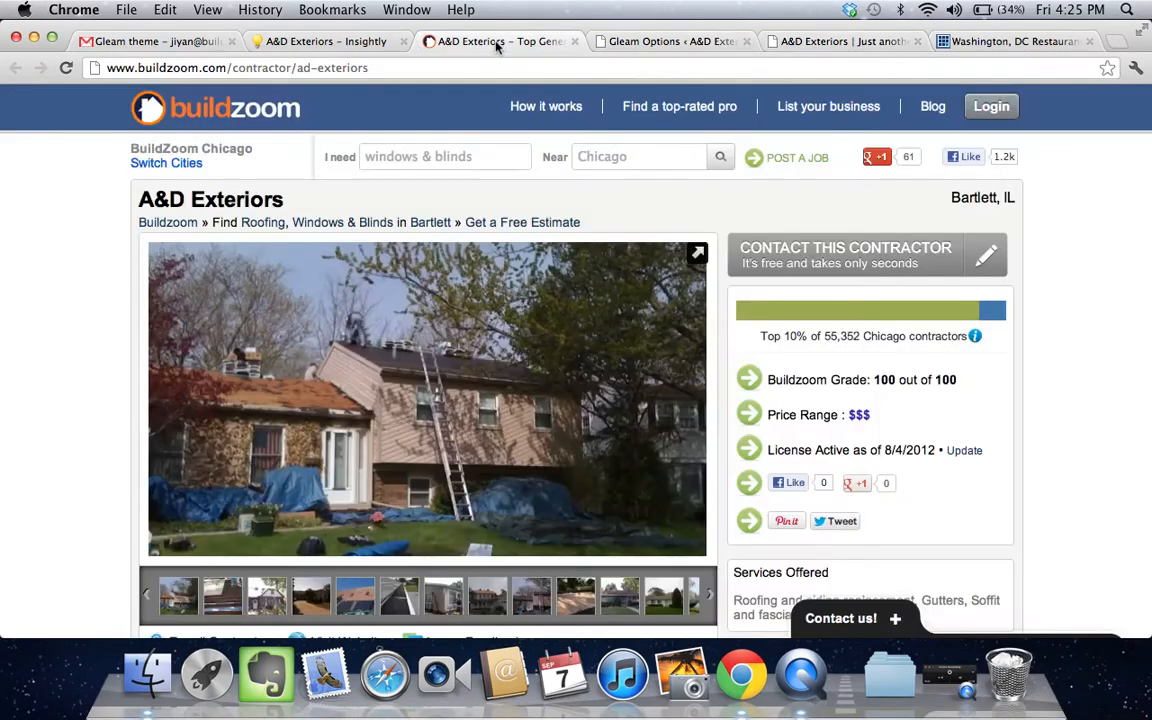
{"action": "scroll", "scroll_direction": "down", "scroll_amount": 3}
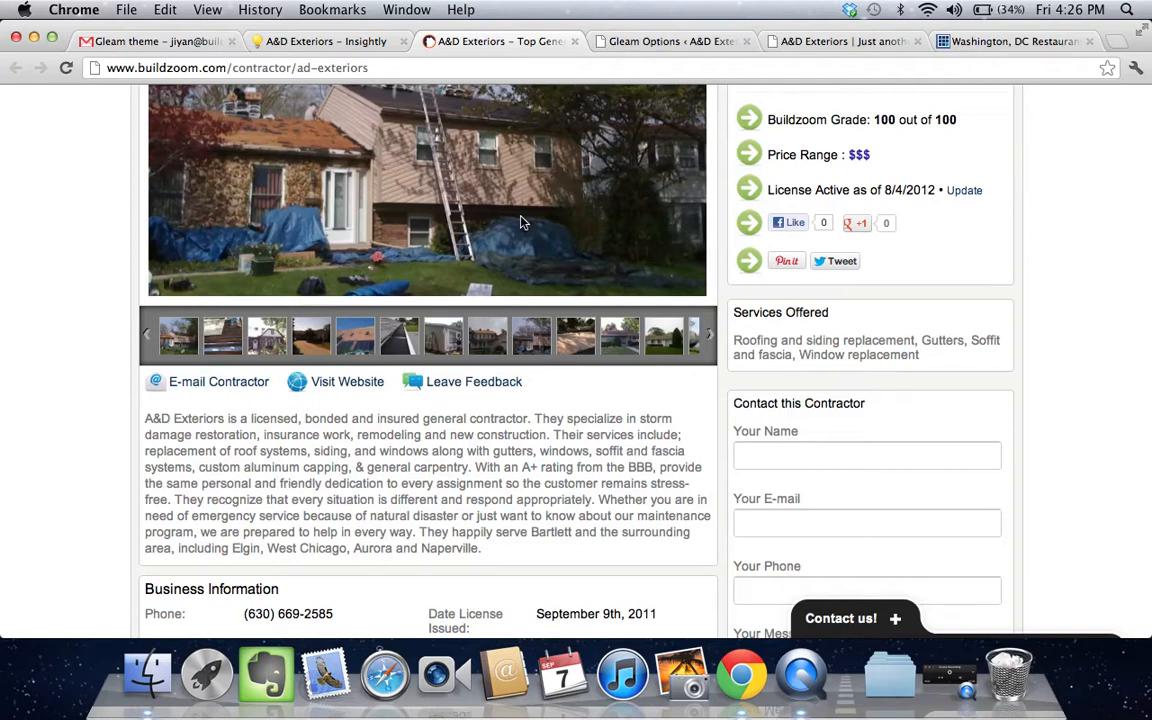
{"action": "scroll", "scroll_direction": "down", "scroll_amount": 3}
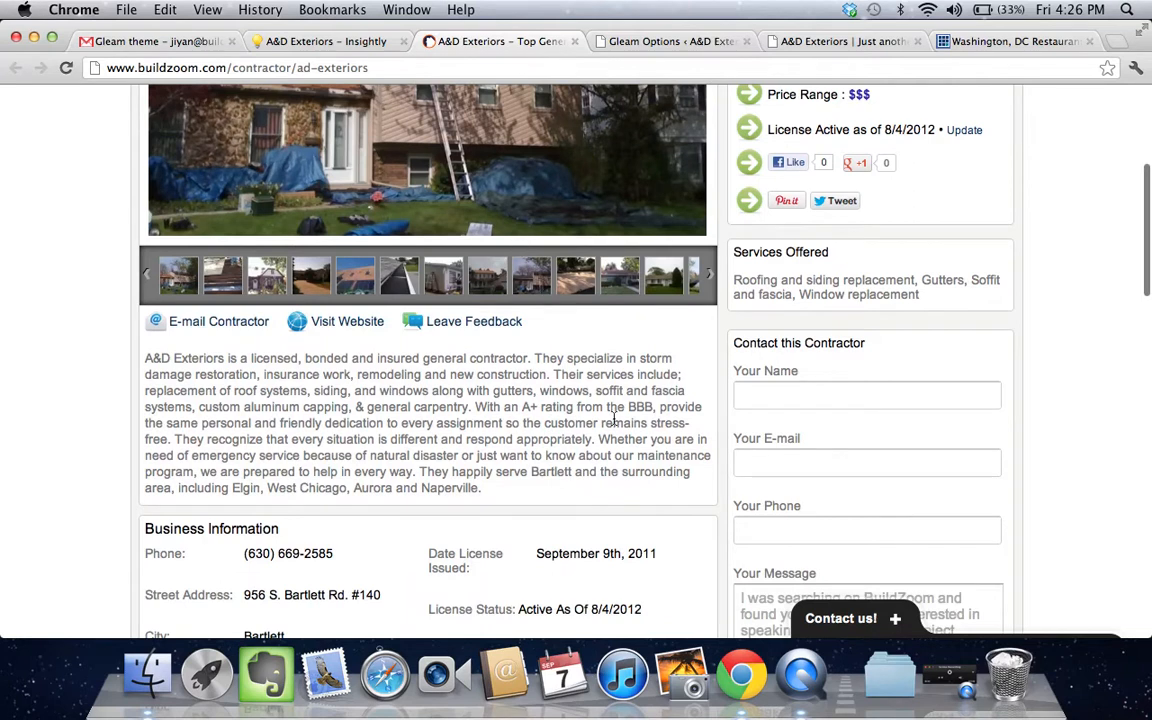
{"action": "double_click", "coordinate": [552, 472]}
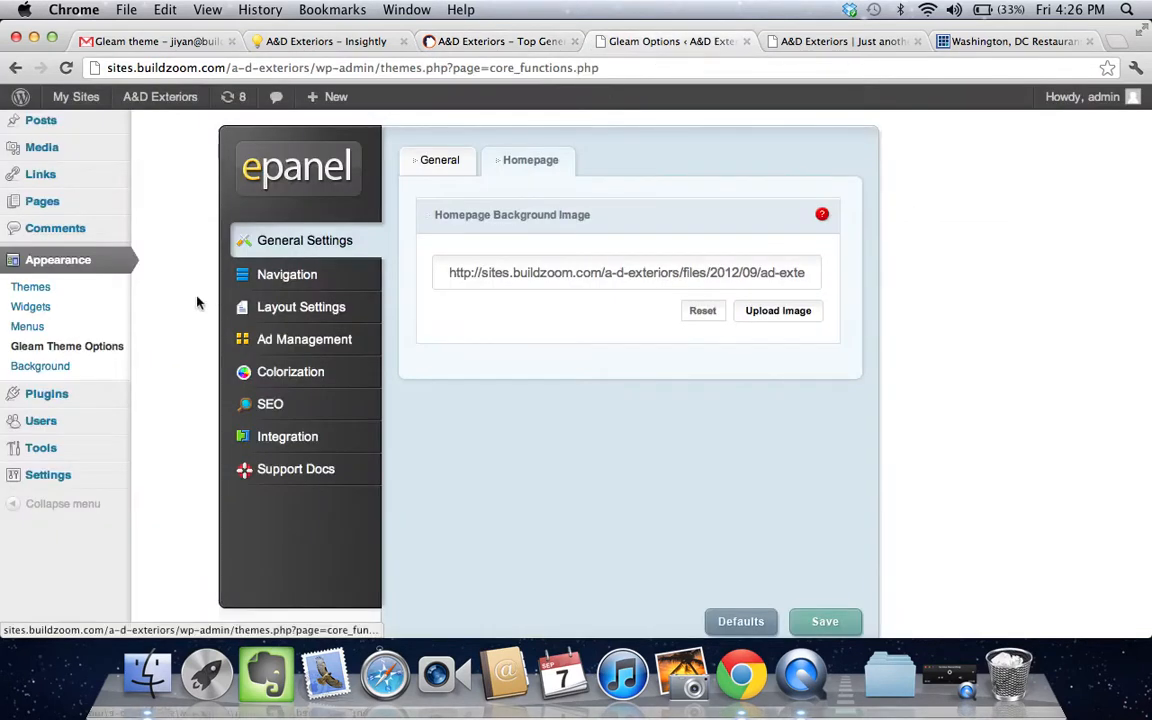
- Review Settings > General, then preview the live front page with the house background
{"action": "left_click", "coordinate": [440, 160]}
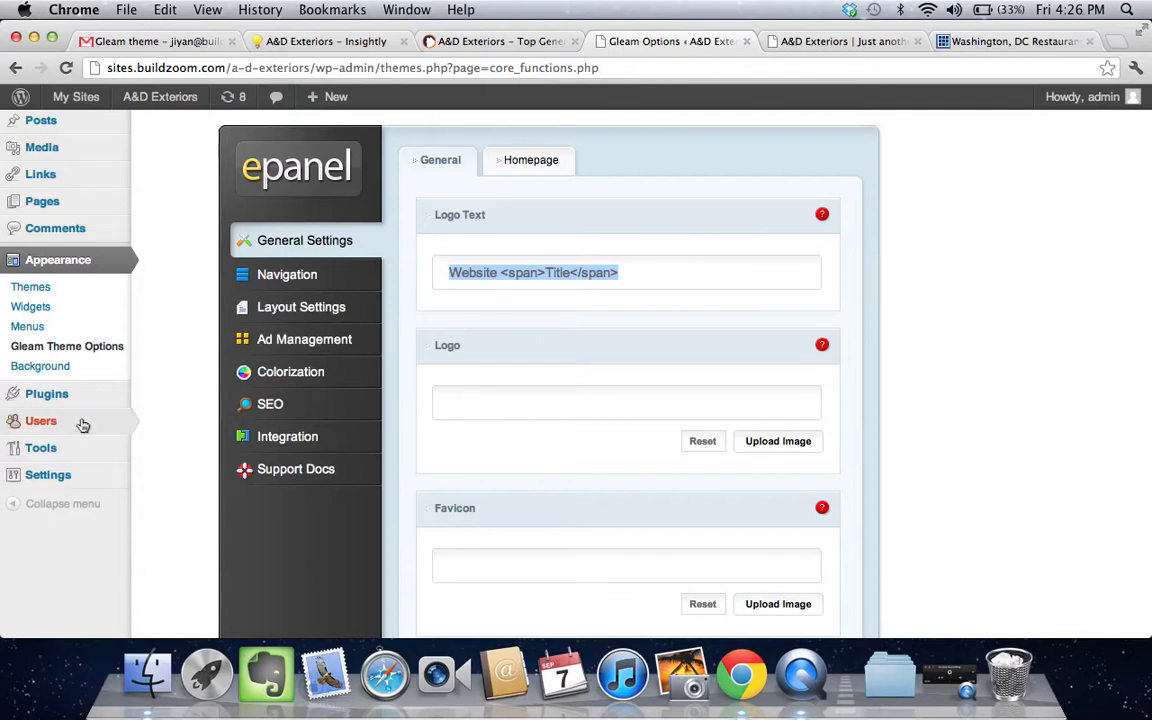
{"action": "left_click", "coordinate": [48, 474]}
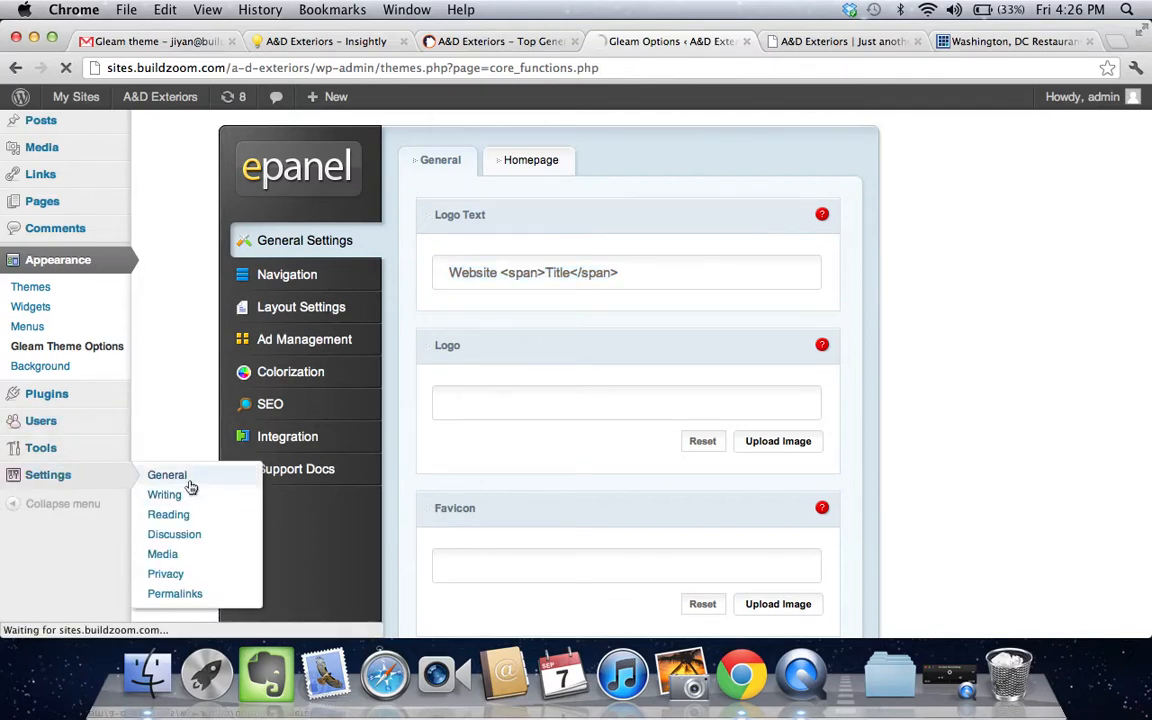
{"action": "left_click", "coordinate": [168, 474]}
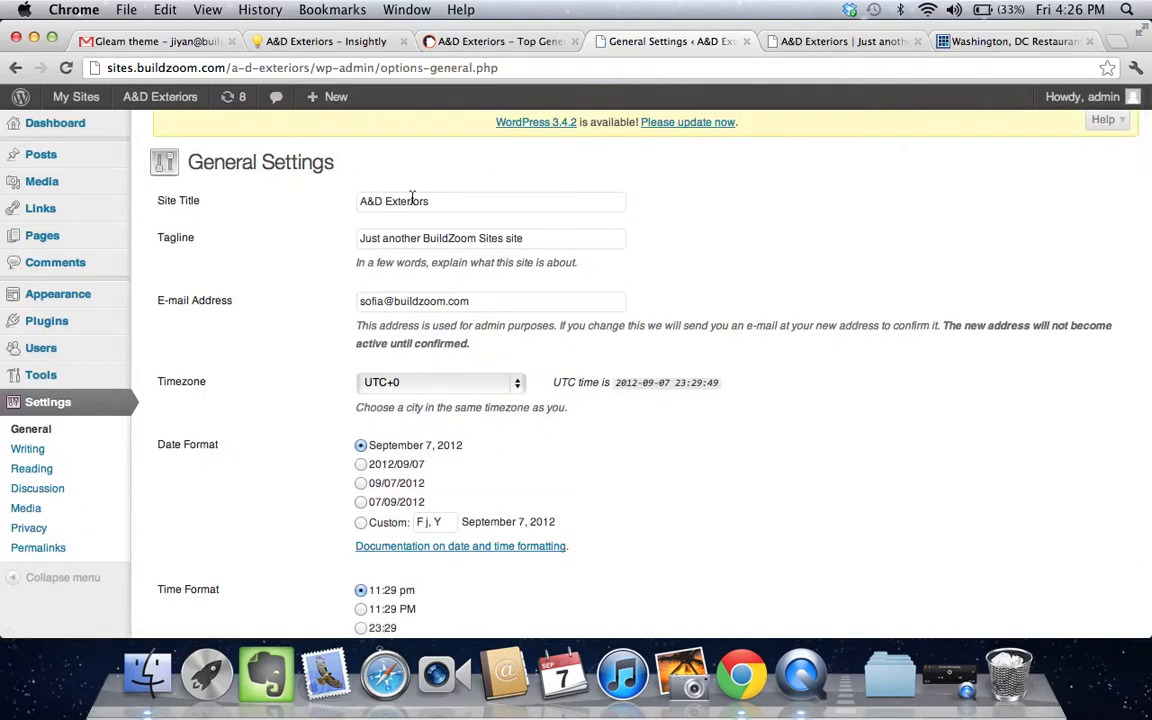
{"action": "left_click", "coordinate": [840, 40]}
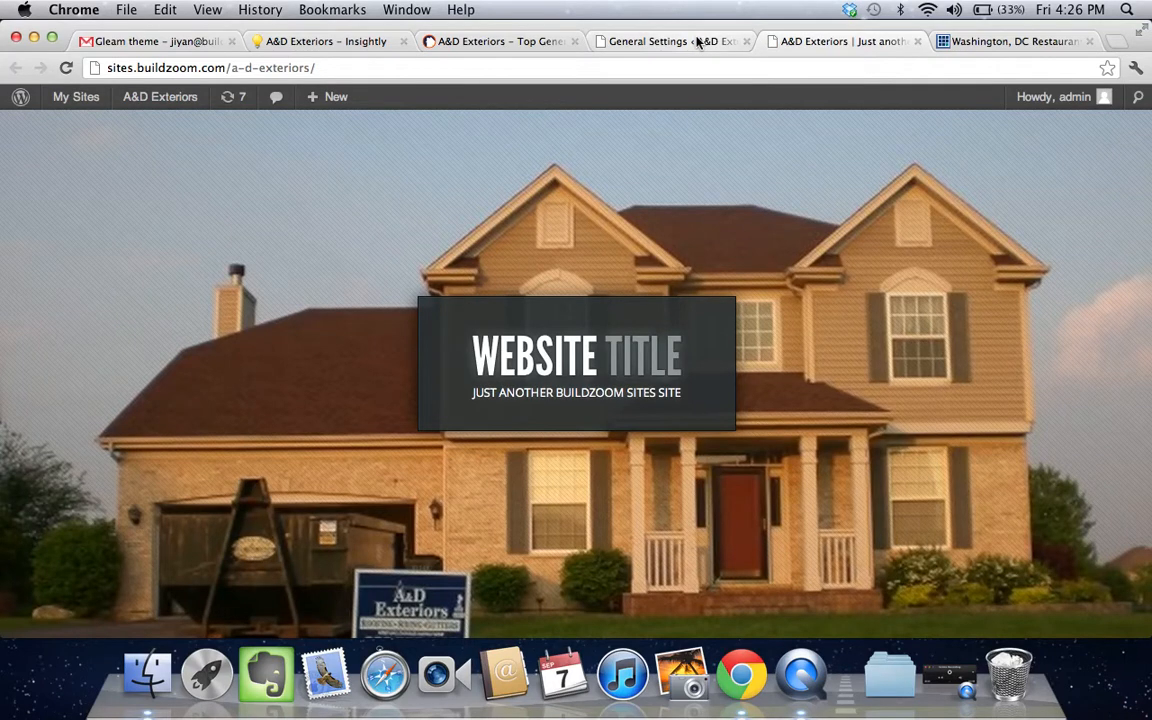
- Change the site tagline to 'Bartlett Exterior Home Services' and save the general settings
{"action": "left_click", "coordinate": [668, 40]}
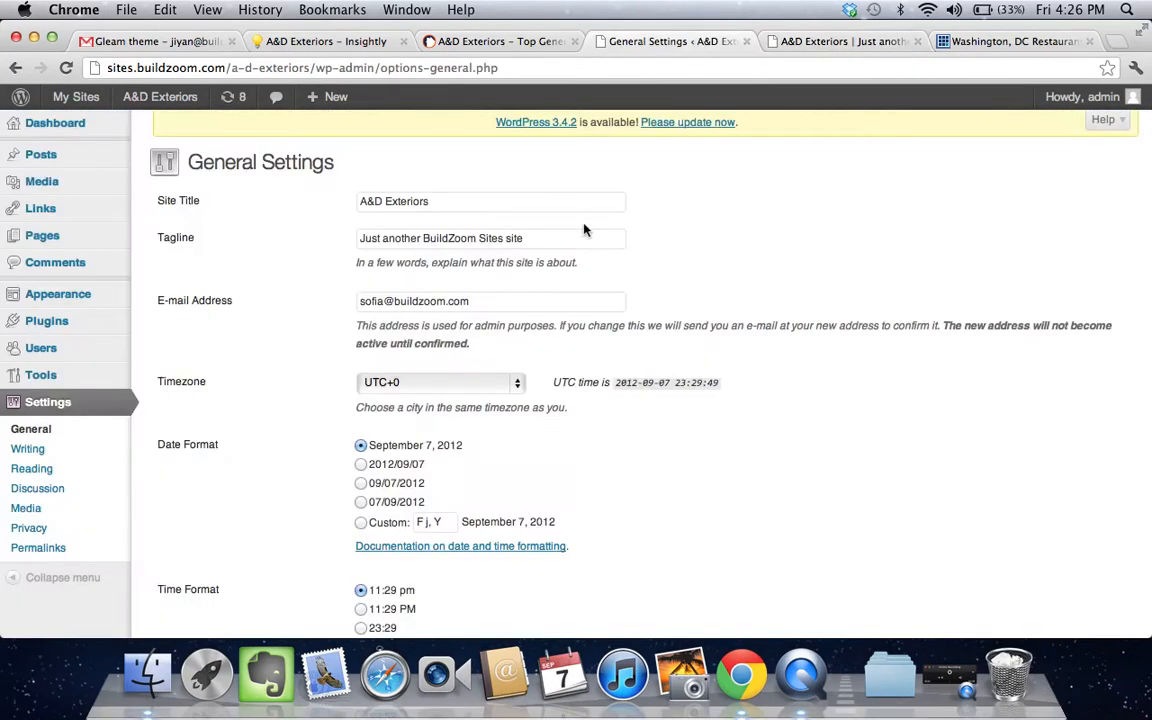
{"action": "triple_click", "coordinate": [490, 238]}
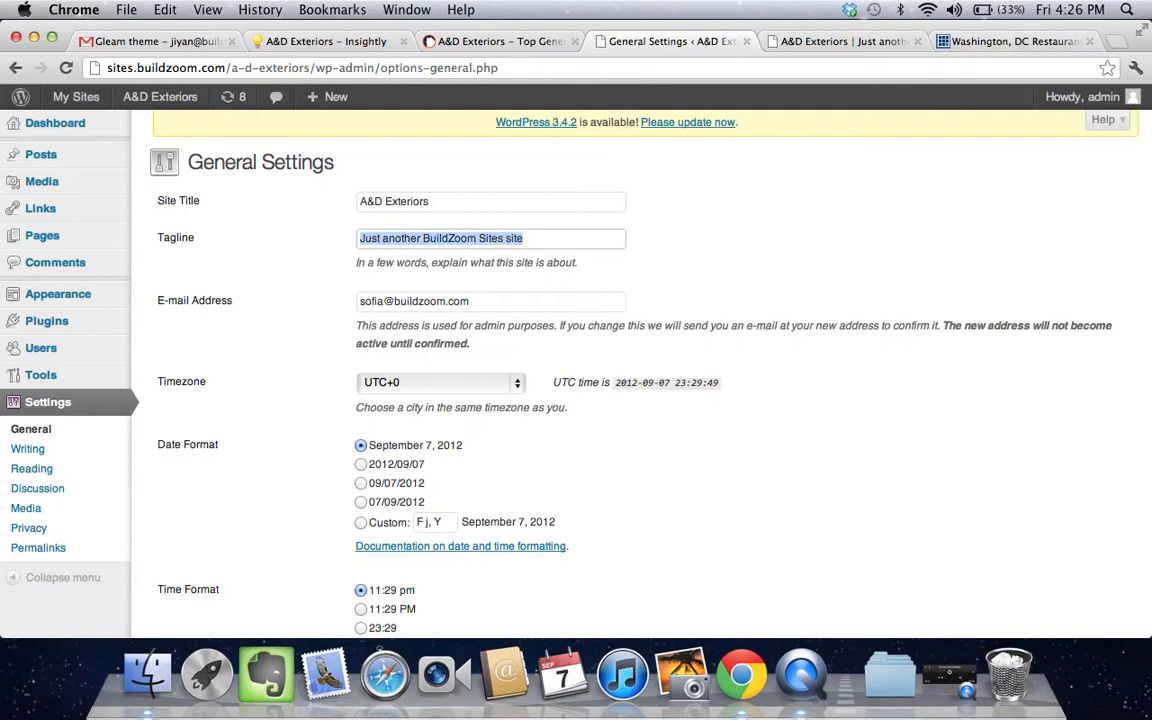
{"action": "type", "text": "Bartlett Exterior Contr"}
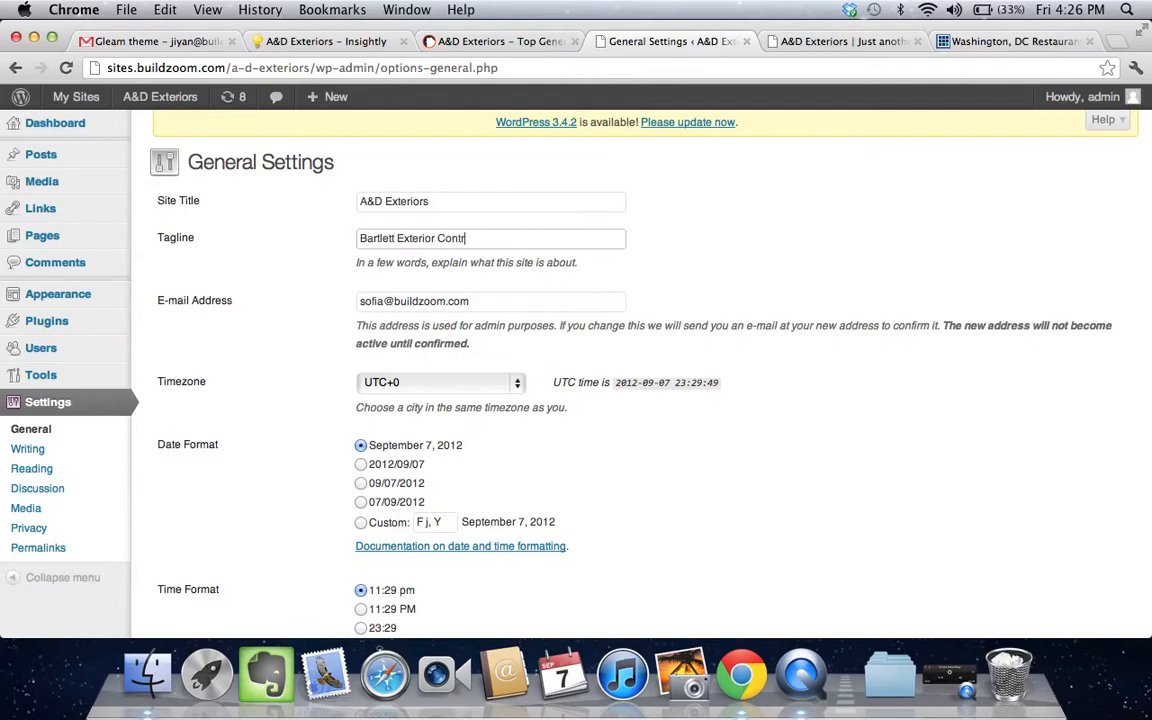
{"action": "type", "text": "acting"}
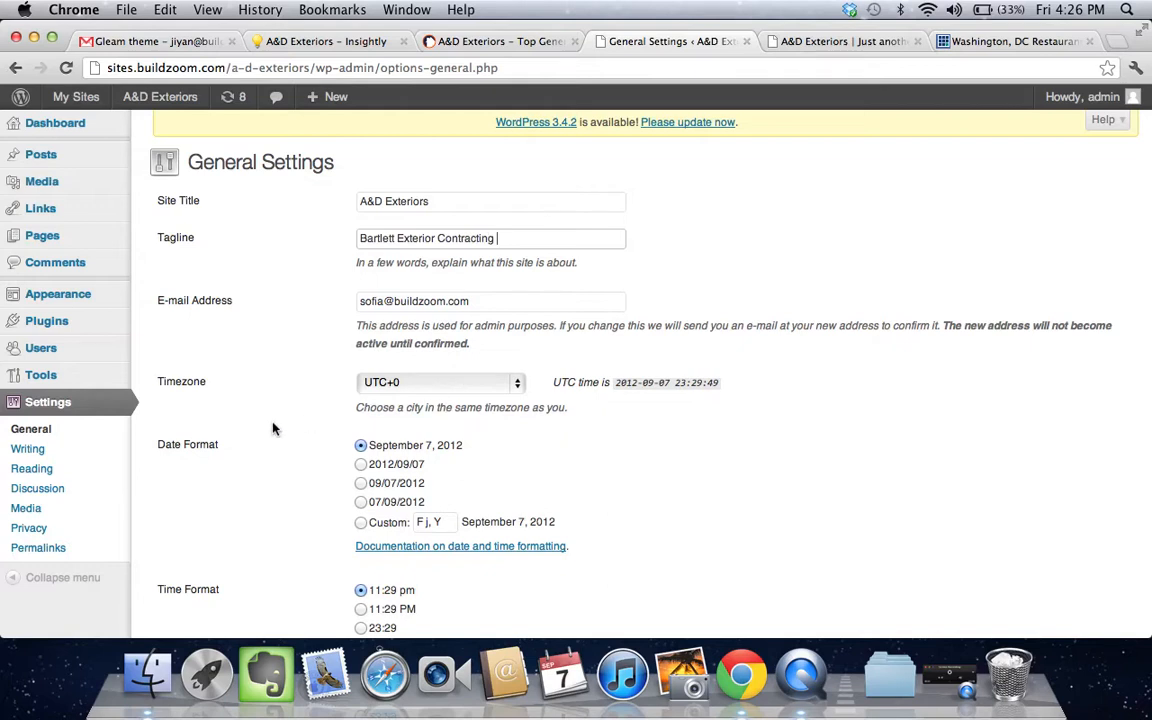
{"action": "scroll", "scroll_direction": "down", "scroll_amount": 3}
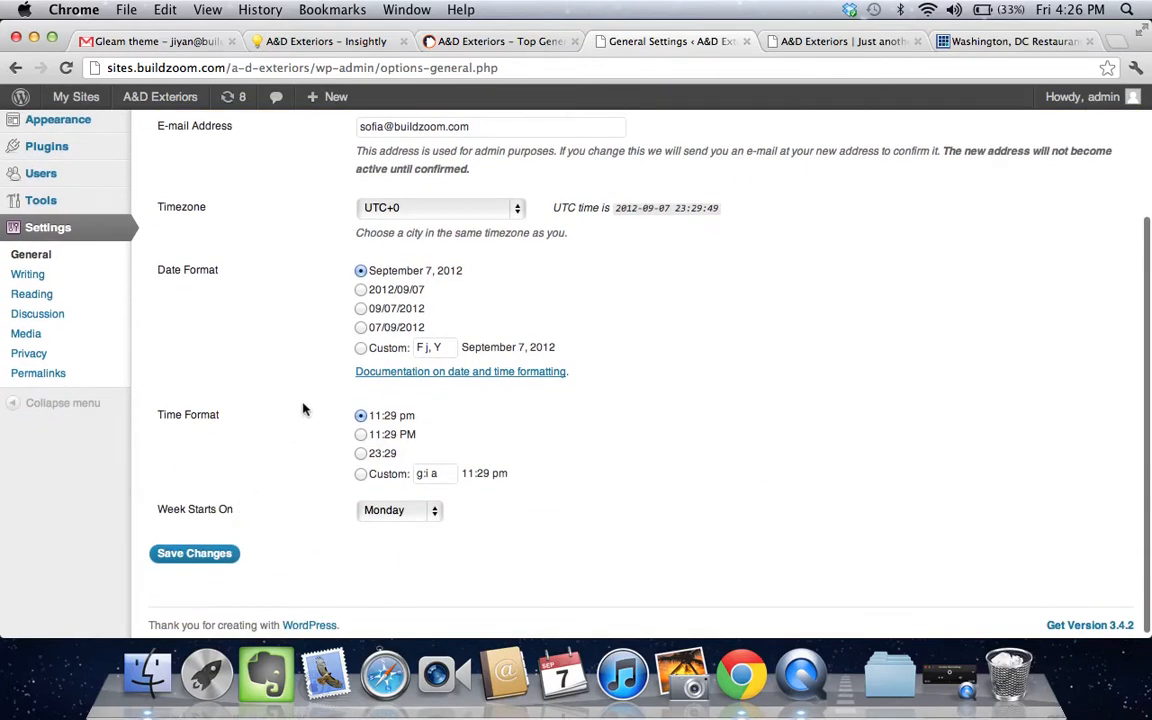
{"action": "scroll", "scroll_direction": "up", "scroll_amount": 3}
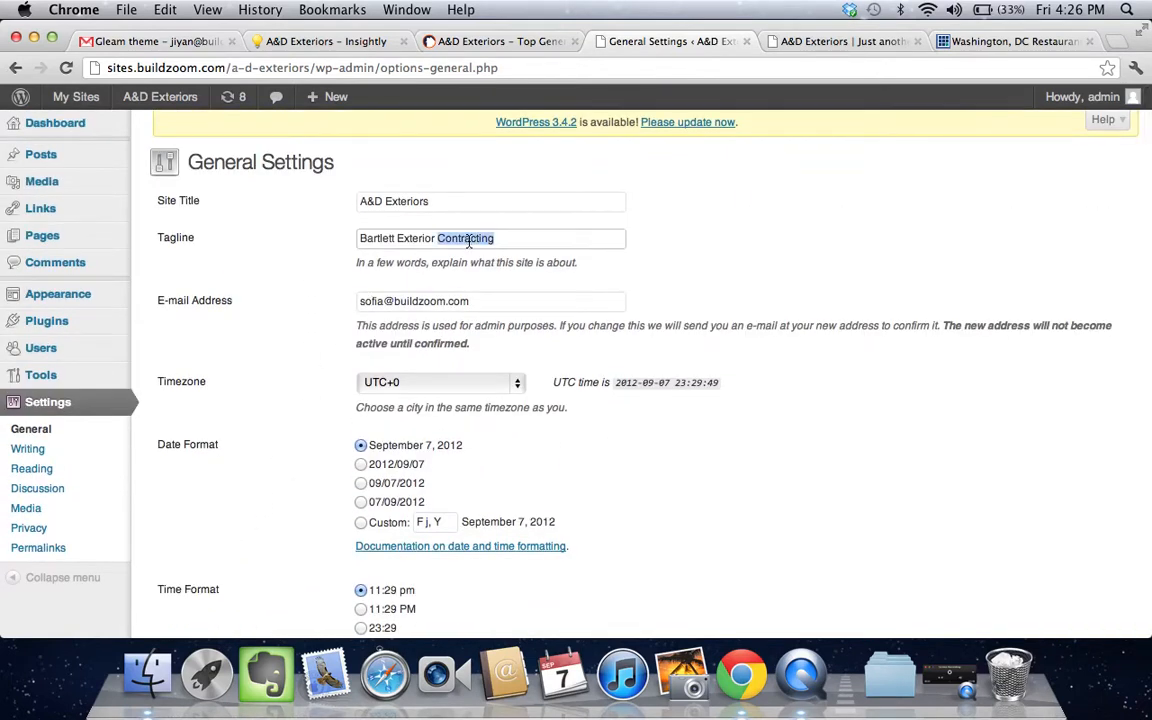
{"action": "type", "text": "Home Services"}
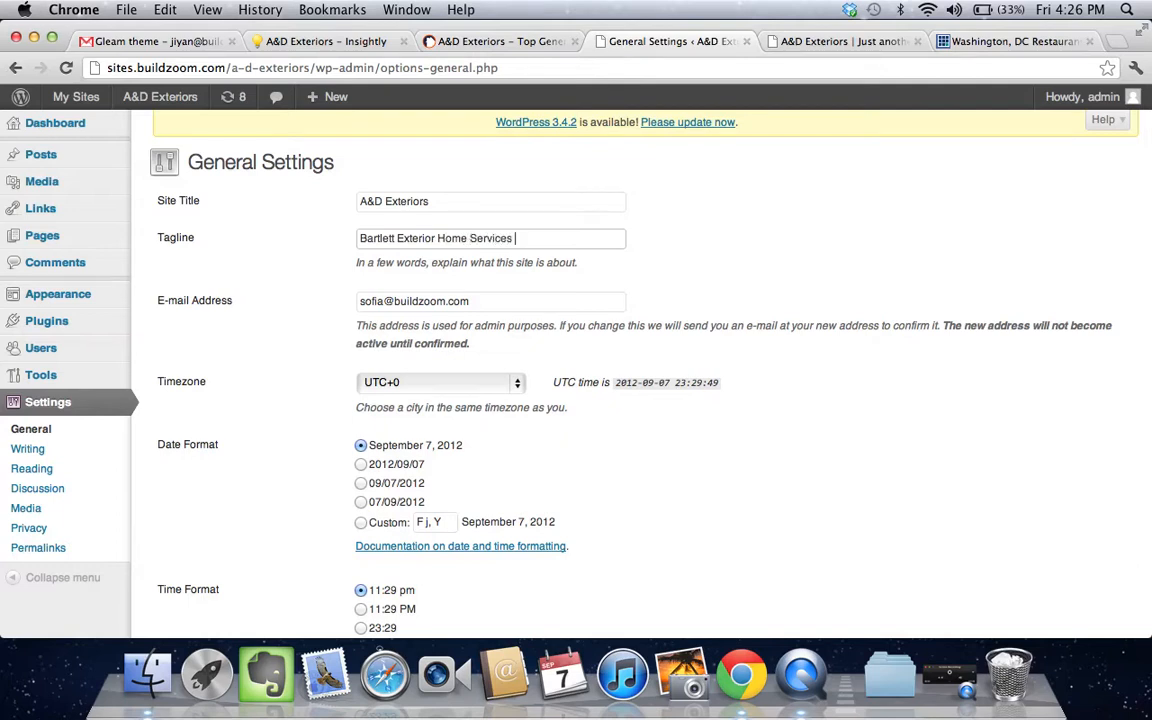
{"action": "type", "text": "in Bartlett"}
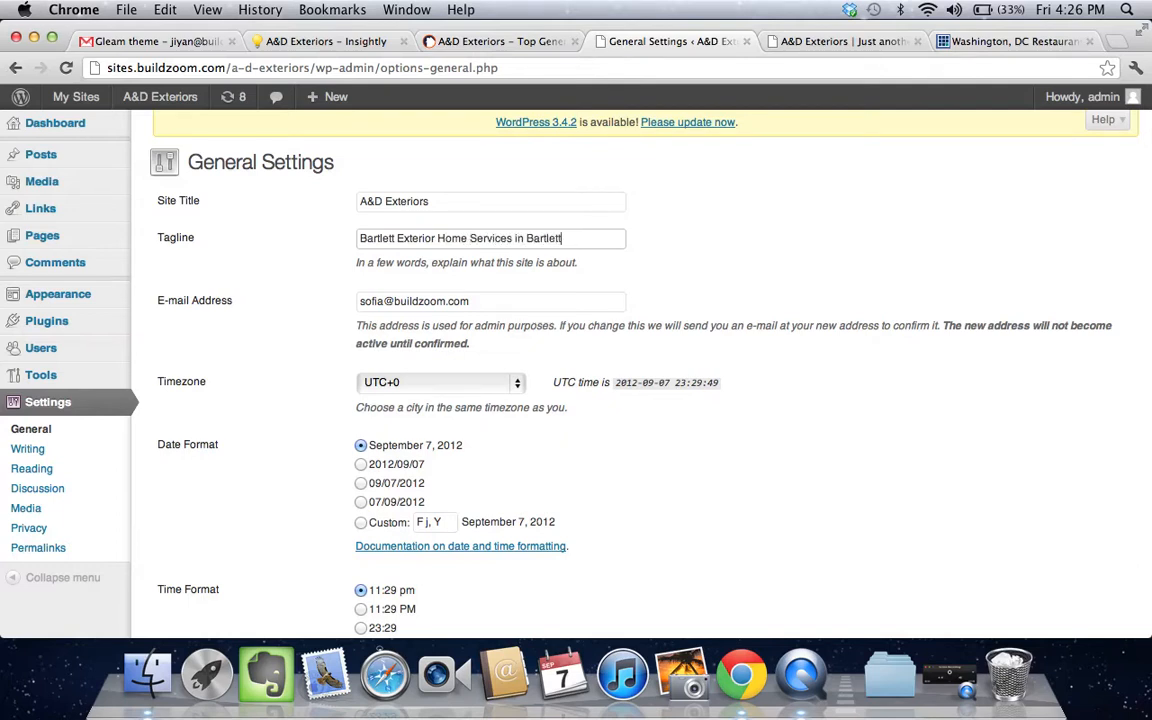
{"action": "key", "text": "Backspace"}
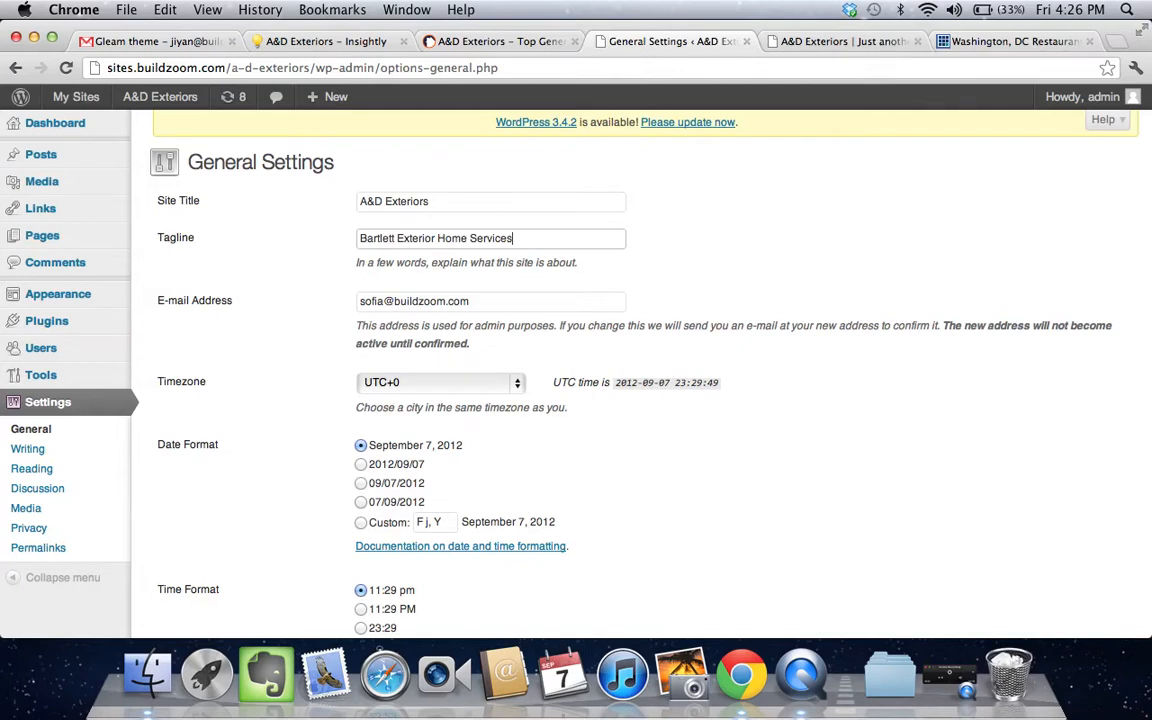
{"action": "scroll", "scroll_direction": "down", "scroll_amount": 3}
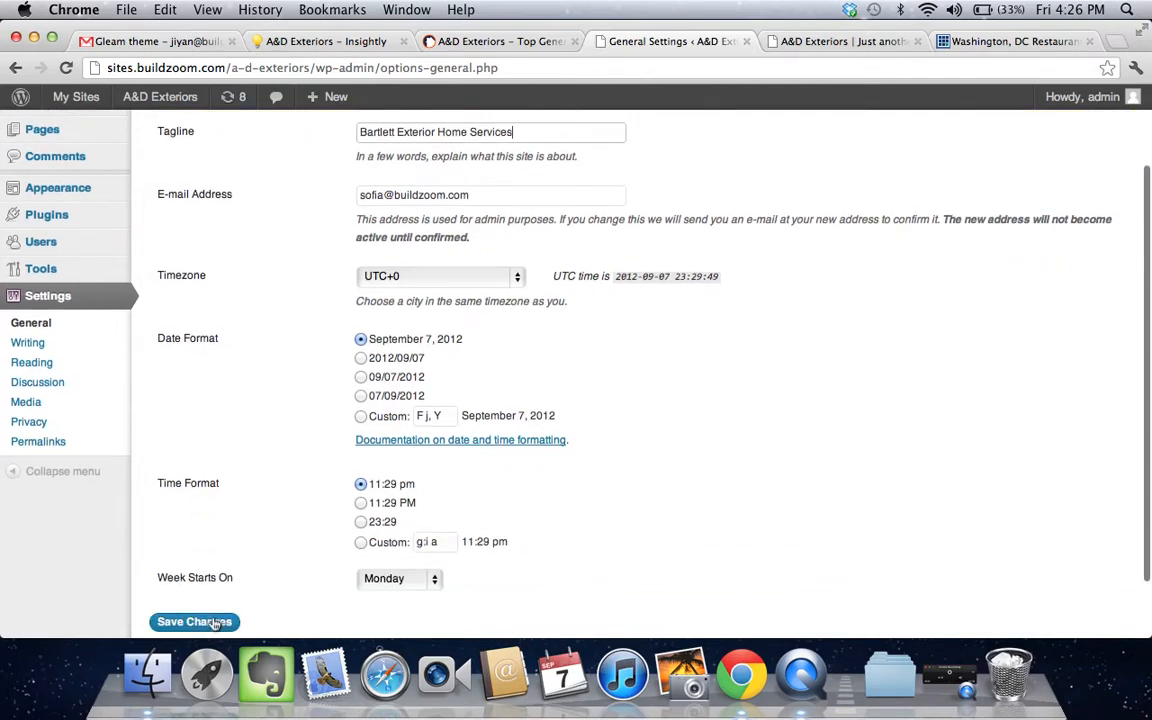
{"action": "left_click", "coordinate": [194, 620]}
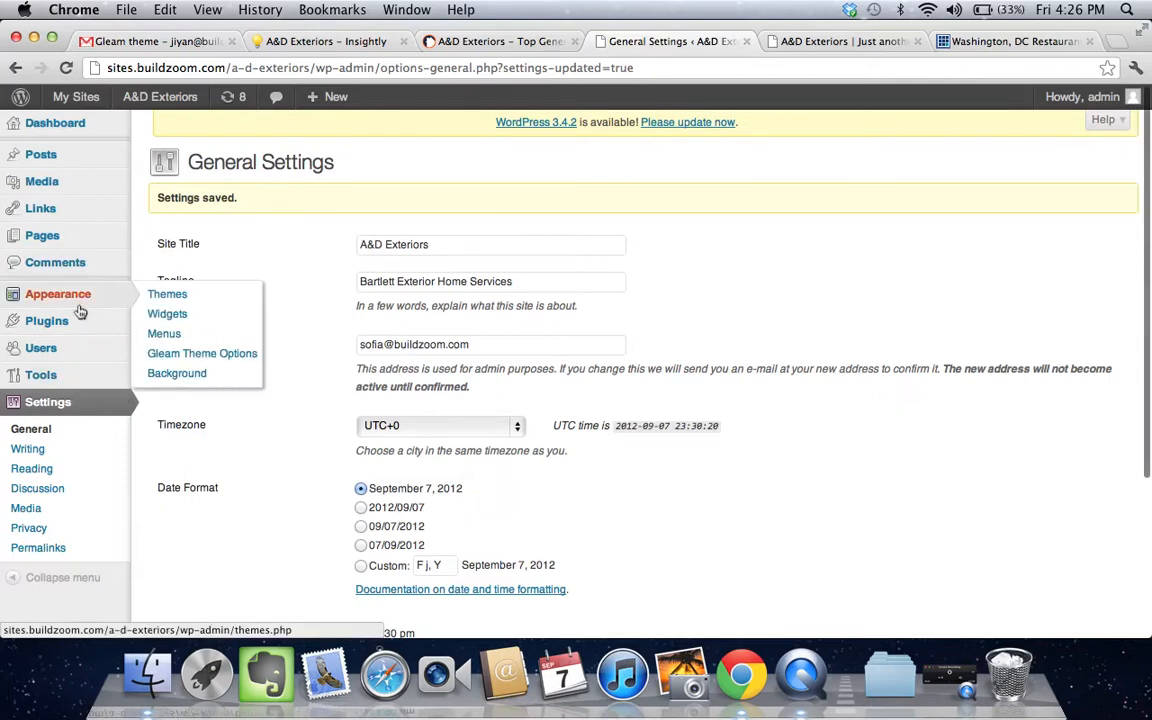
- Set the Gleam theme's Logo Text to 'A&D Exteriors' in its General options
{"action": "left_click", "coordinate": [202, 352]}
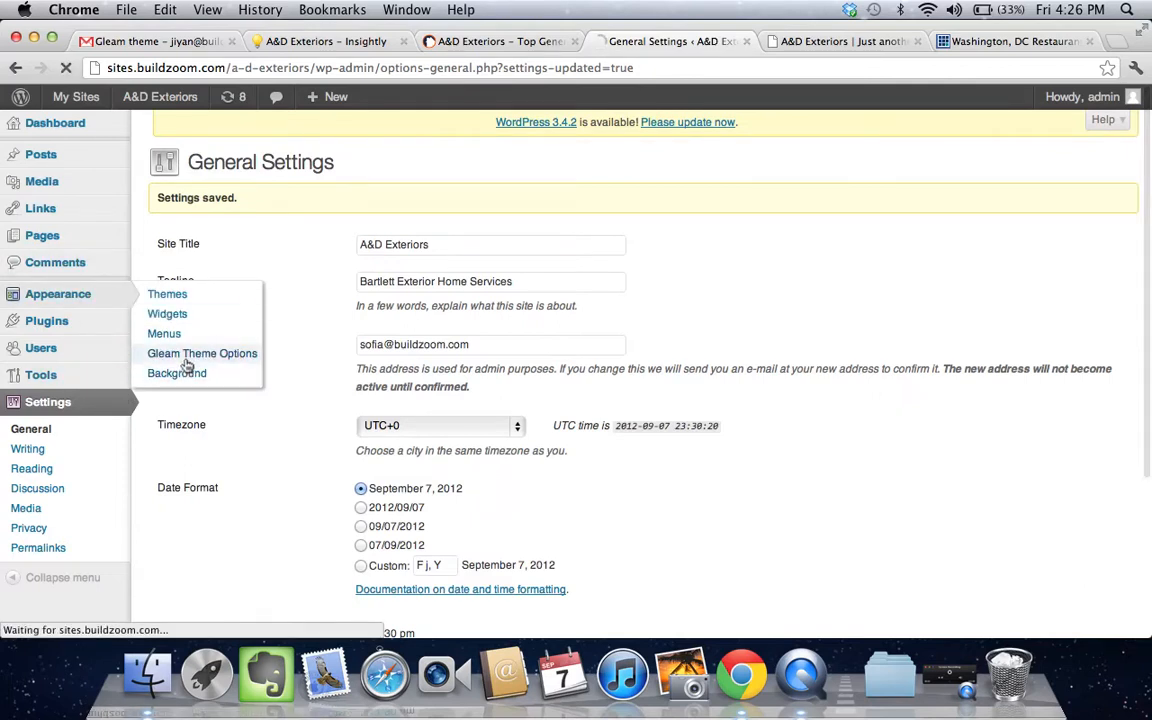
{"action": "left_click", "coordinate": [202, 352]}
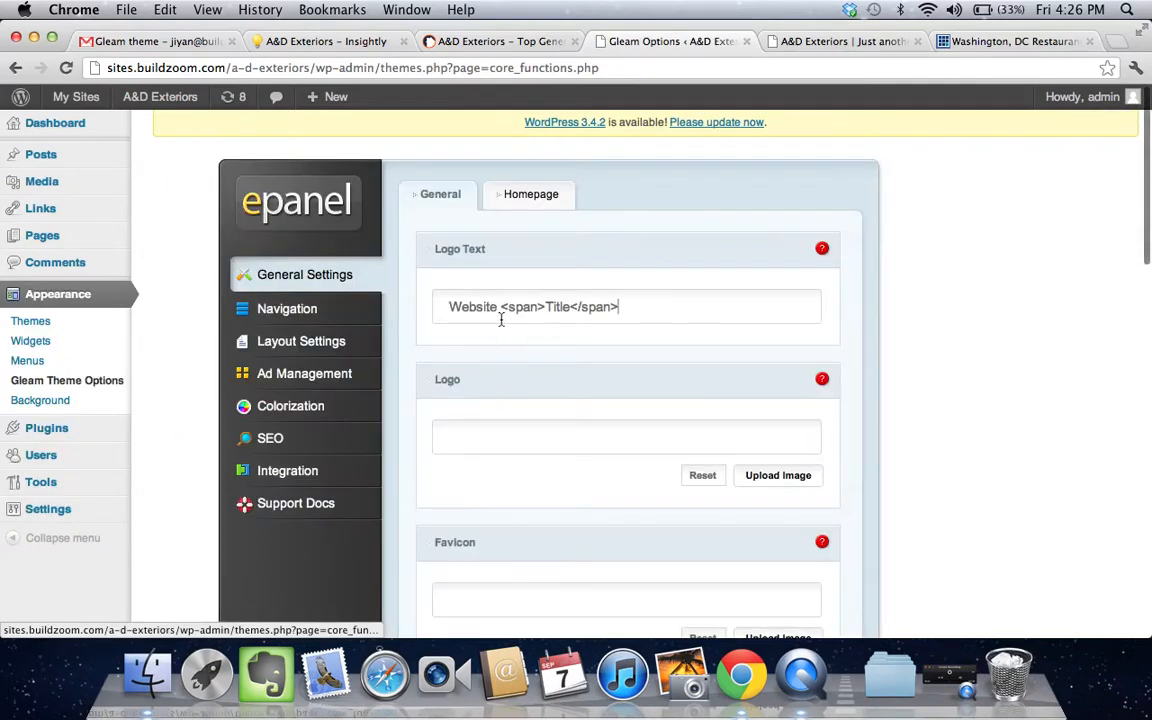
{"action": "type", "text": "a"}
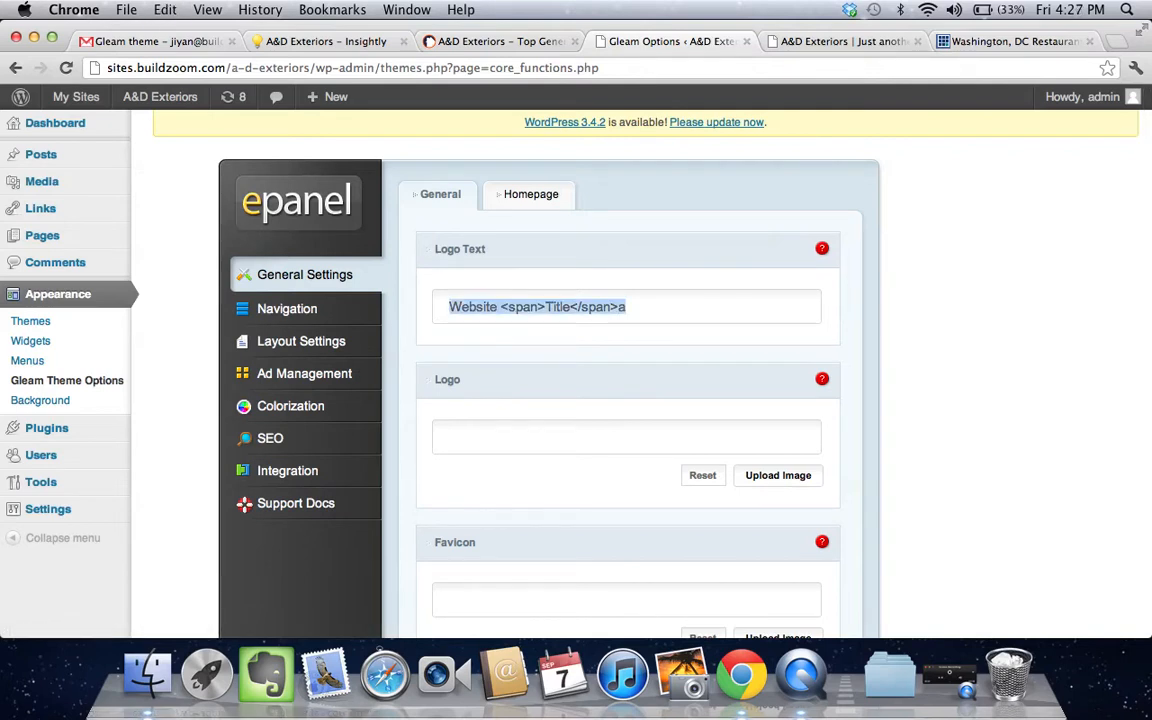
{"action": "type", "text": "A&D"}
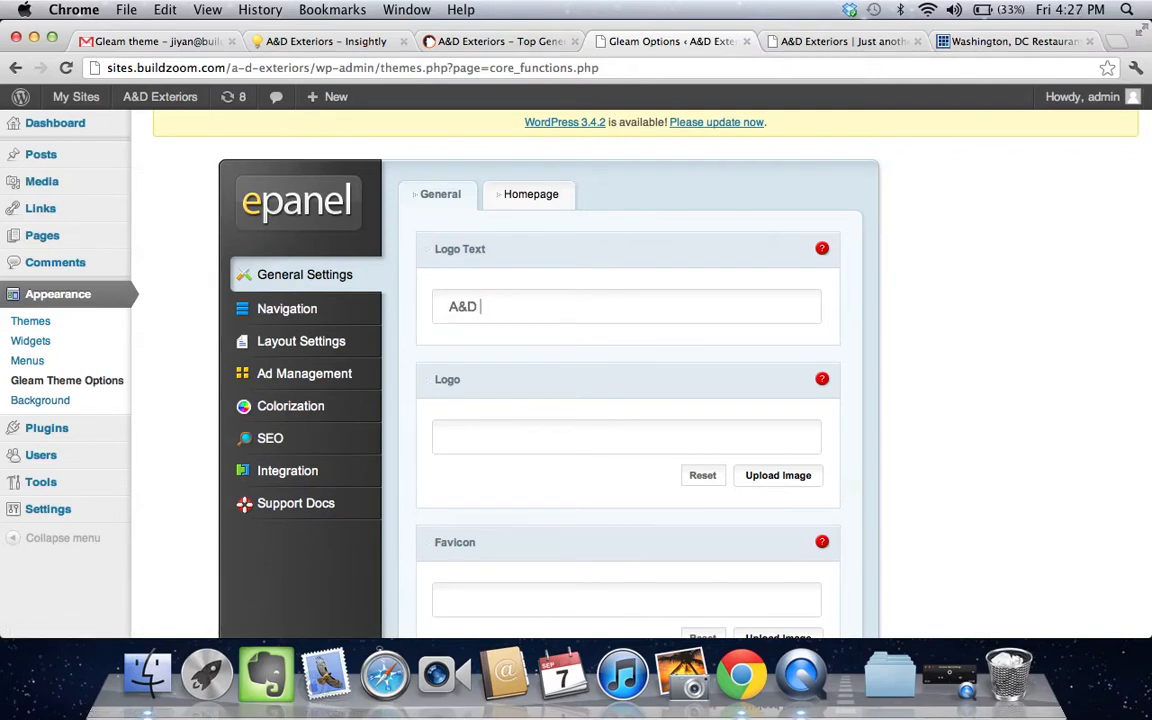
{"action": "type", "text": "Exteriors"}
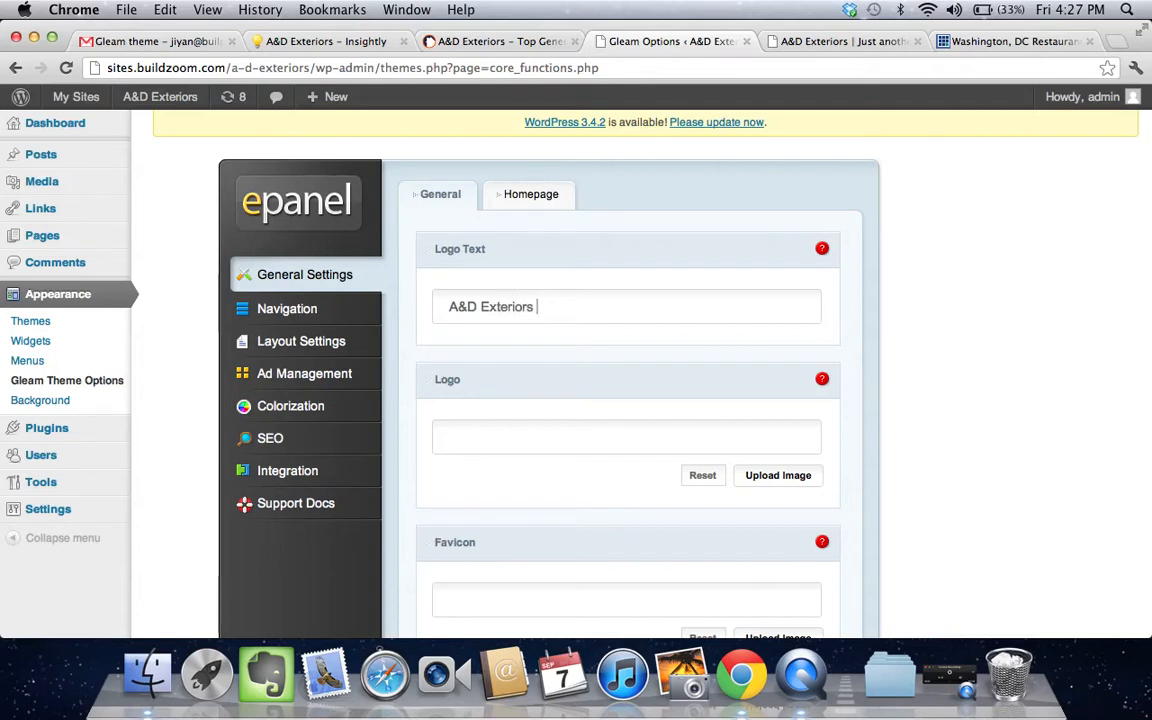
{"action": "scroll", "scroll_direction": "down", "scroll_amount": 3}
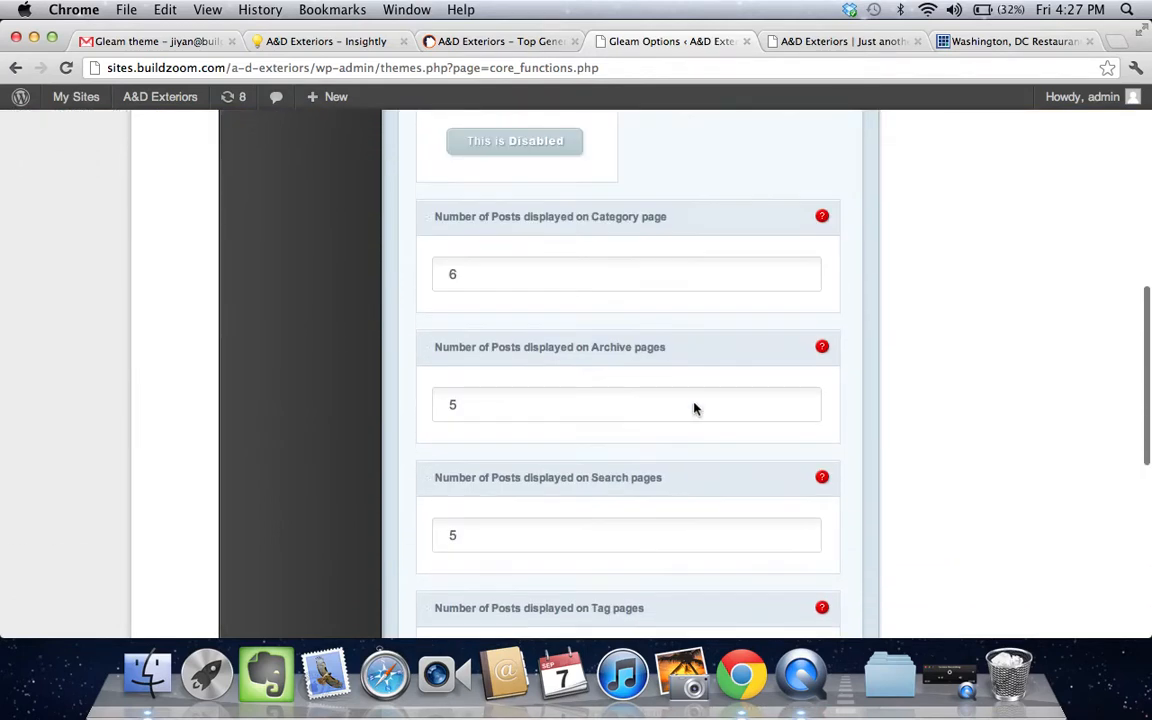
{"action": "scroll", "scroll_direction": "down", "scroll_amount": 3}
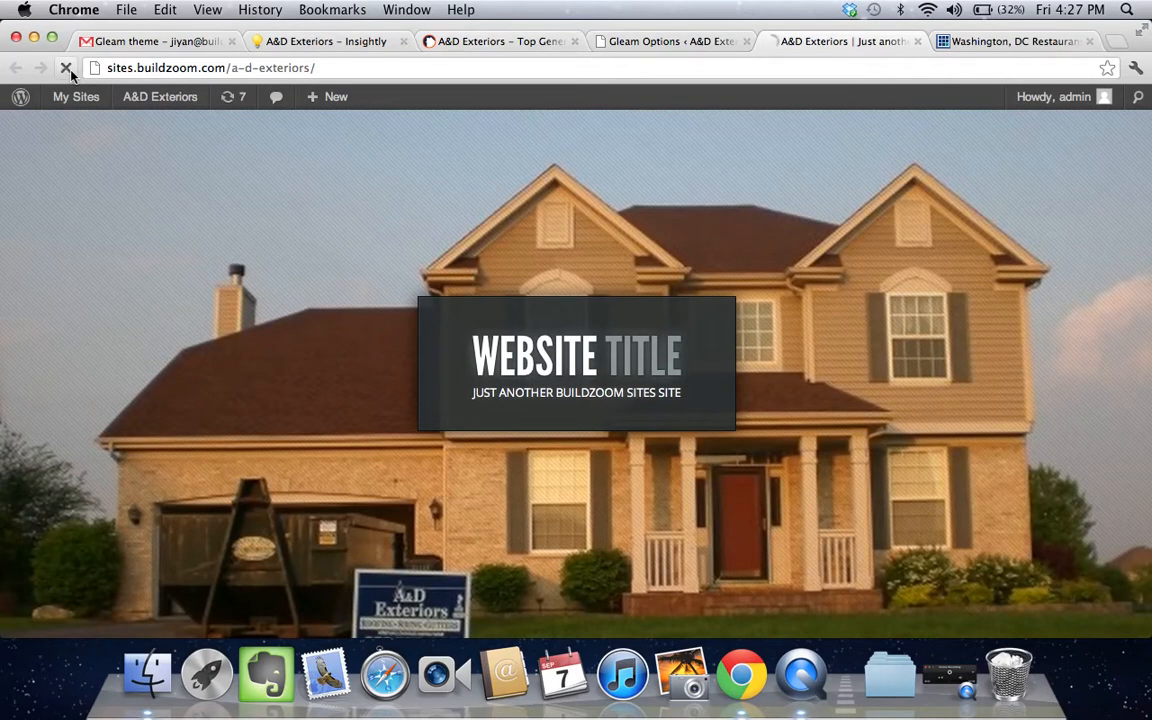
- Reload the front page, visit the About and Contact pages, then return to the Gleam options
{"action": "left_click", "coordinate": [66, 68]}
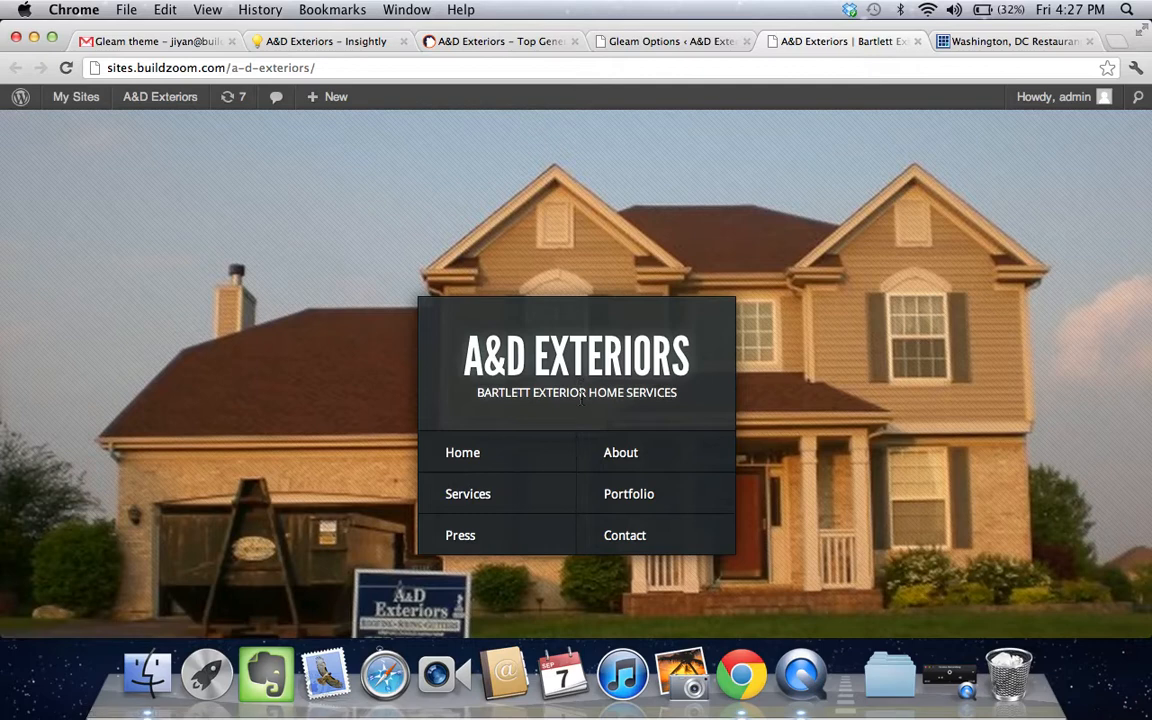
{"action": "mouse_move", "coordinate": [490, 452]}
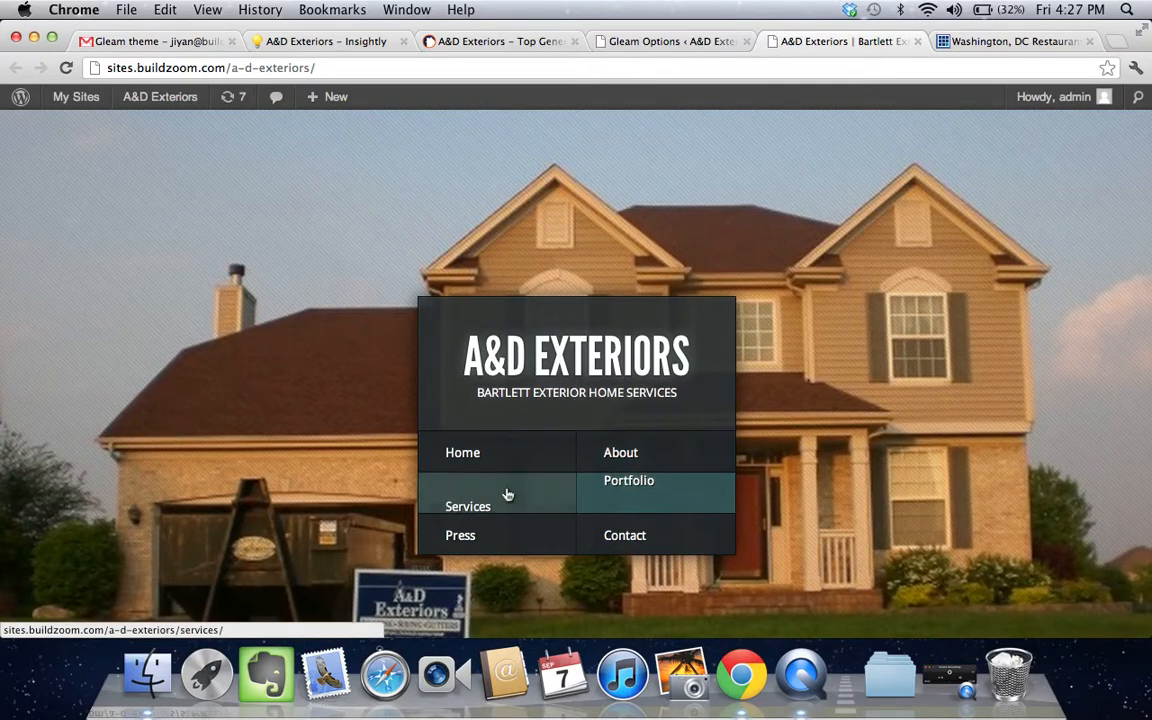
{"action": "left_click", "coordinate": [620, 452]}
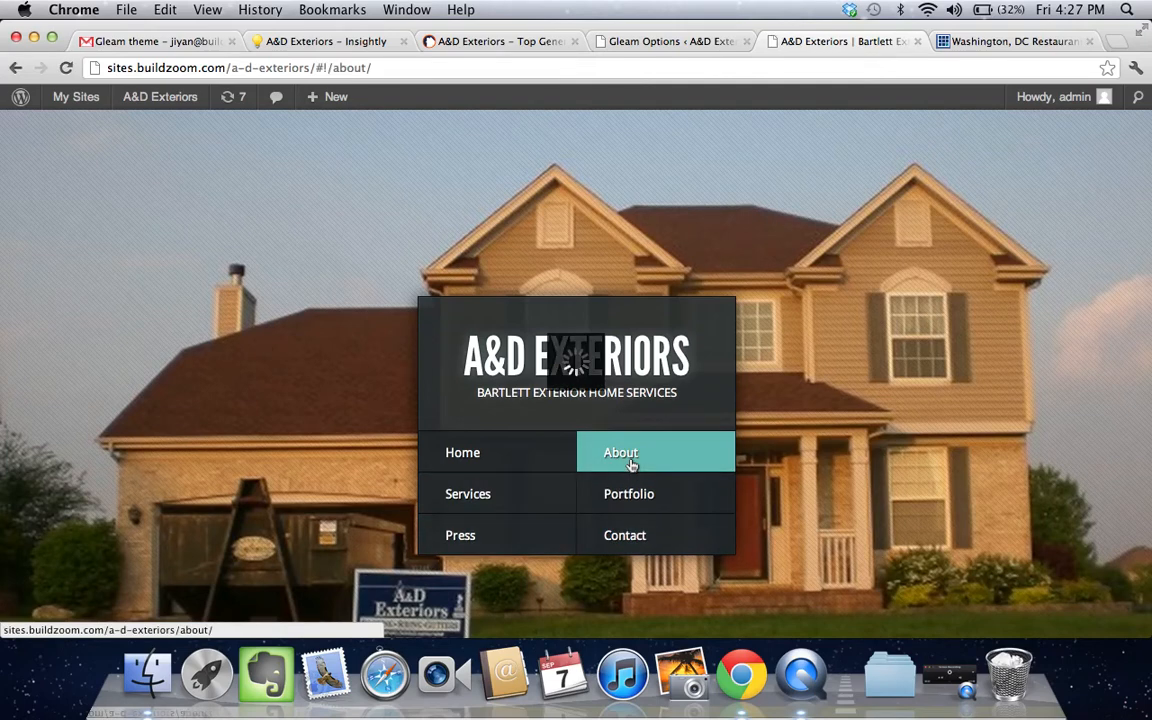
{"action": "left_click", "coordinate": [620, 452]}
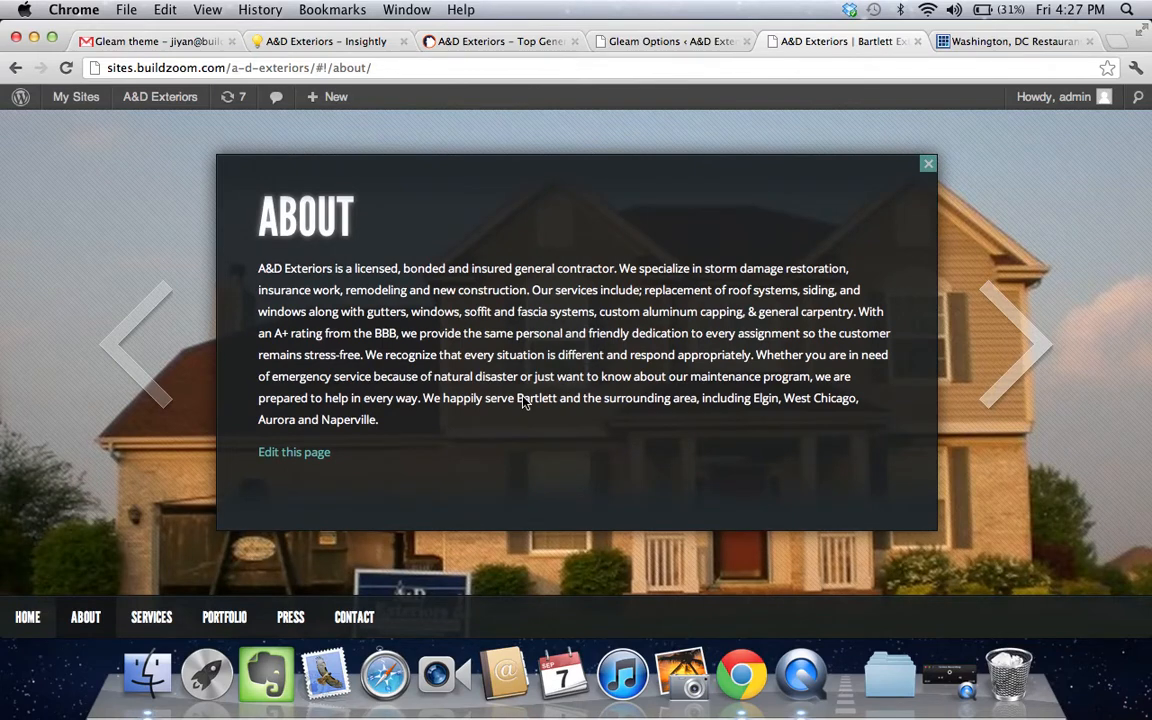
{"action": "mouse_move", "coordinate": [352, 594]}
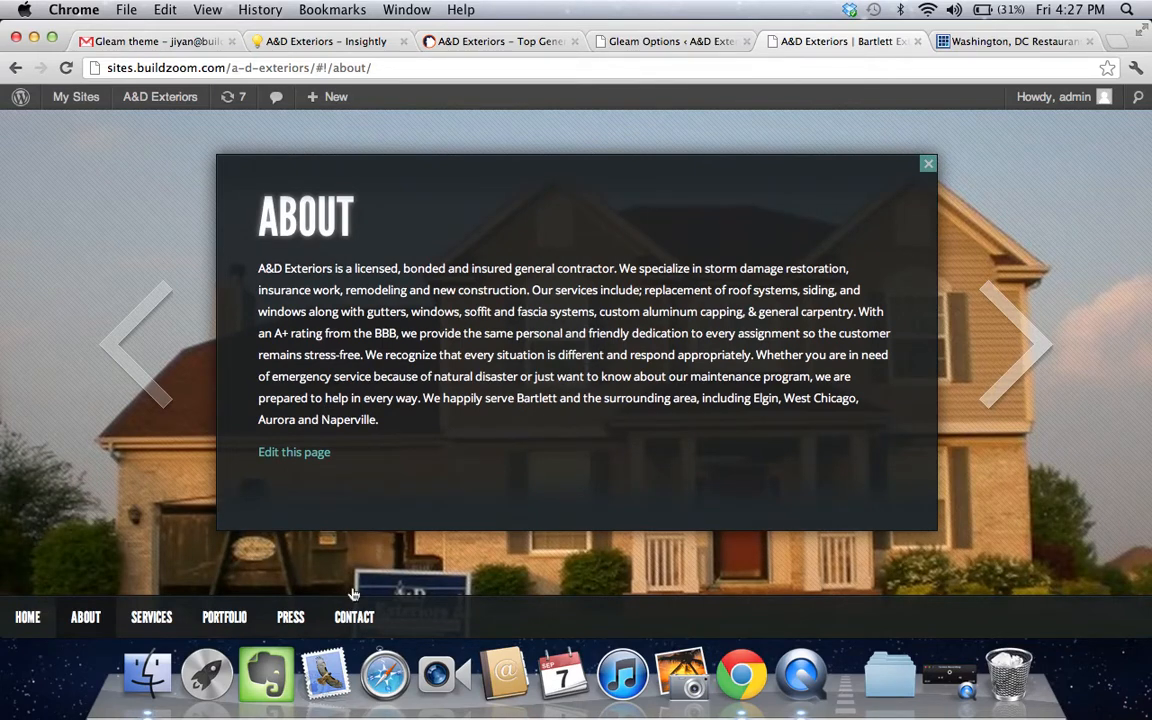
{"action": "left_click", "coordinate": [354, 616]}
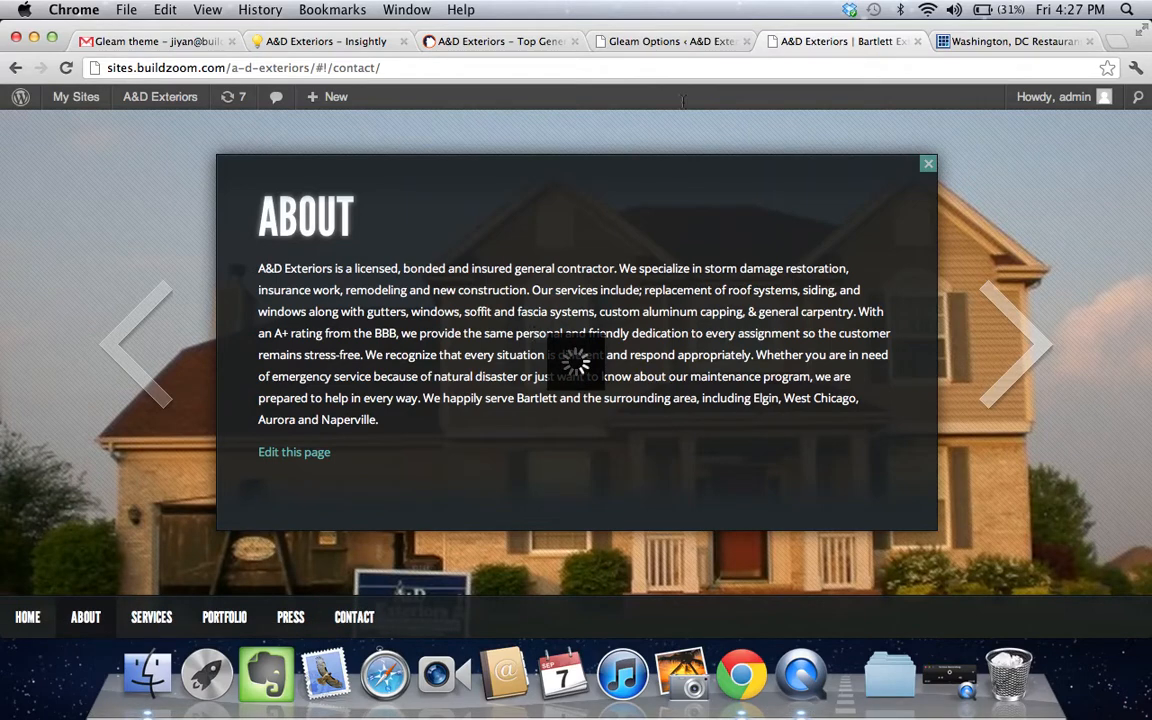
{"action": "left_click", "coordinate": [68, 382]}
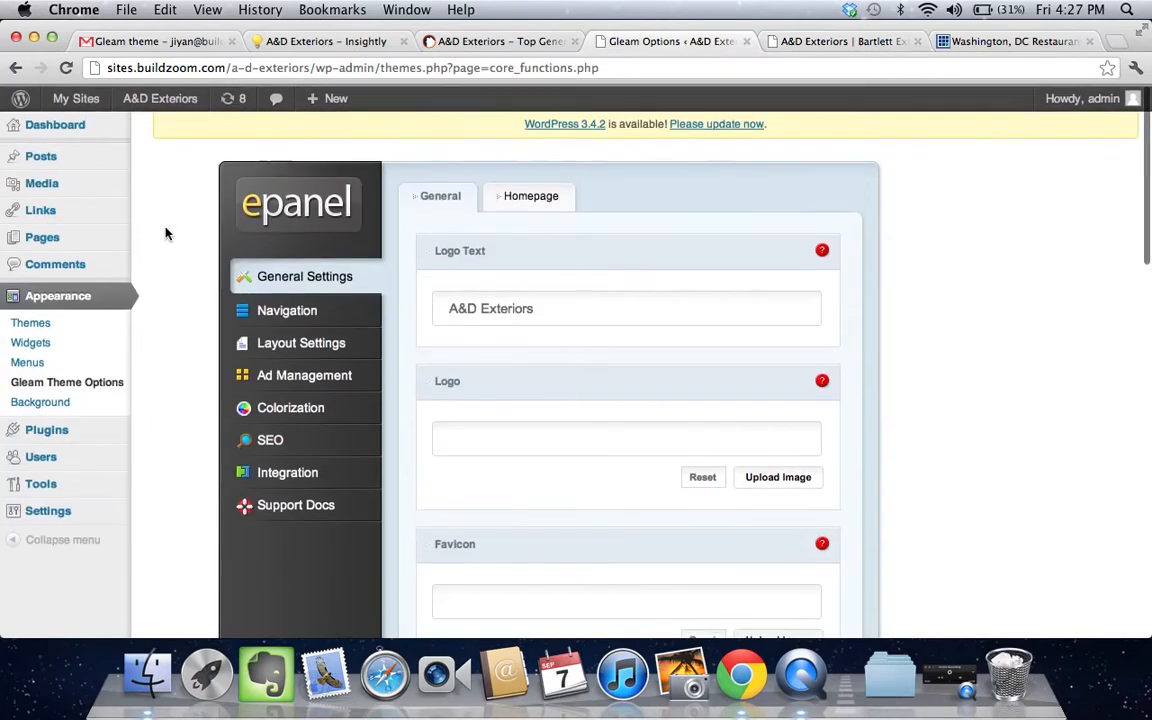
- Edit the Contact page and review its Page Attributes and ET Contact Page template settings
{"action": "left_click", "coordinate": [42, 236]}
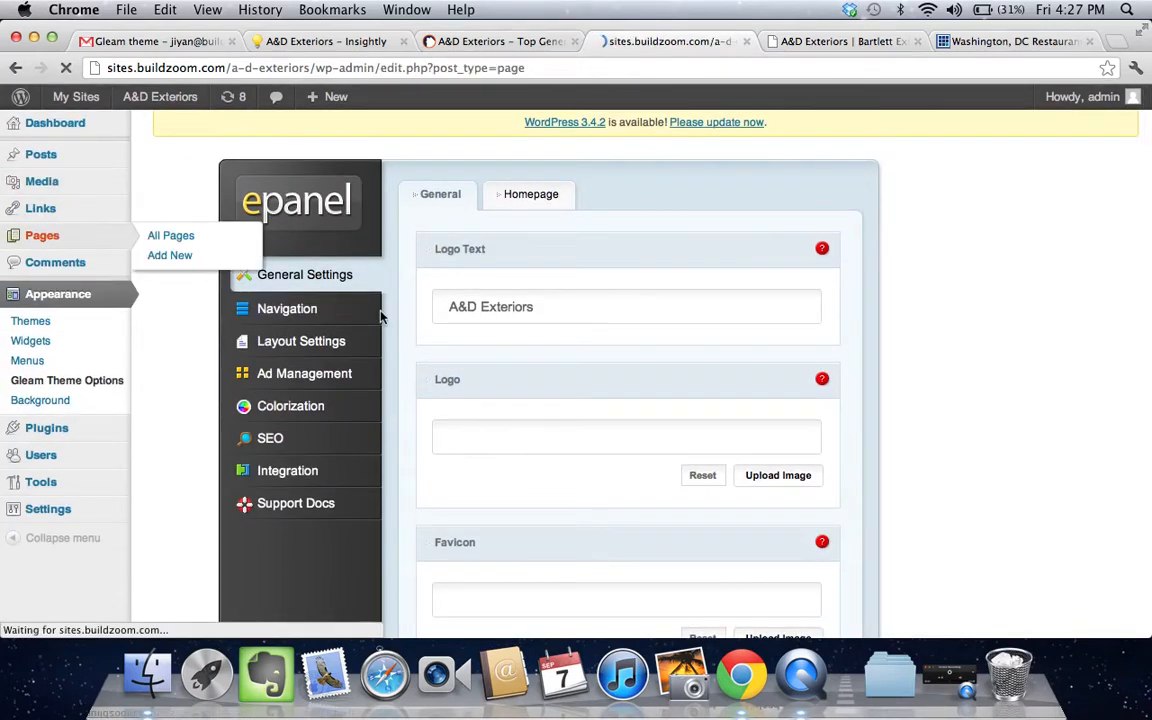
{"action": "left_click", "coordinate": [172, 236]}
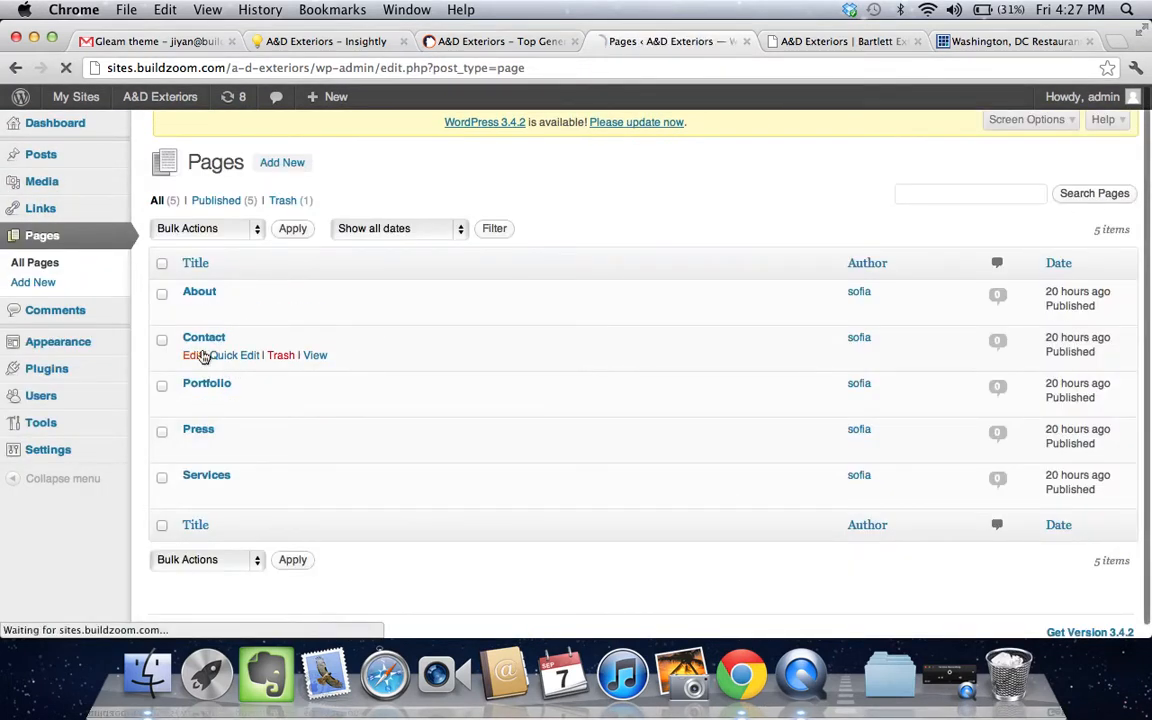
{"action": "left_click", "coordinate": [192, 356]}
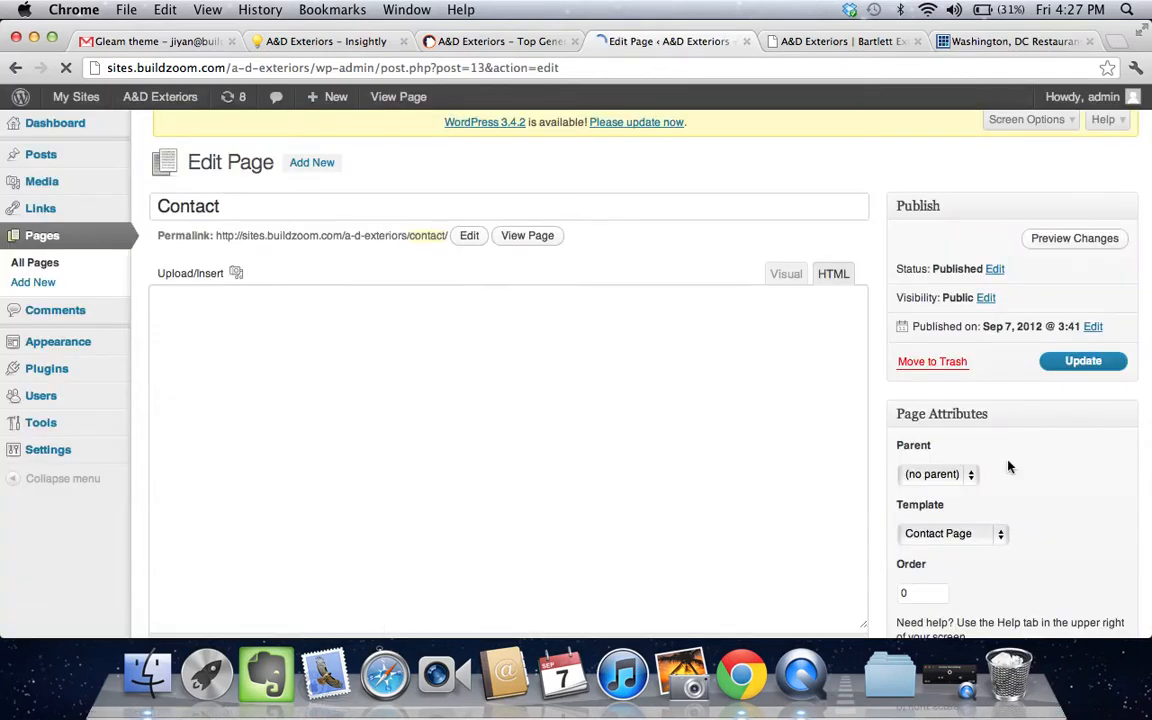
{"action": "scroll", "scroll_direction": "down", "scroll_amount": 3}
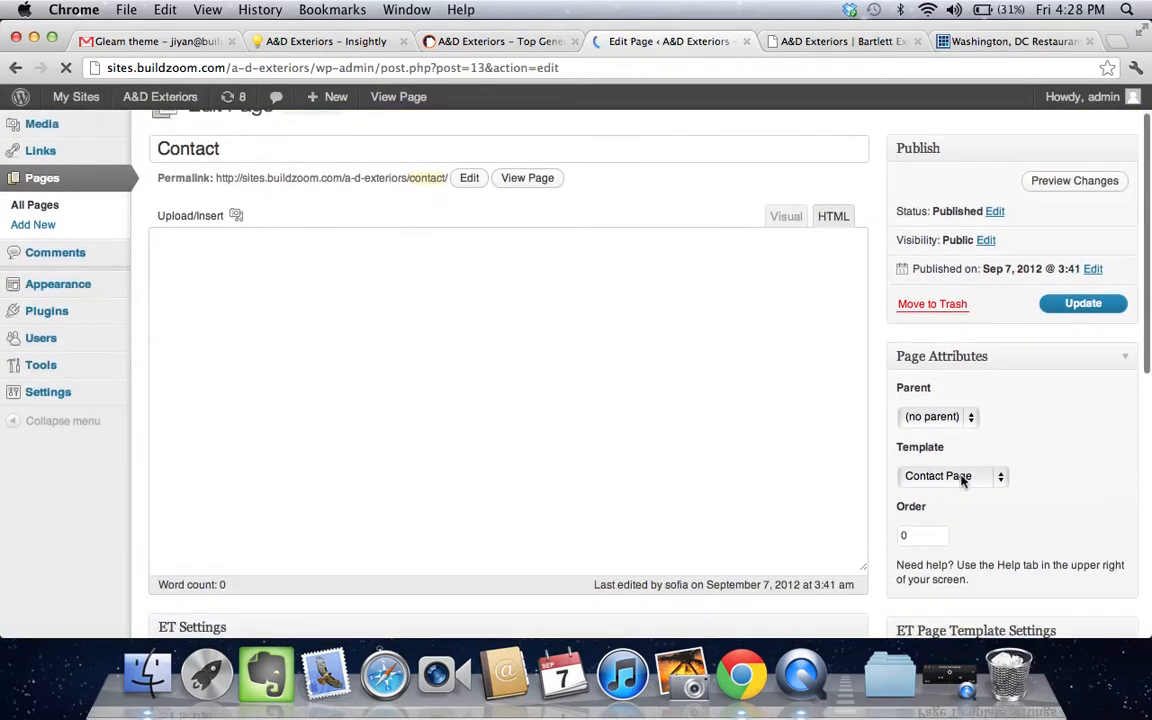
{"action": "scroll", "scroll_direction": "down", "scroll_amount": 3}
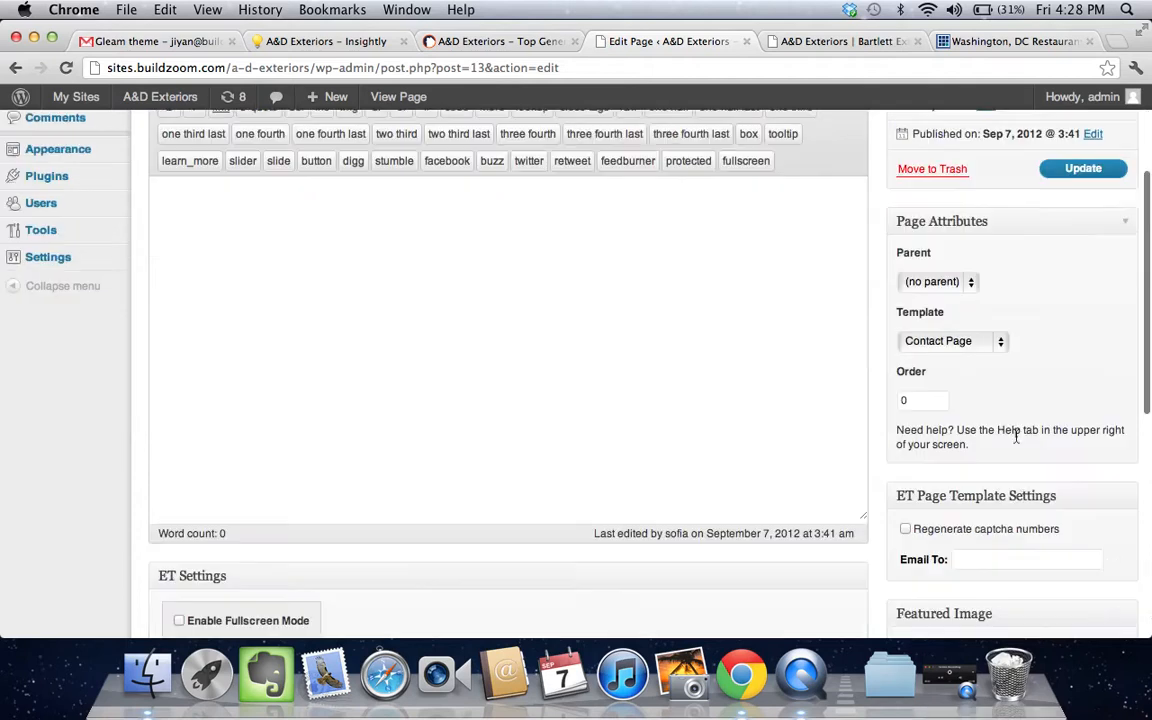
{"action": "scroll", "scroll_direction": "down", "scroll_amount": 3}
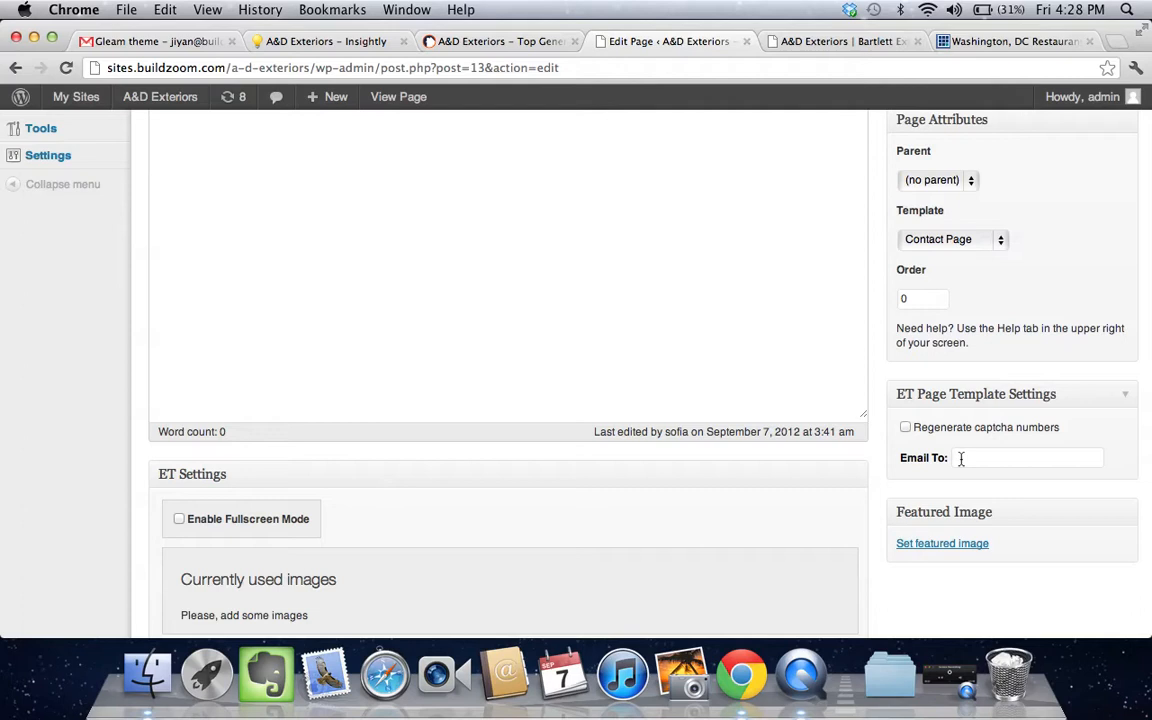
{"action": "scroll", "scroll_direction": "up", "scroll_amount": 3}
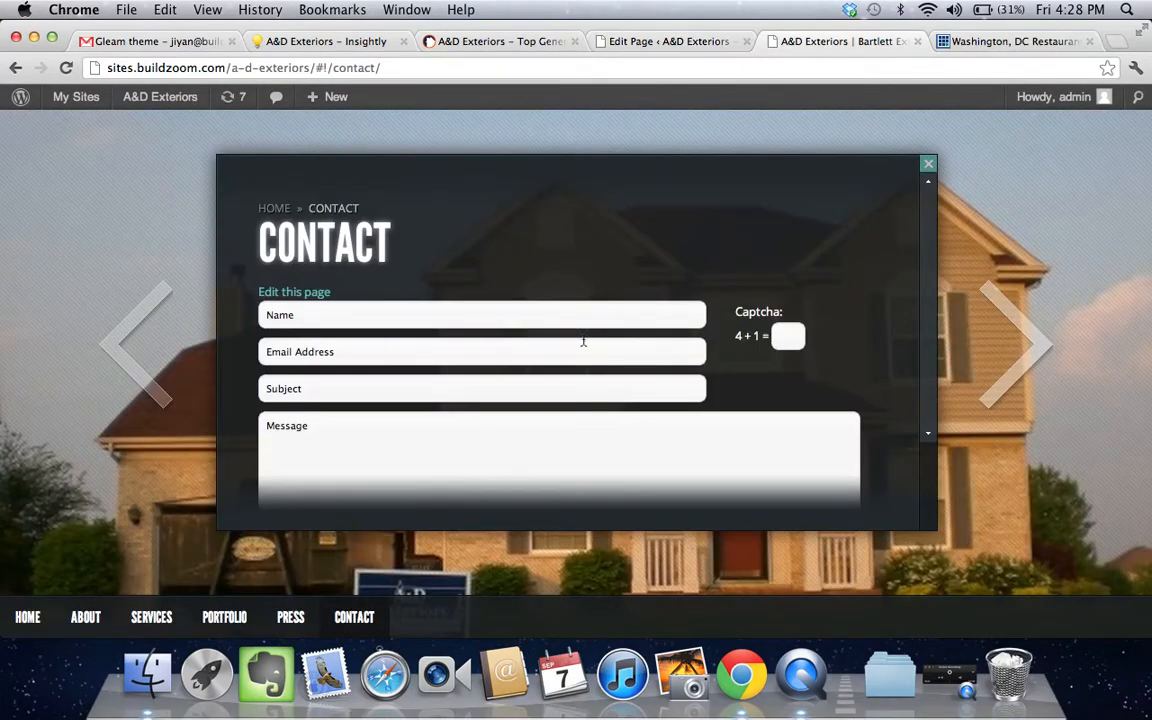
- Scroll the live Contact form, then visit the Portfolio page showing placeholder 'Hello world!' text
{"action": "scroll", "scroll_direction": "down", "scroll_amount": 3}
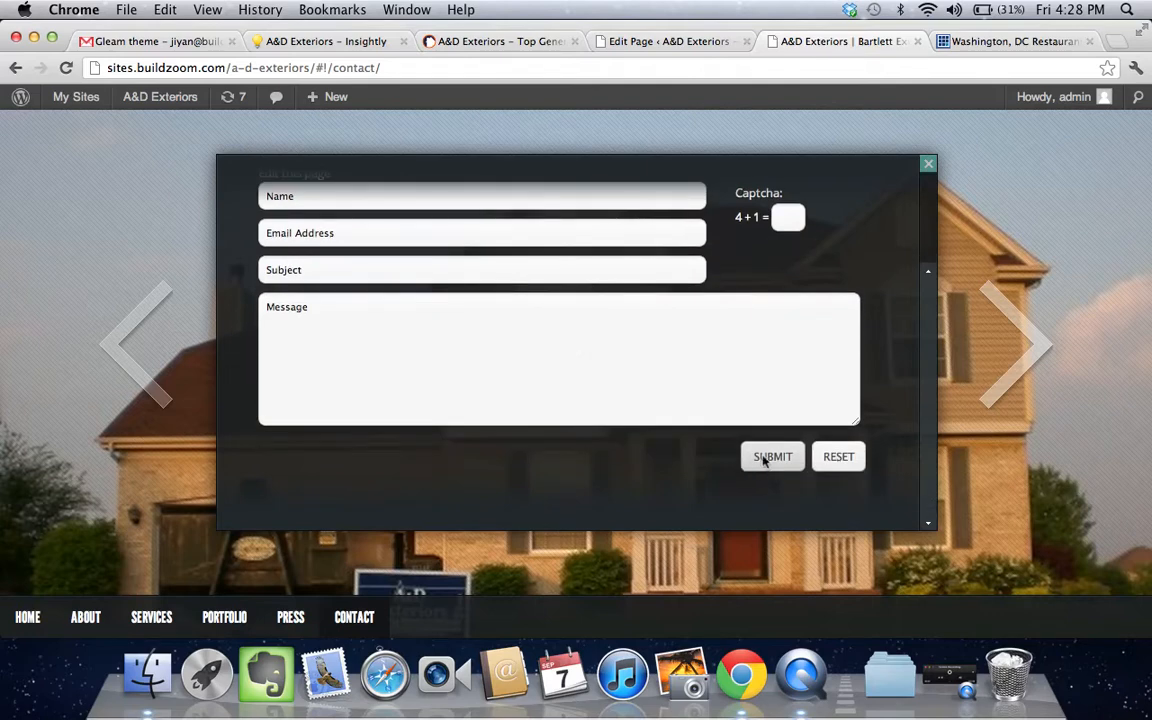
{"action": "scroll", "scroll_direction": "up", "scroll_amount": 3}
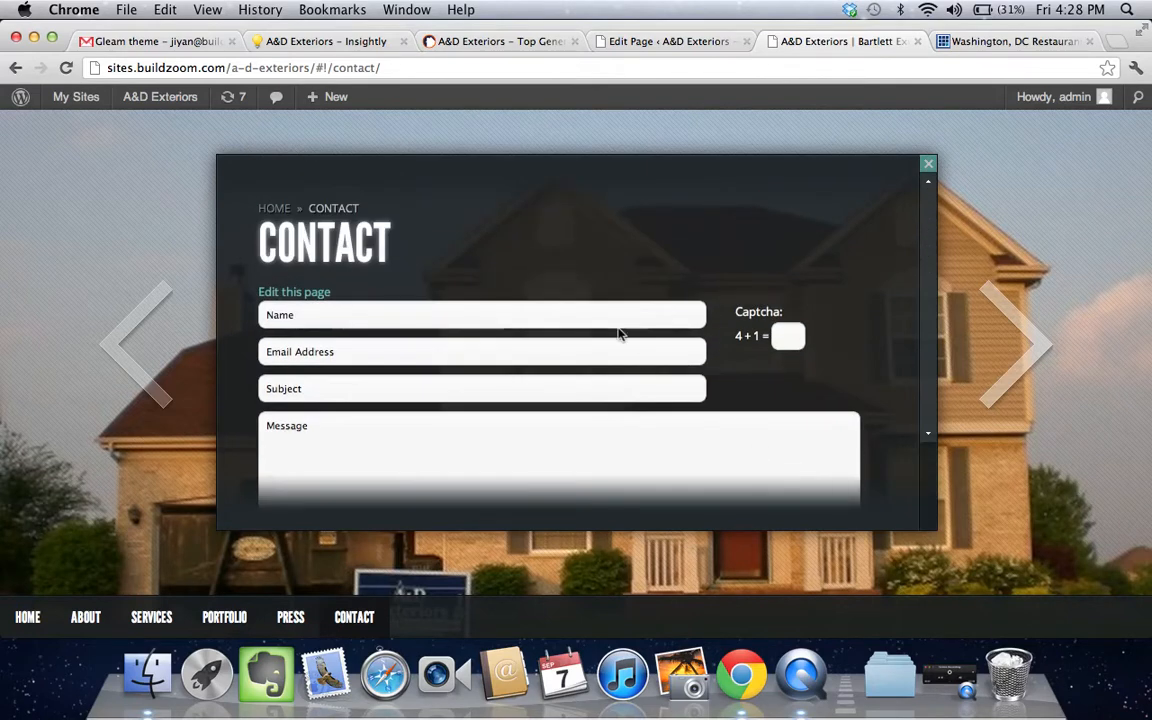
{"action": "mouse_move", "coordinate": [510, 300]}
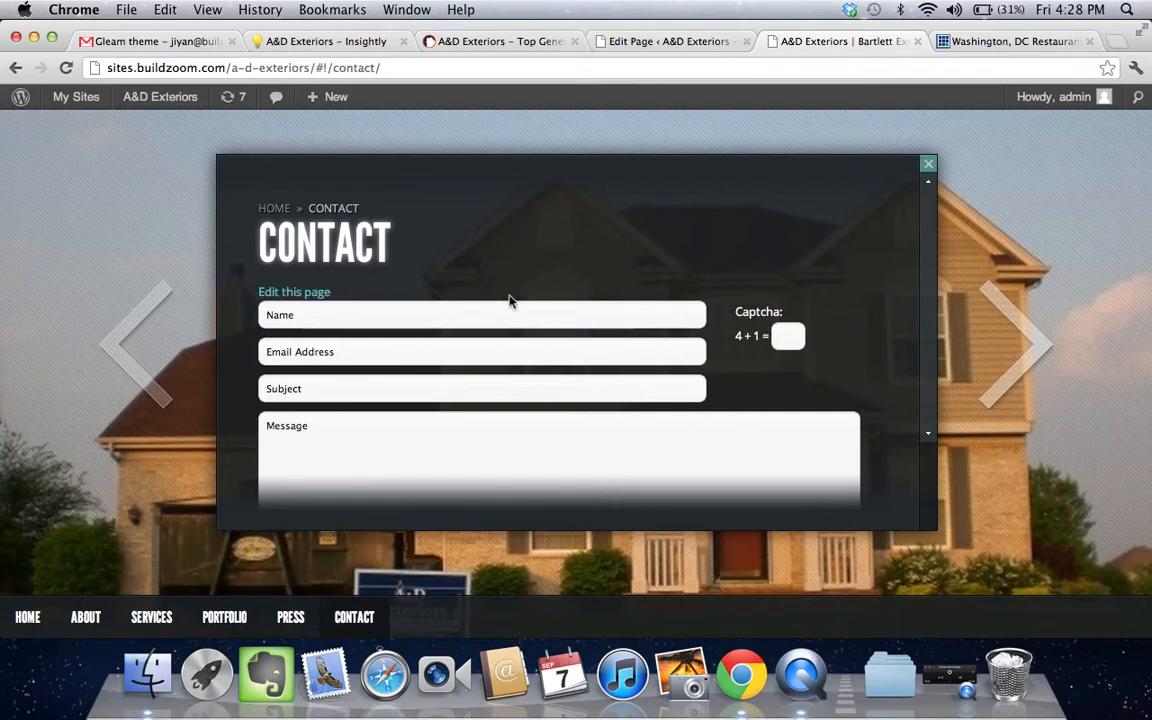
{"action": "mouse_move", "coordinate": [290, 616]}
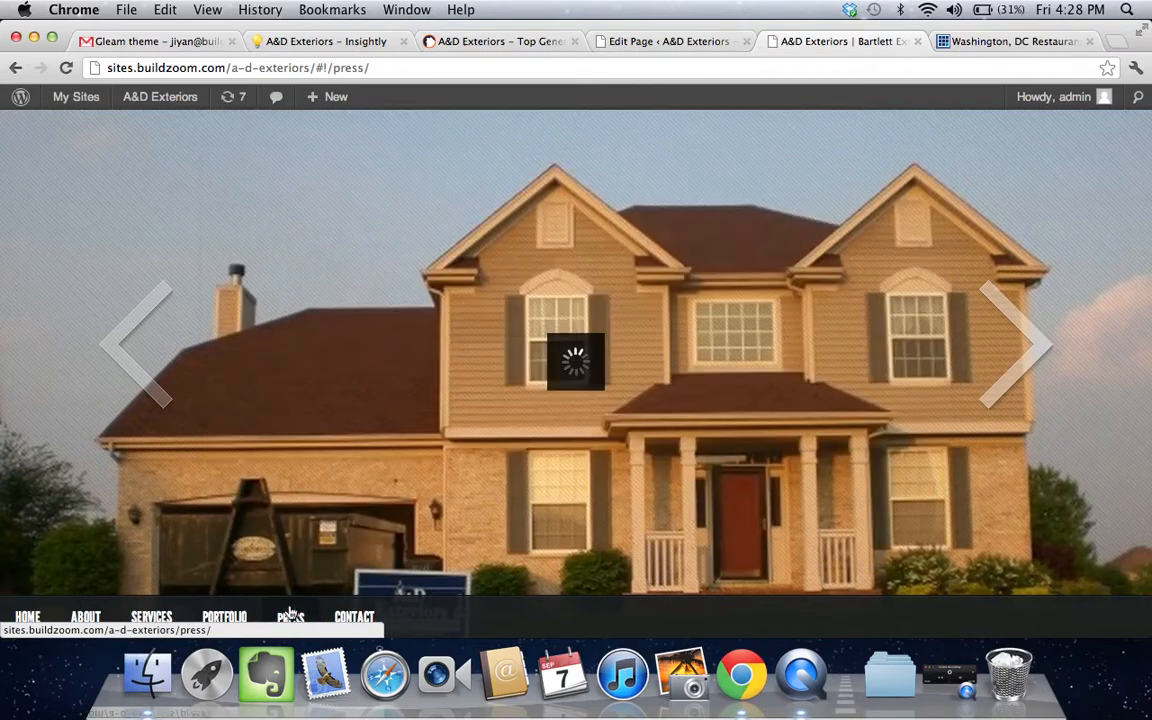
{"action": "left_click", "coordinate": [224, 616]}
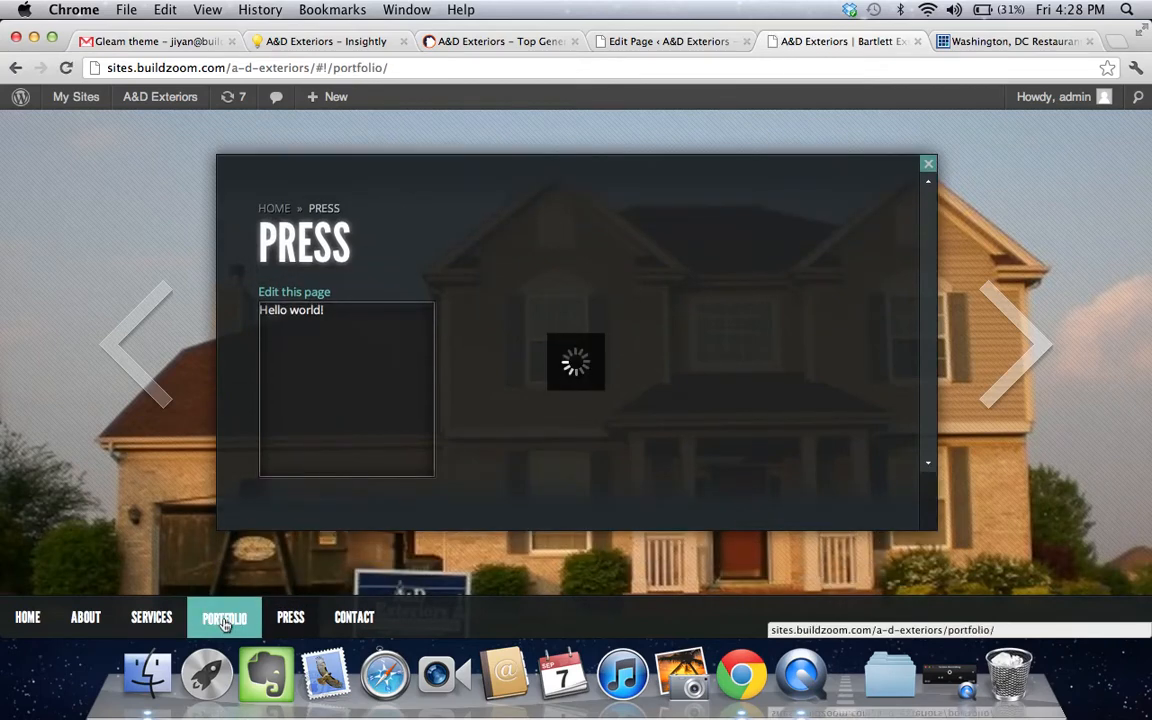
{"action": "left_click", "coordinate": [224, 616]}
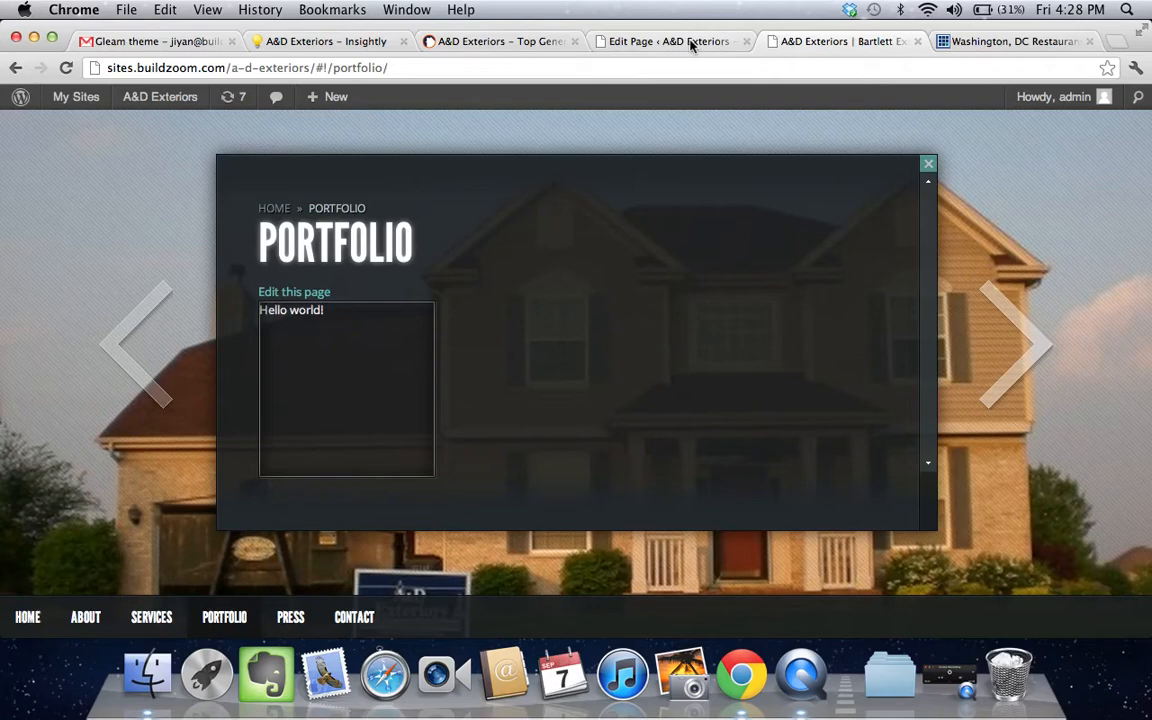
- From the admin Pages list, bring the Portfolio page (Gallery Page template) into the editor
{"action": "left_click", "coordinate": [294, 292]}
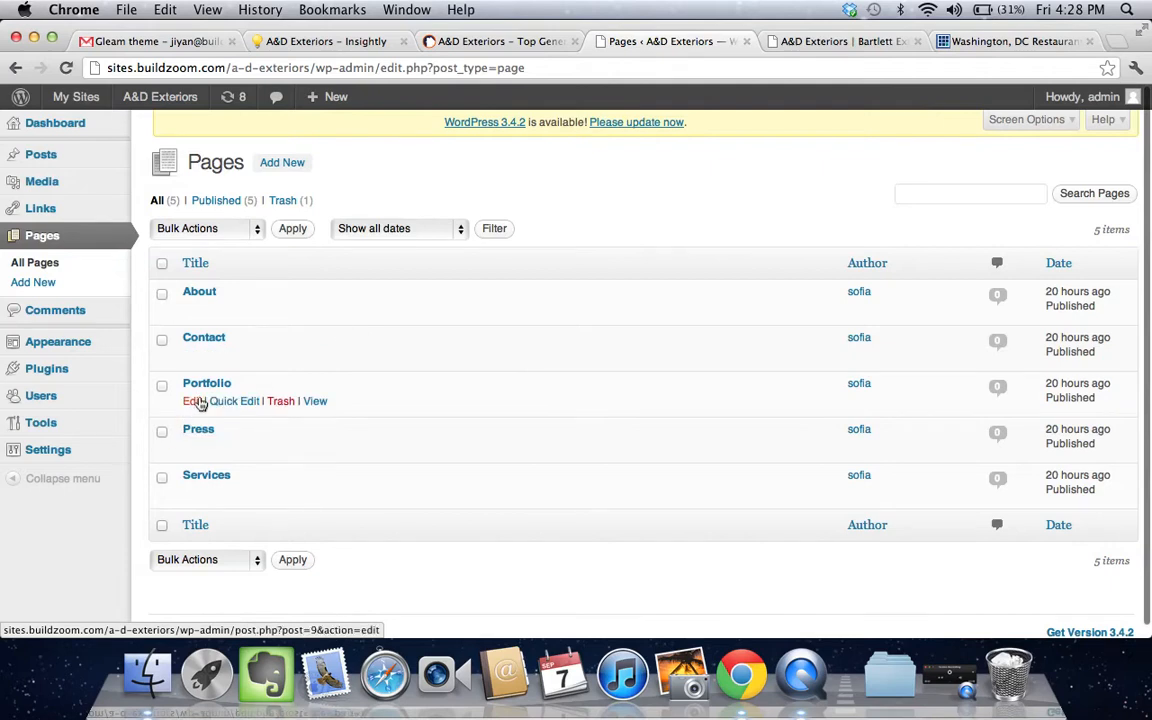
{"action": "left_click", "coordinate": [314, 400]}
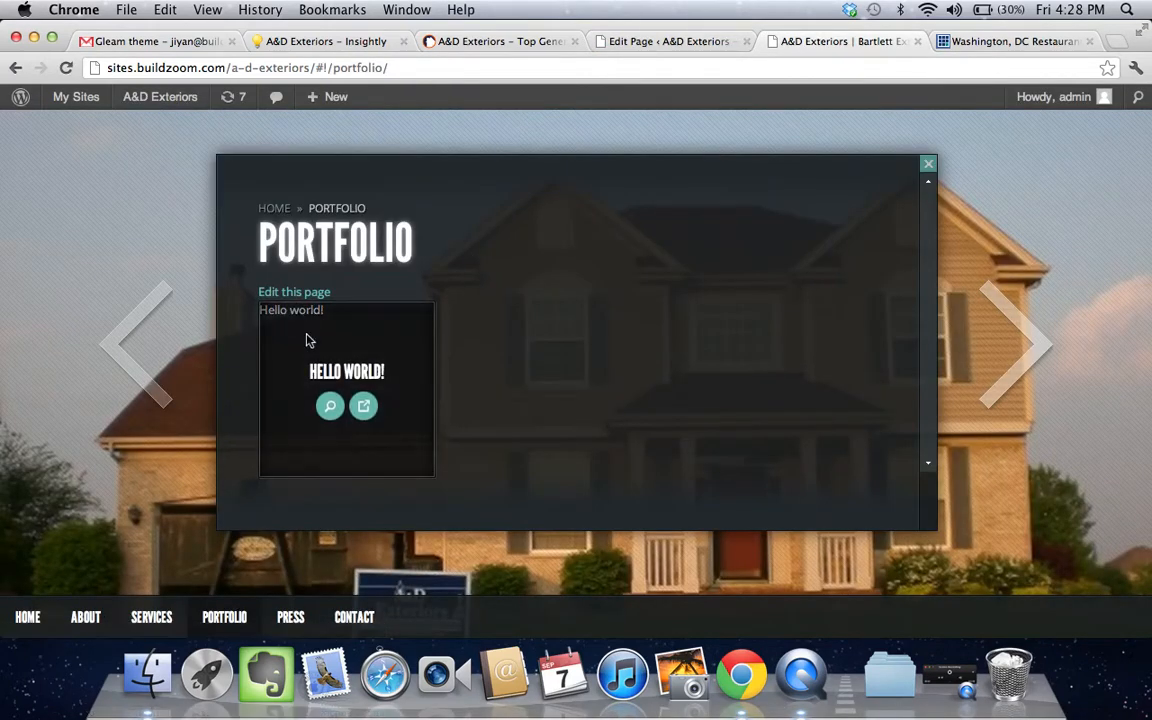
{"action": "mouse_move", "coordinate": [824, 260]}
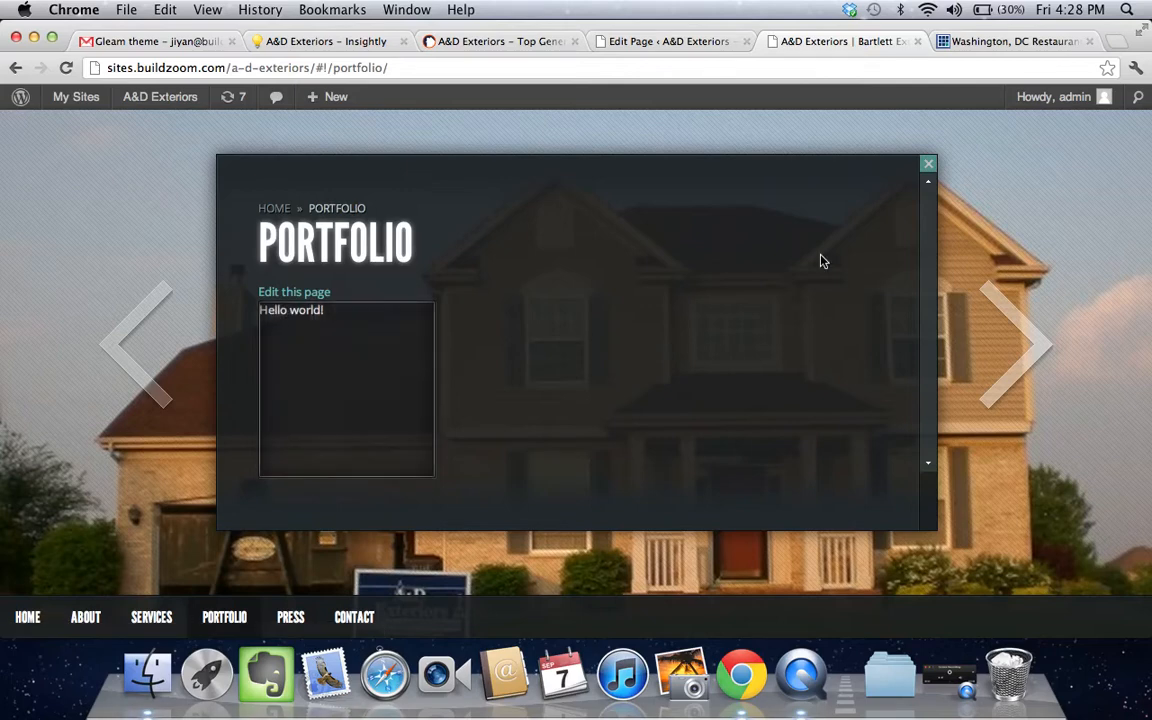
{"action": "left_click", "coordinate": [294, 292]}
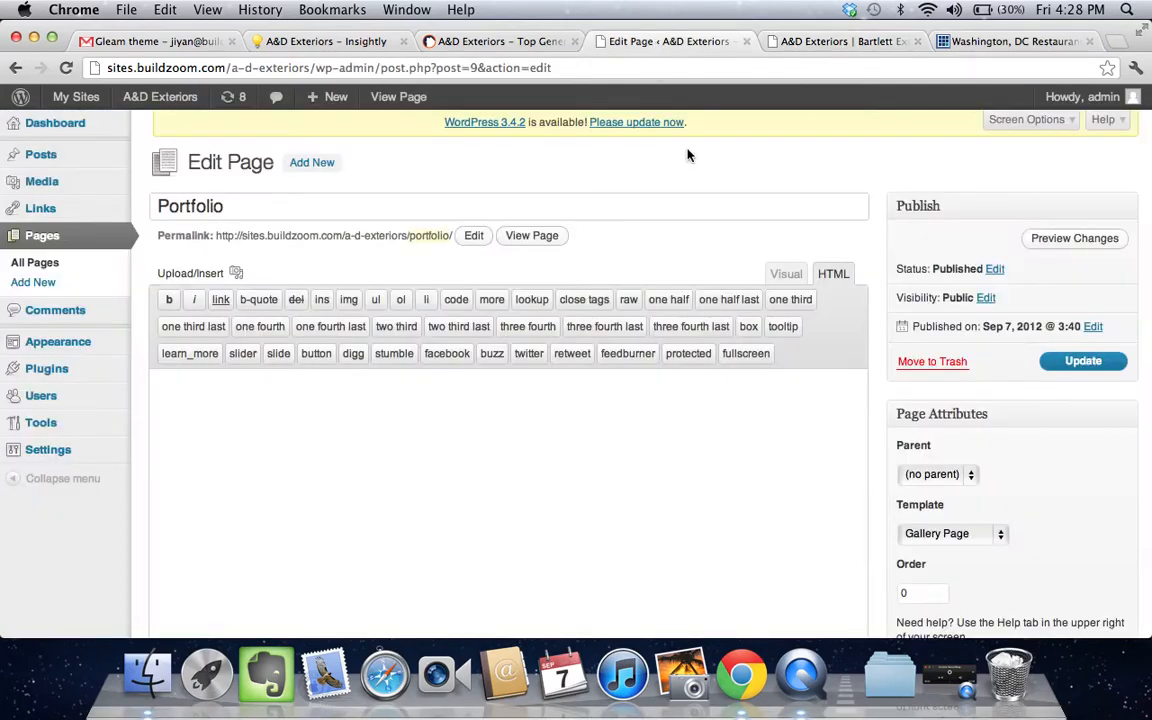
- Switch Portfolio to the Default Template, update it, and reload the live page showing only its title
{"action": "scroll", "scroll_direction": "down", "scroll_amount": 3}
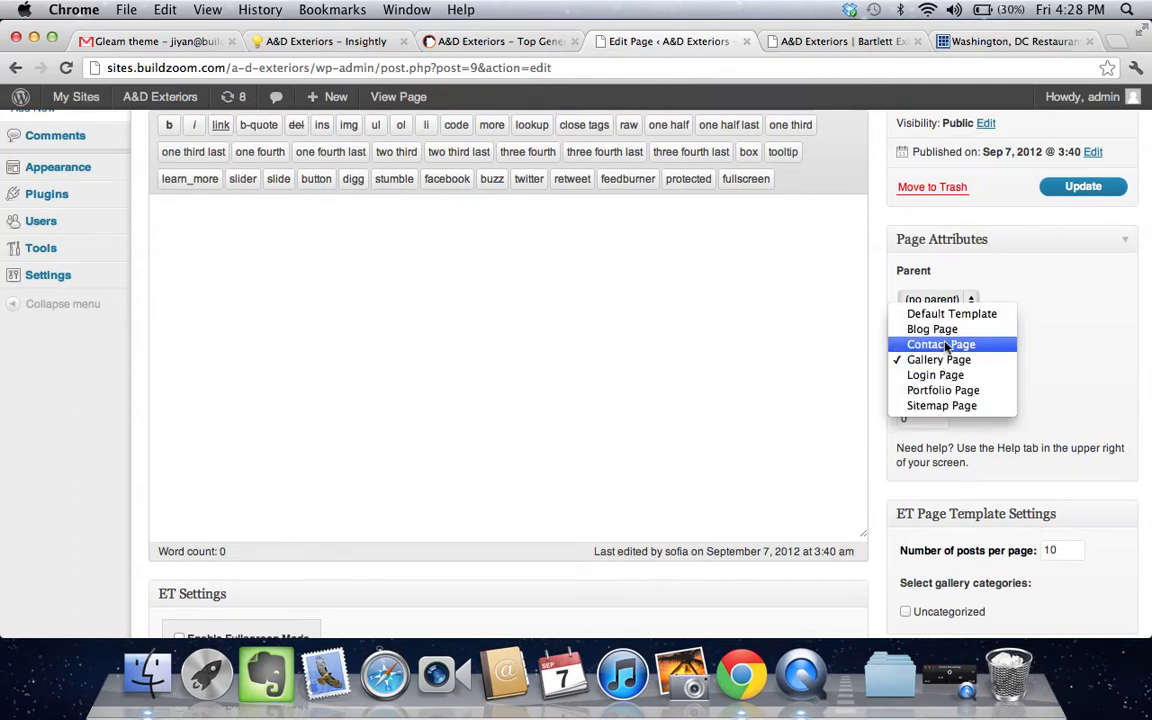
{"action": "left_click", "coordinate": [1084, 188]}
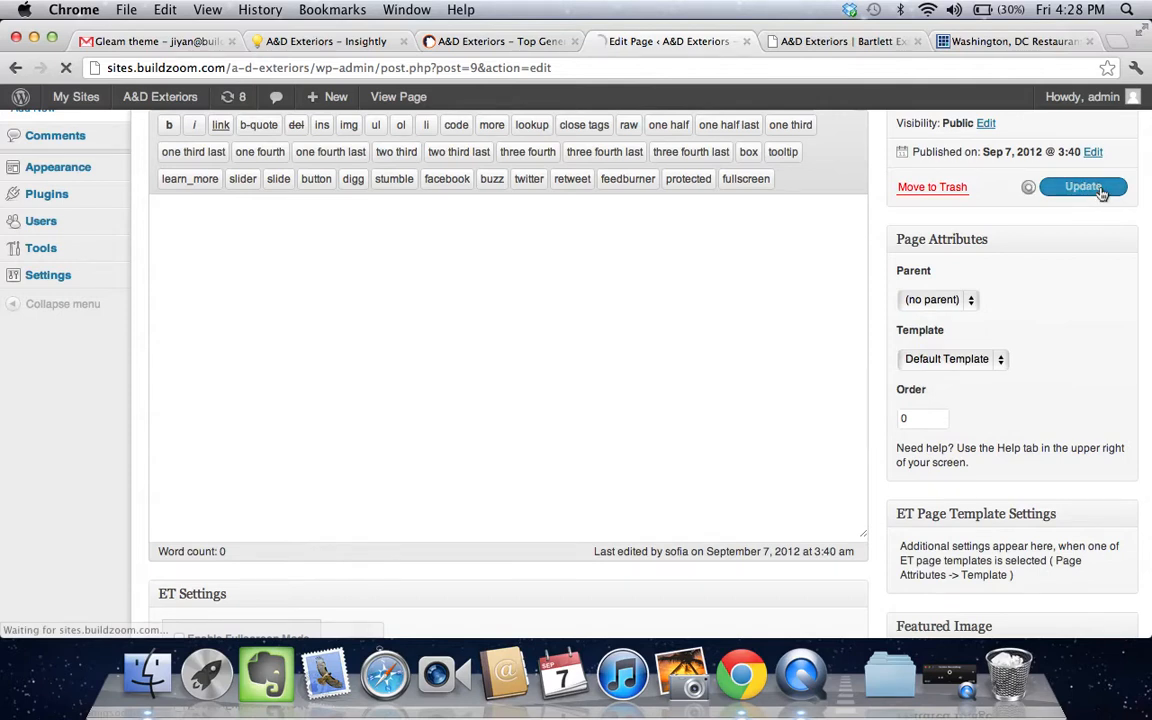
{"action": "left_click", "coordinate": [1084, 188]}
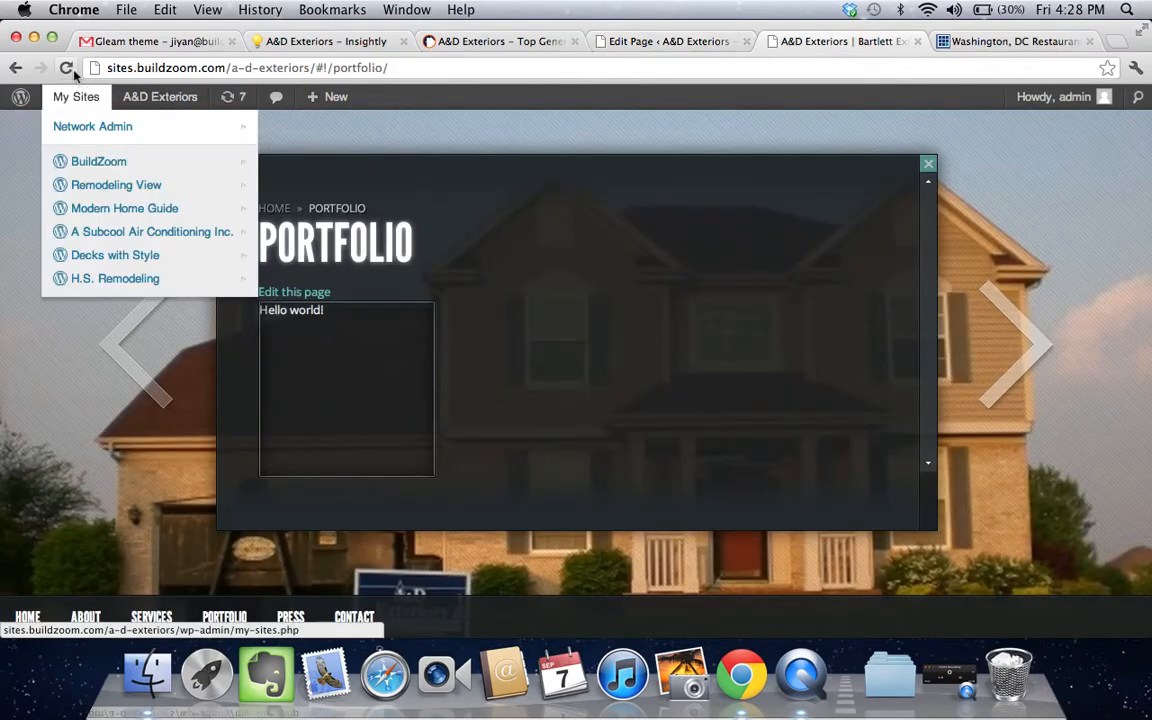
{"action": "left_click", "coordinate": [712, 472]}
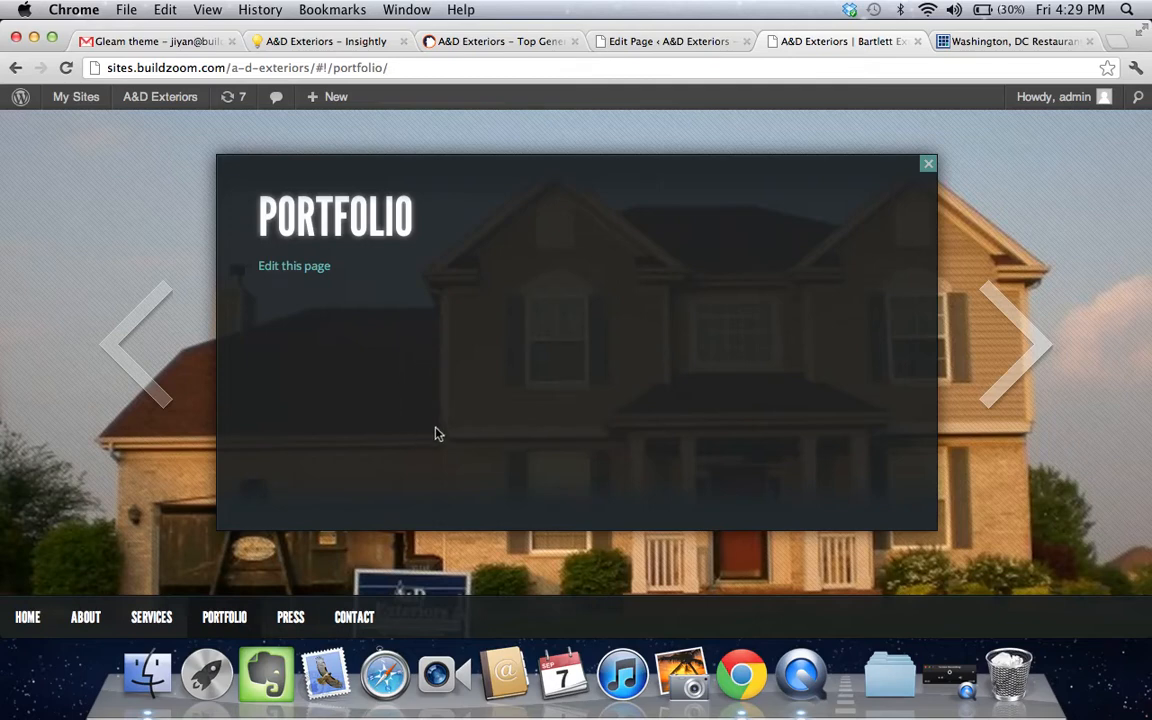
{"action": "mouse_move", "coordinate": [404, 370]}
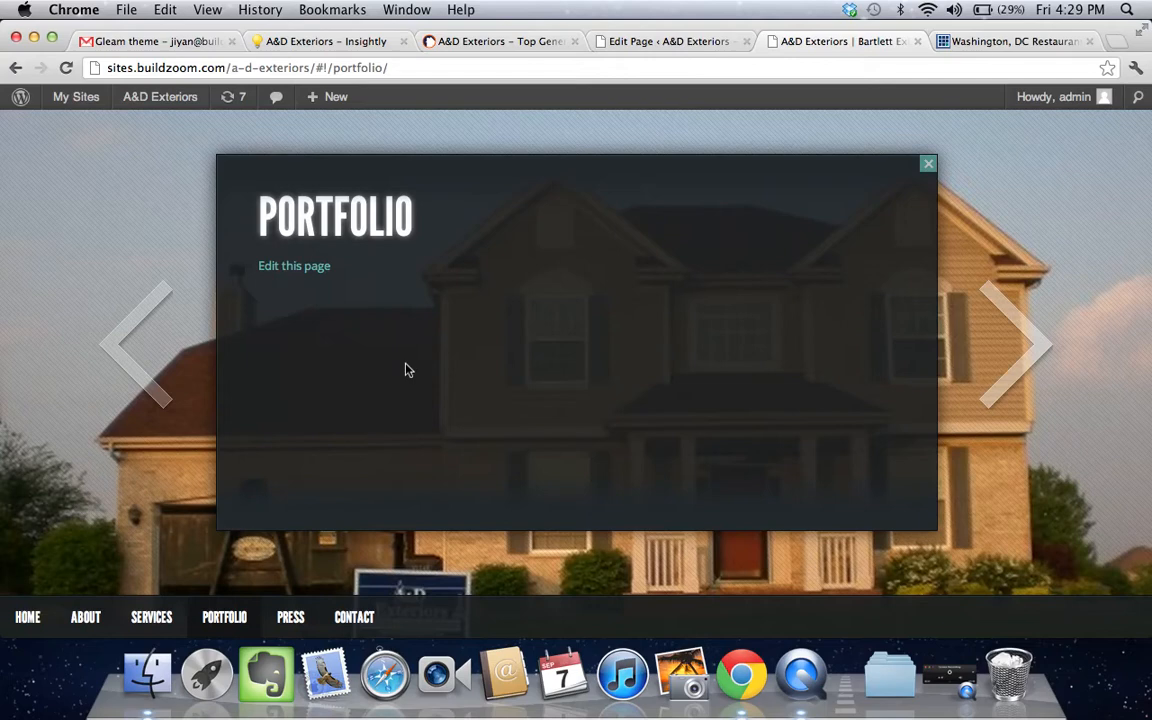
{"action": "mouse_move", "coordinate": [744, 8]}
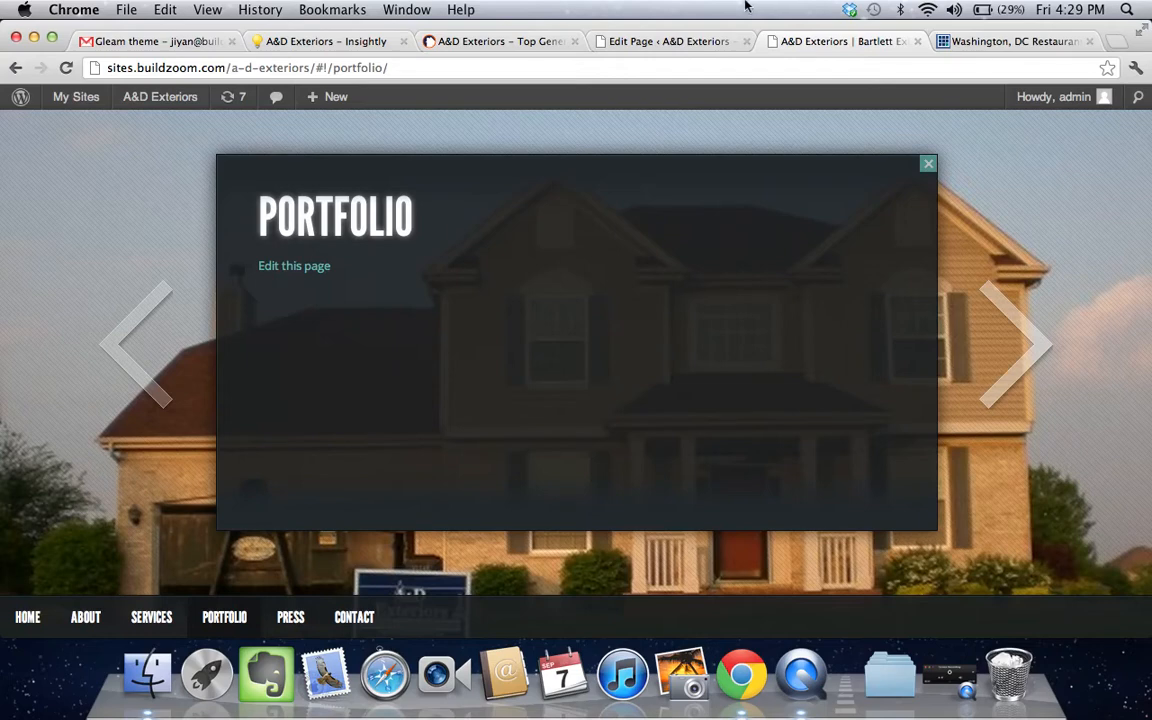
- Edit the Portfolio page in Visual mode and launch the Add Media window
{"action": "left_click", "coordinate": [294, 264]}
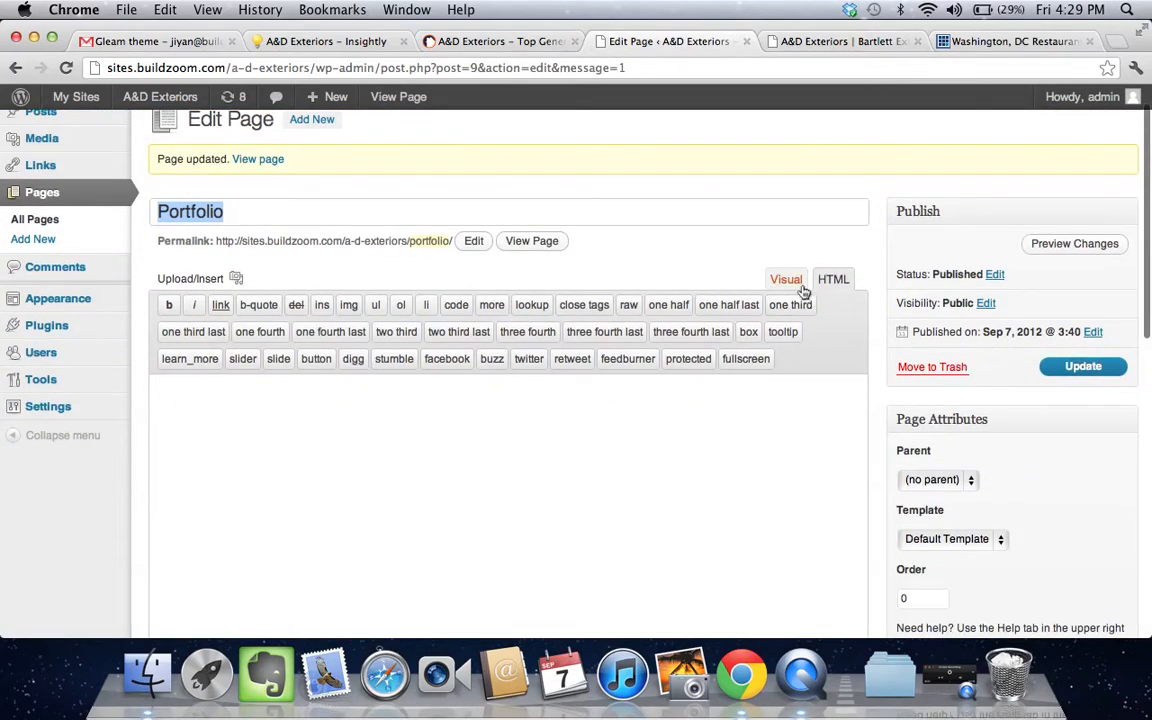
{"action": "left_click", "coordinate": [784, 280]}
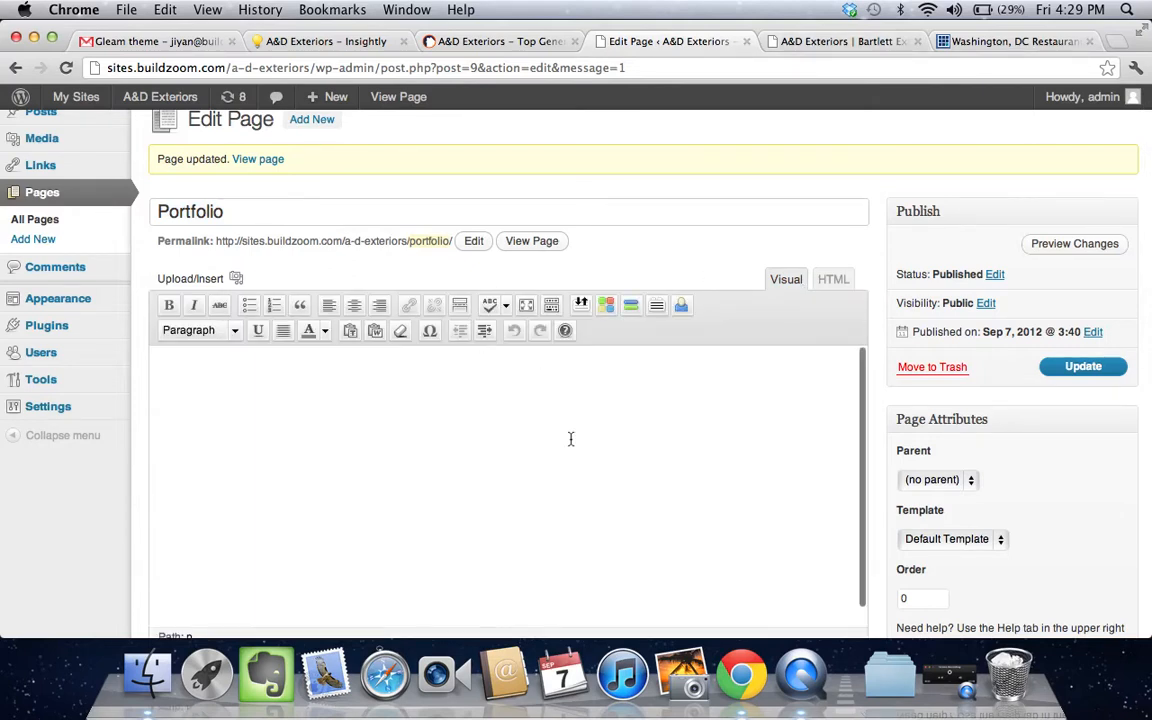
{"action": "left_click", "coordinate": [236, 278]}
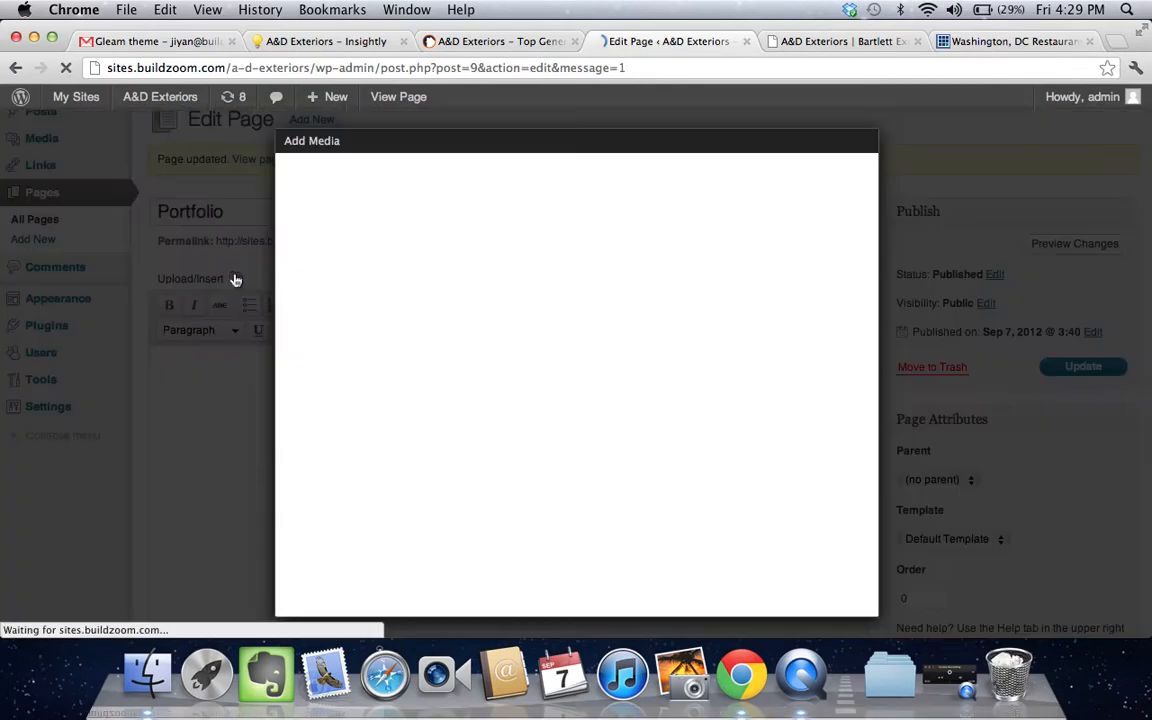
- Upload the two ad-exteriors house JPEGs, insert them as a gallery linked to Image File, and update the page
{"action": "left_click", "coordinate": [576, 348]}
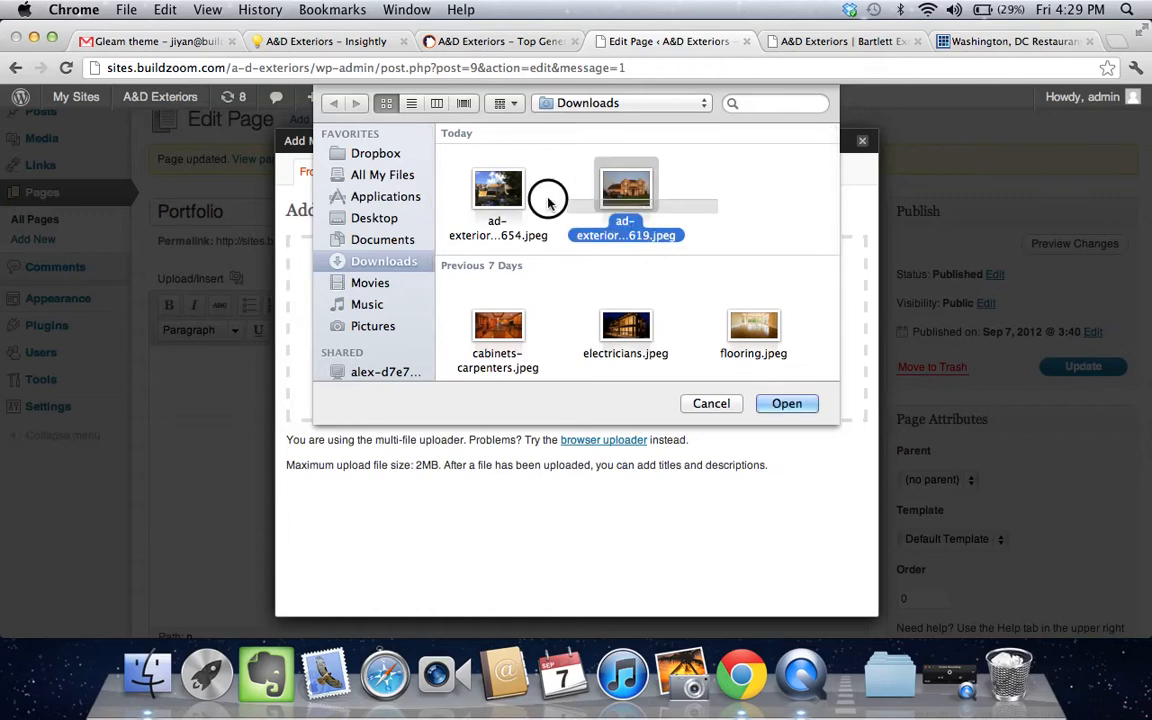
{"action": "left_click", "coordinate": [786, 404]}
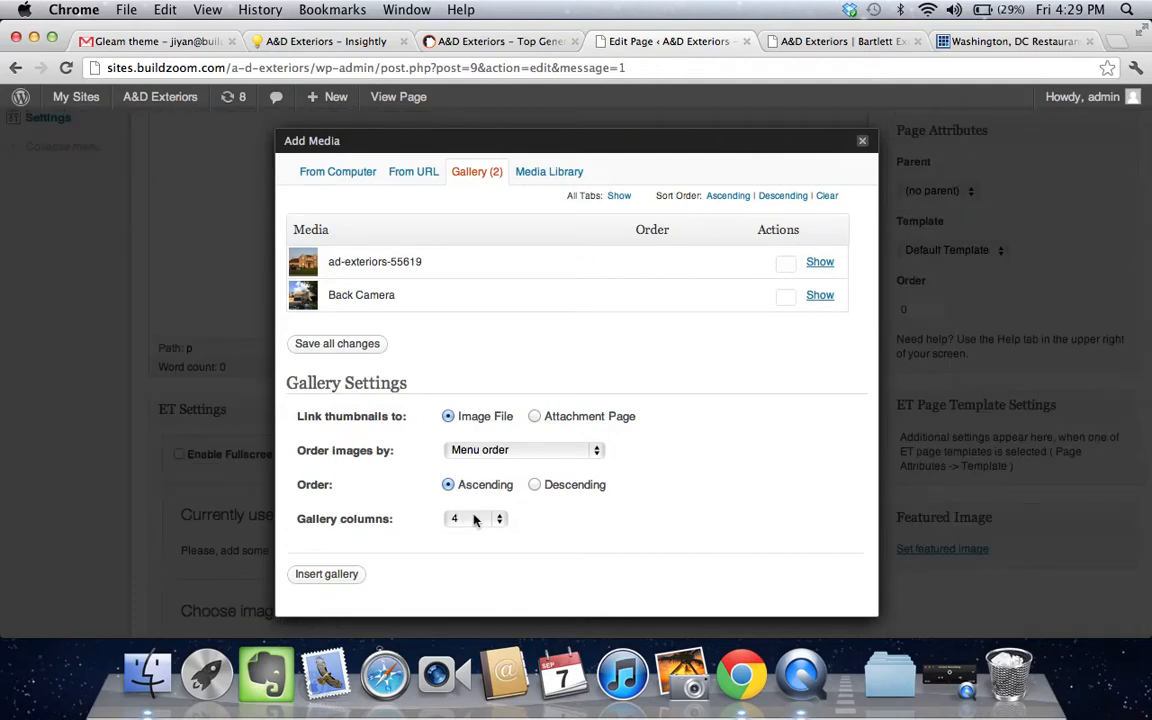
{"action": "left_click", "coordinate": [860, 140]}
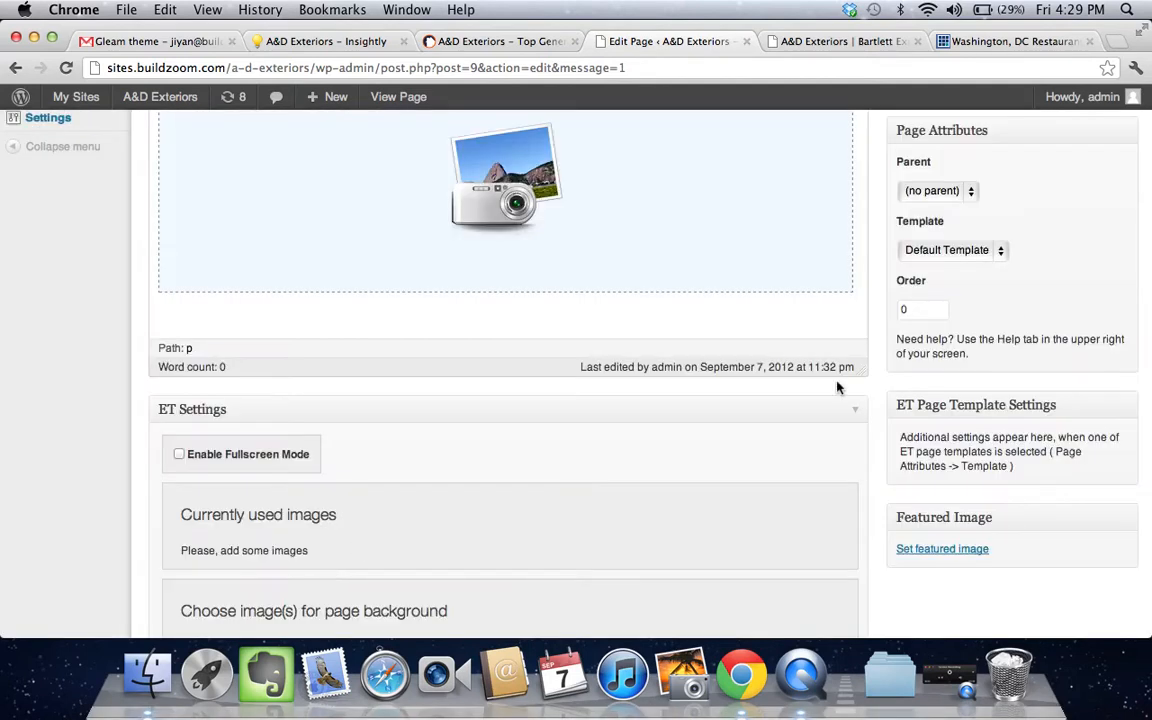
{"action": "left_click", "coordinate": [1084, 340]}
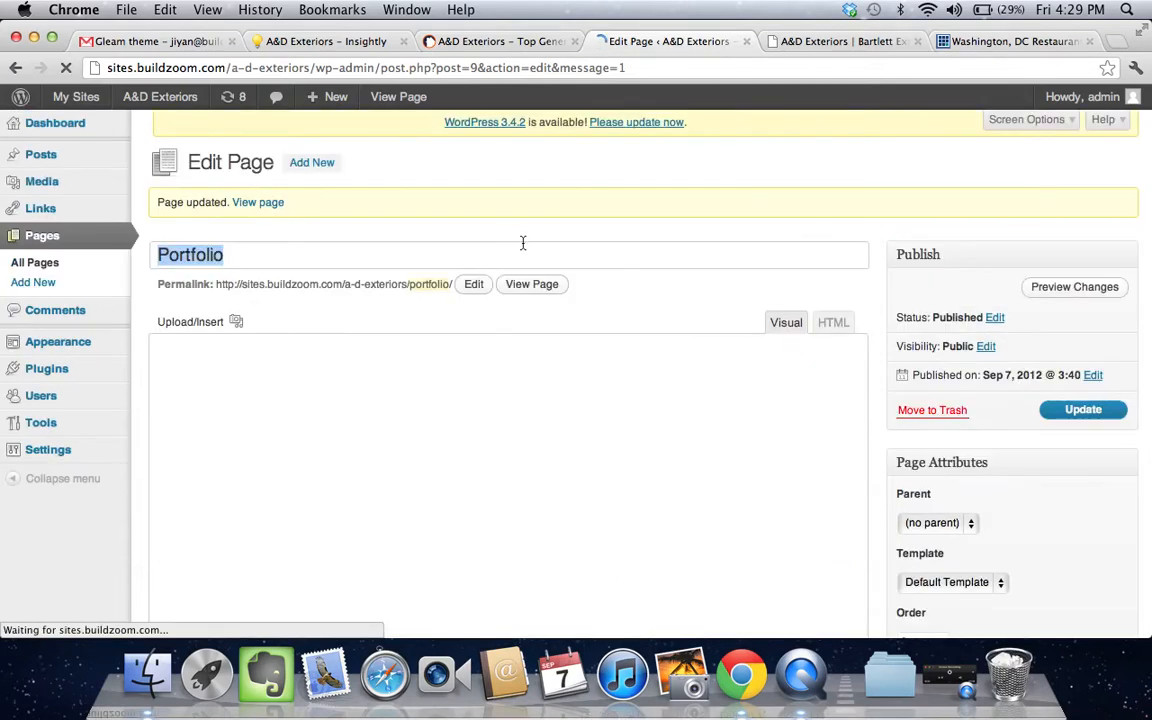
{"action": "left_click", "coordinate": [532, 284]}
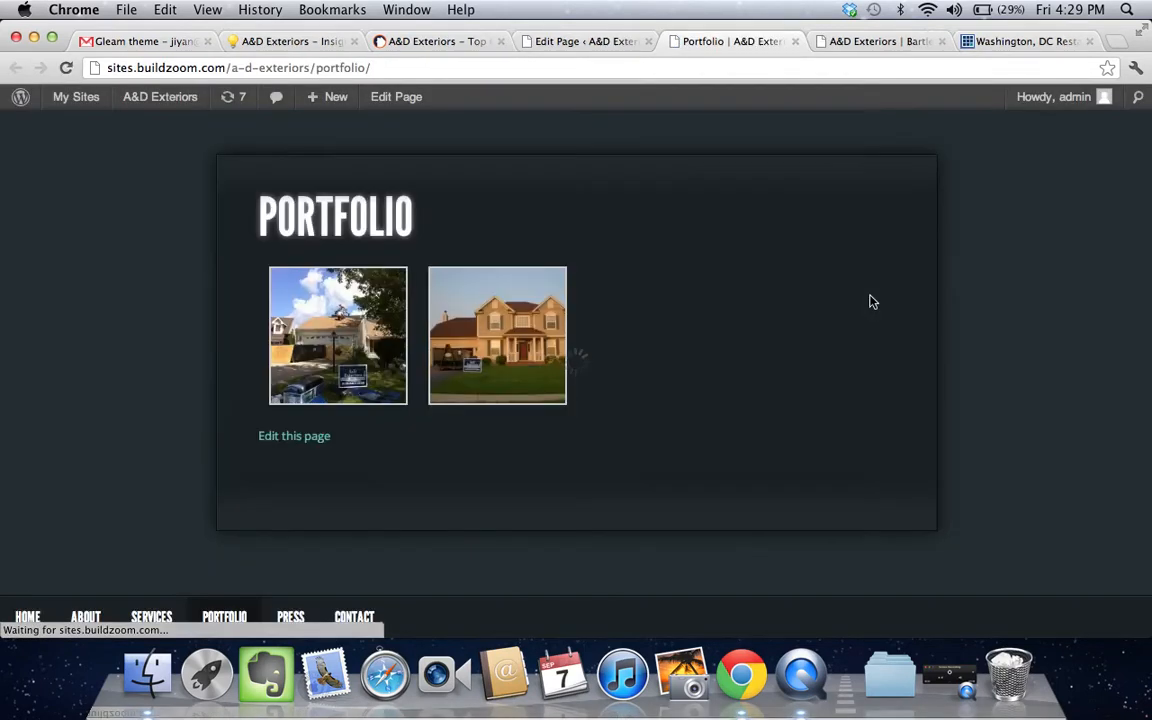
{"action": "left_click", "coordinate": [496, 336]}
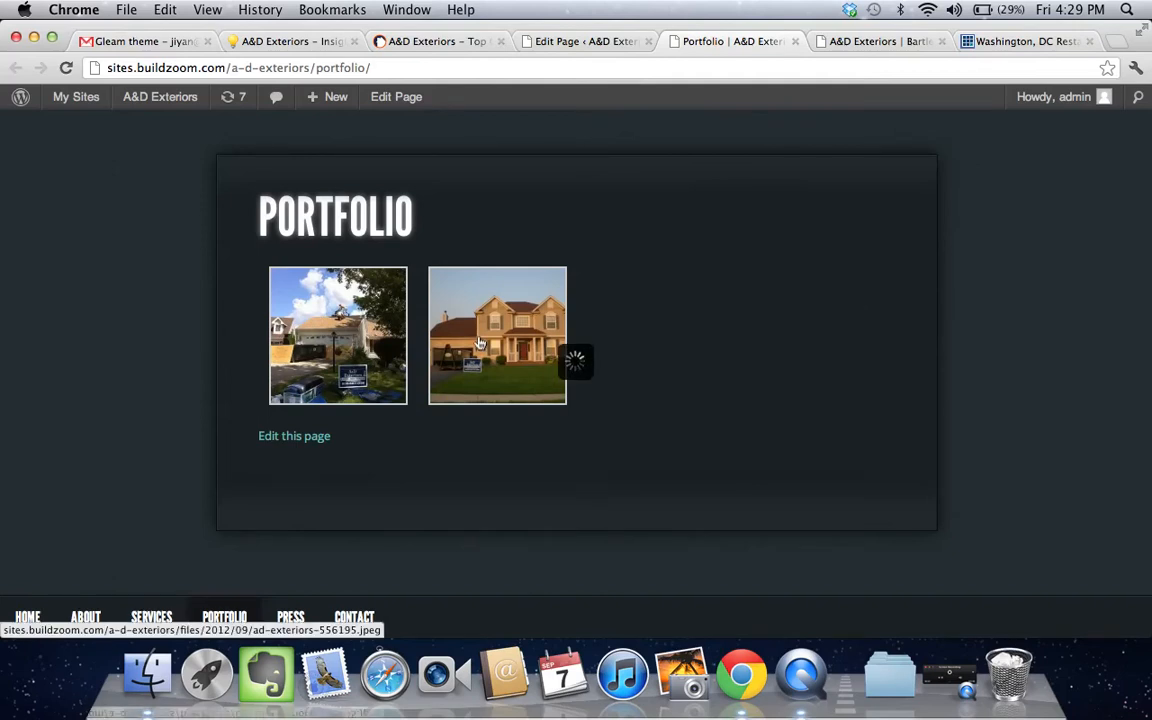
{"action": "left_click", "coordinate": [496, 336]}
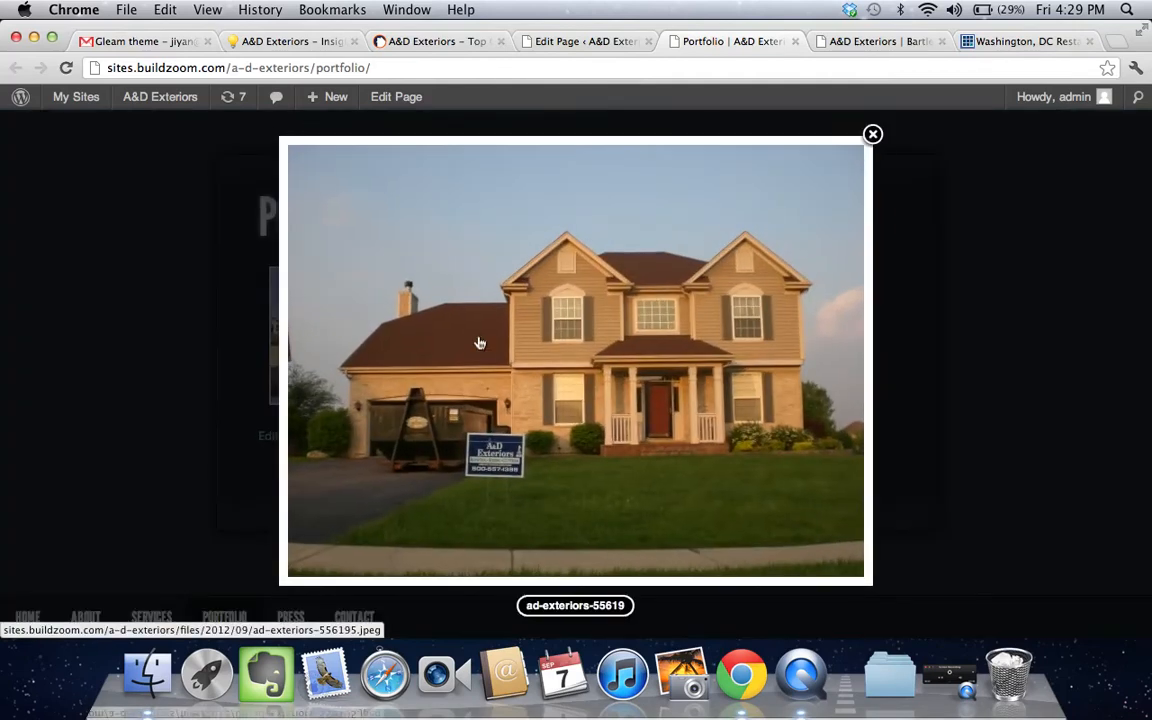
{"action": "left_click", "coordinate": [872, 134]}
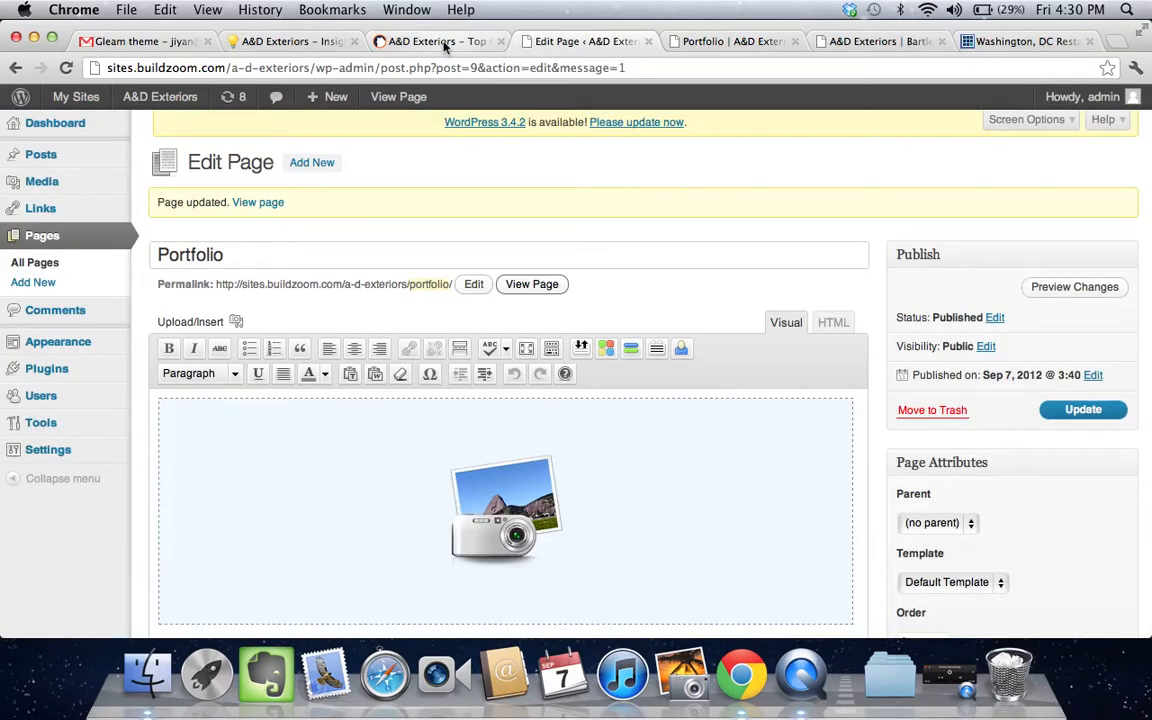
{"action": "mouse_move", "coordinate": [56, 310]}
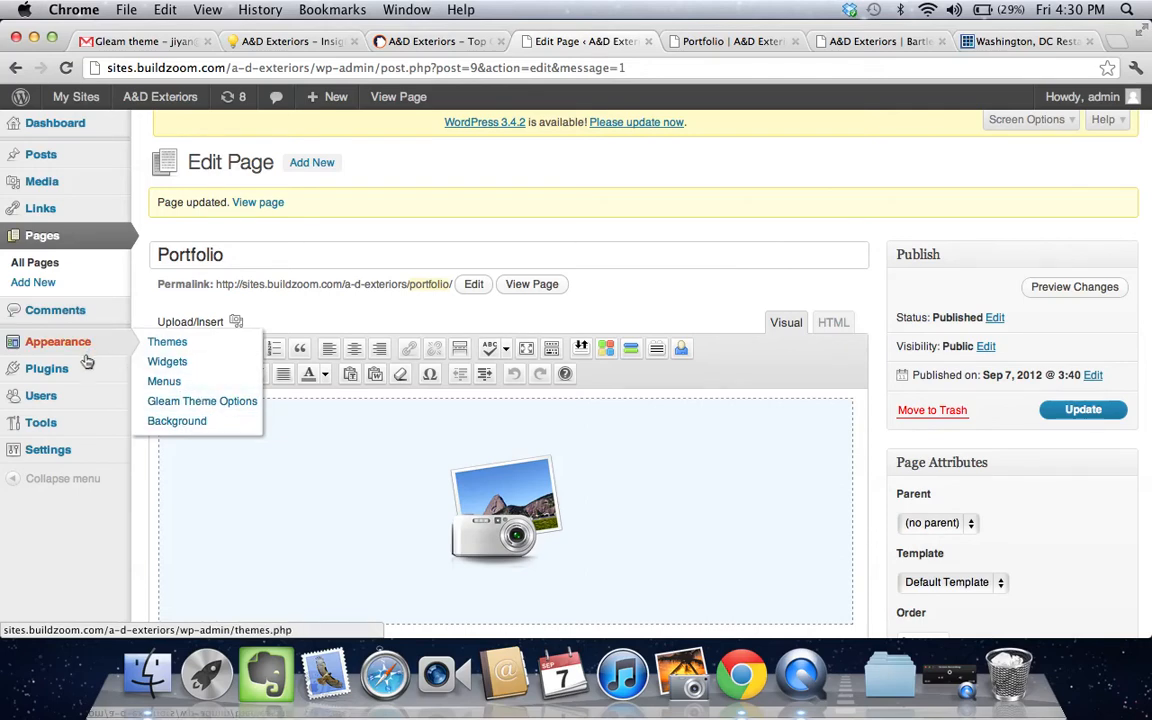
- View the installed Plugins list and scroll to the wp-jquery-lightbox entry
{"action": "left_click", "coordinate": [46, 368]}
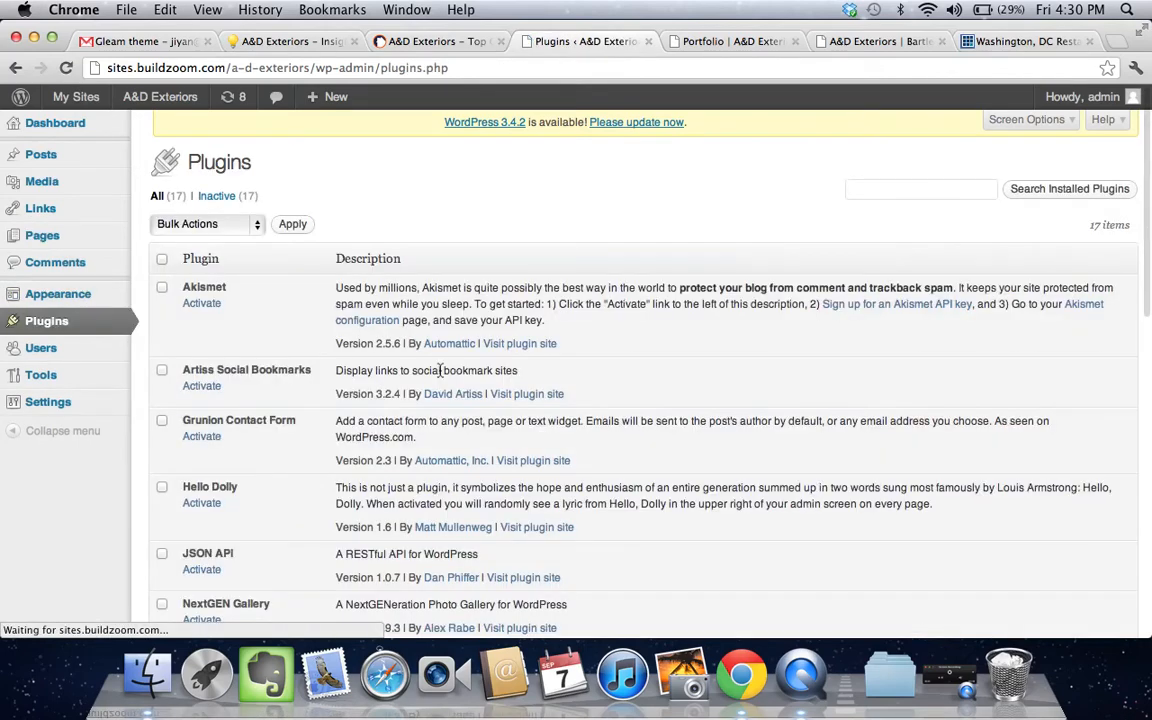
{"action": "scroll", "scroll_direction": "down", "scroll_amount": 3}
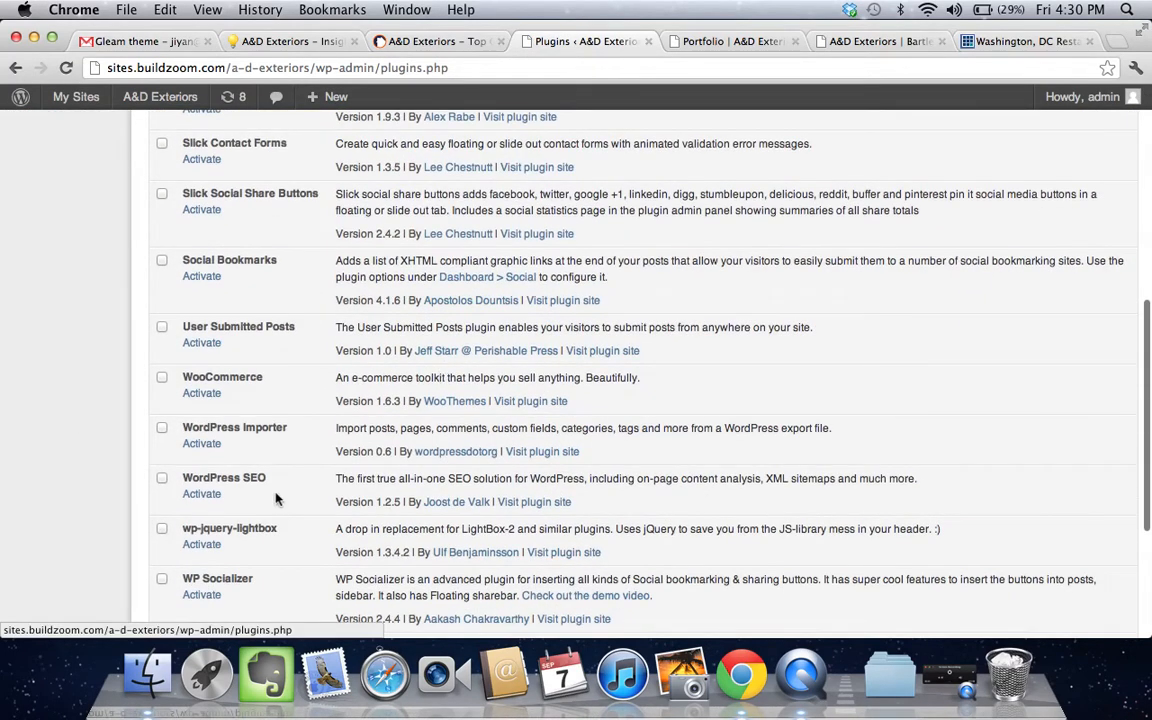
{"action": "mouse_move", "coordinate": [230, 528]}
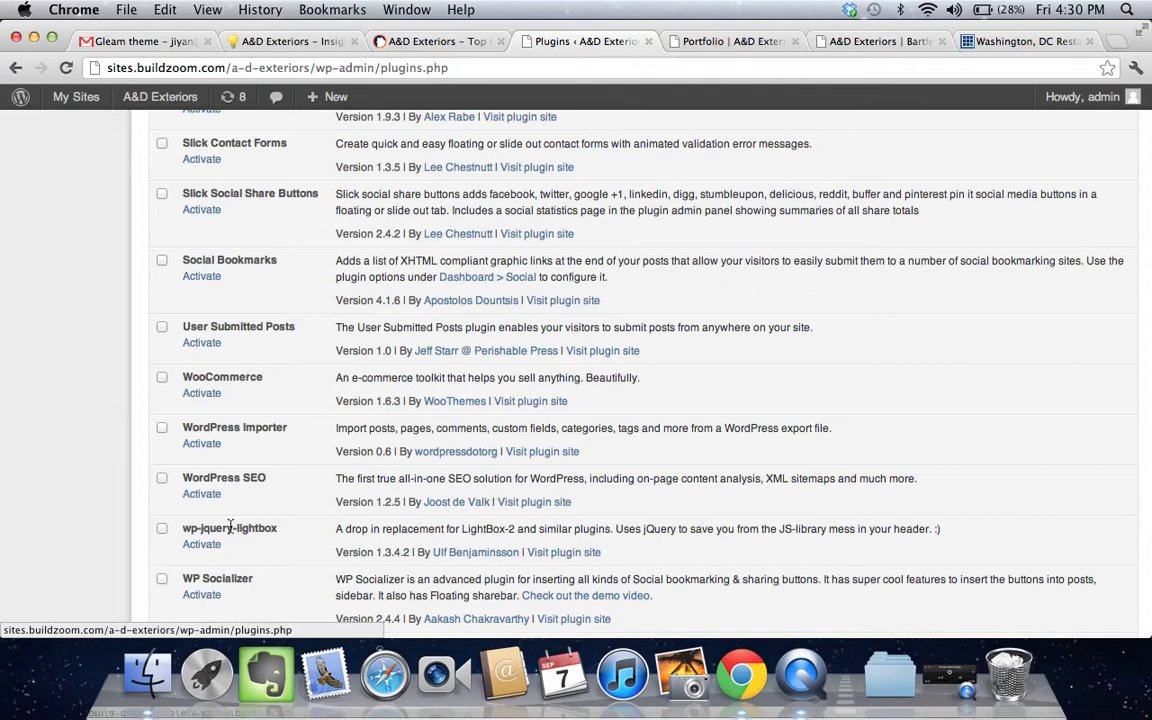
{"action": "mouse_move", "coordinate": [480, 148]}
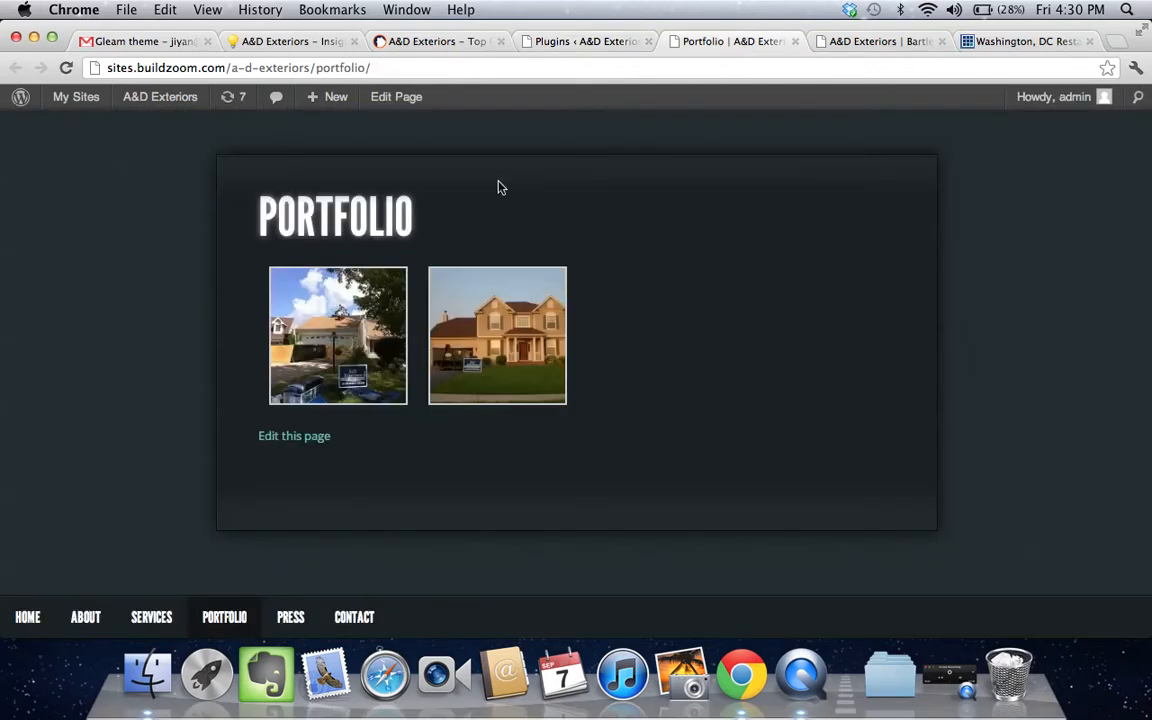
{"action": "mouse_move", "coordinate": [28, 616]}
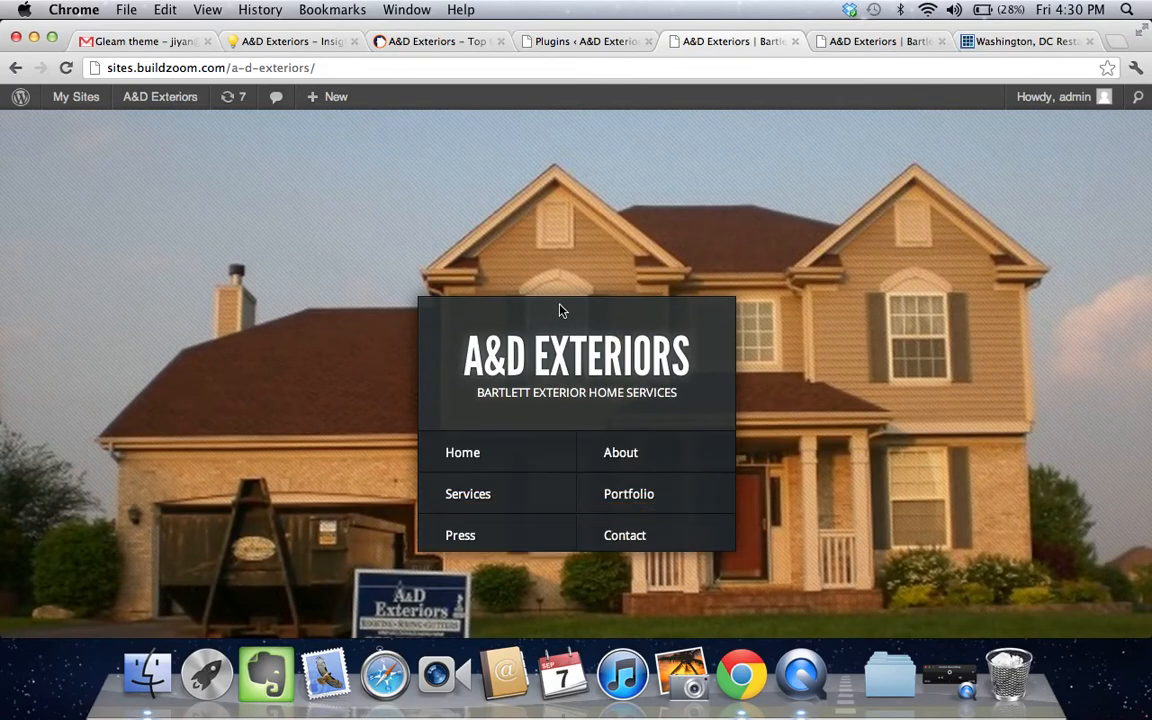
{"action": "mouse_move", "coordinate": [620, 452]}
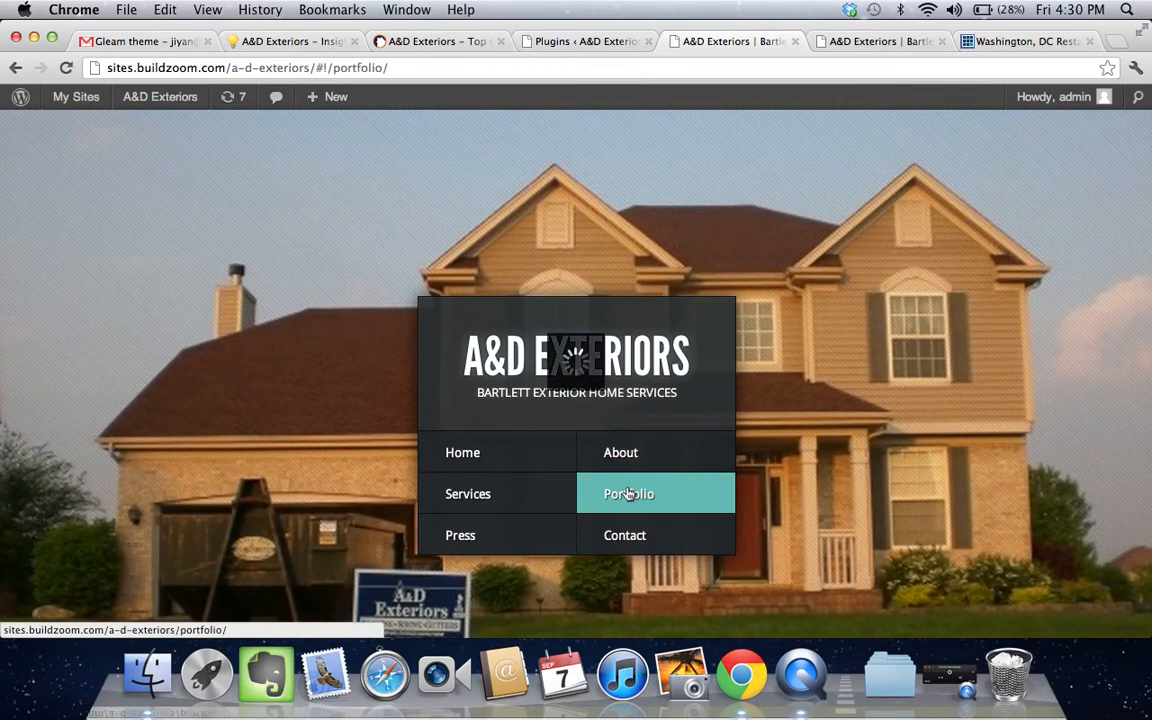
- Choose Portfolio from the home page menu to show the two-photo gallery overlay
{"action": "left_click", "coordinate": [628, 492]}
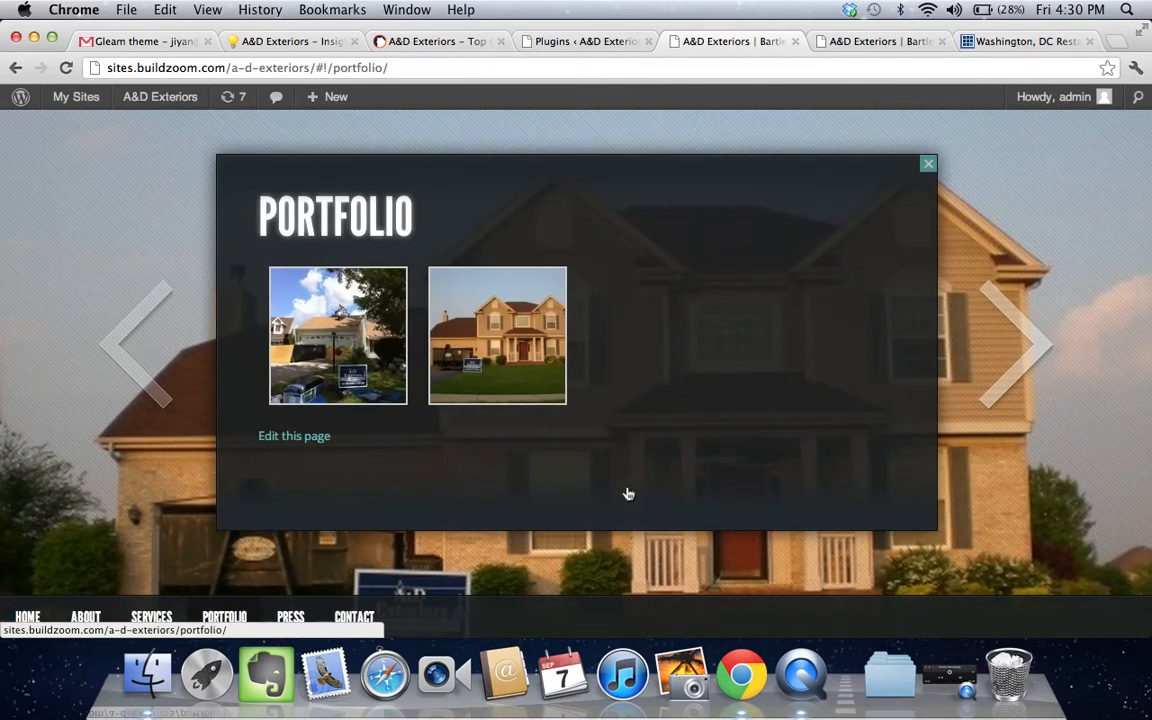
{"action": "mouse_move", "coordinate": [228, 572]}
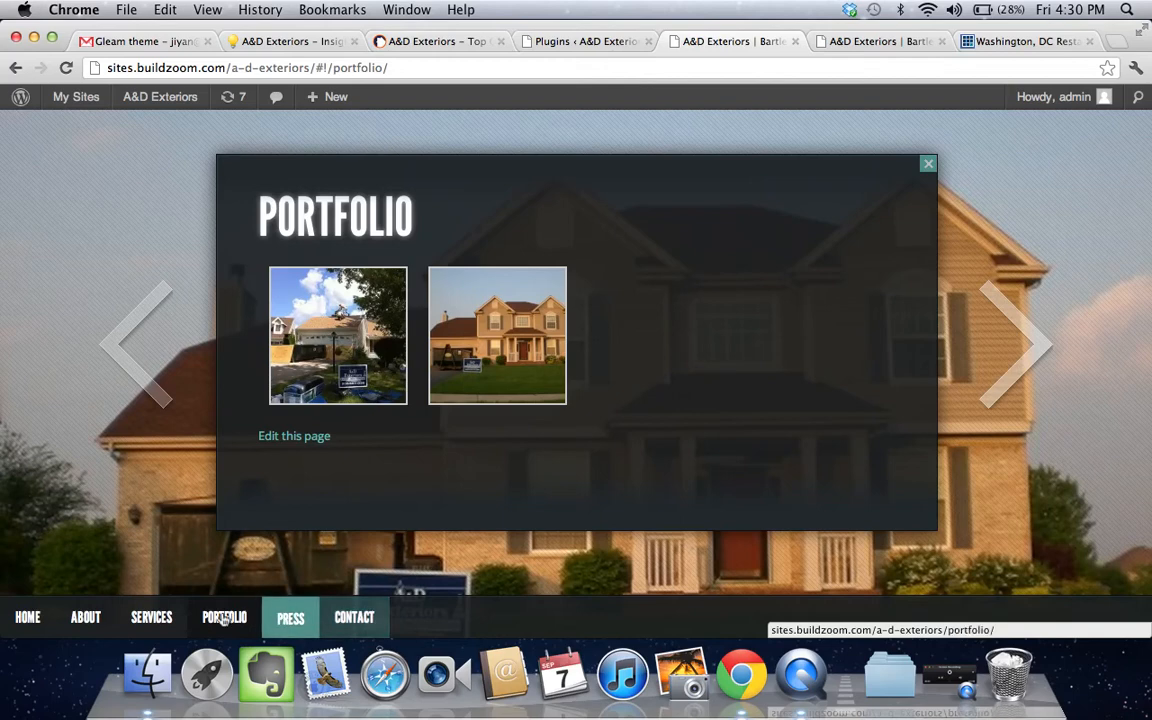
{"action": "mouse_move", "coordinate": [156, 468]}
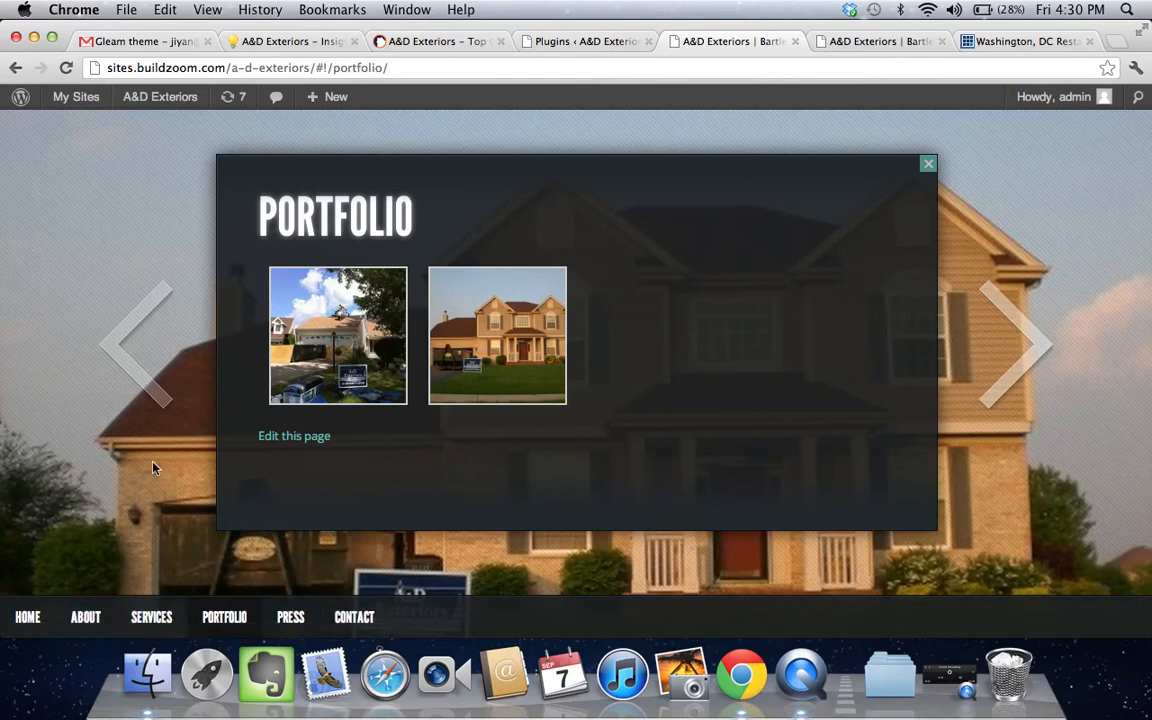
{"action": "mouse_move", "coordinate": [698, 164]}
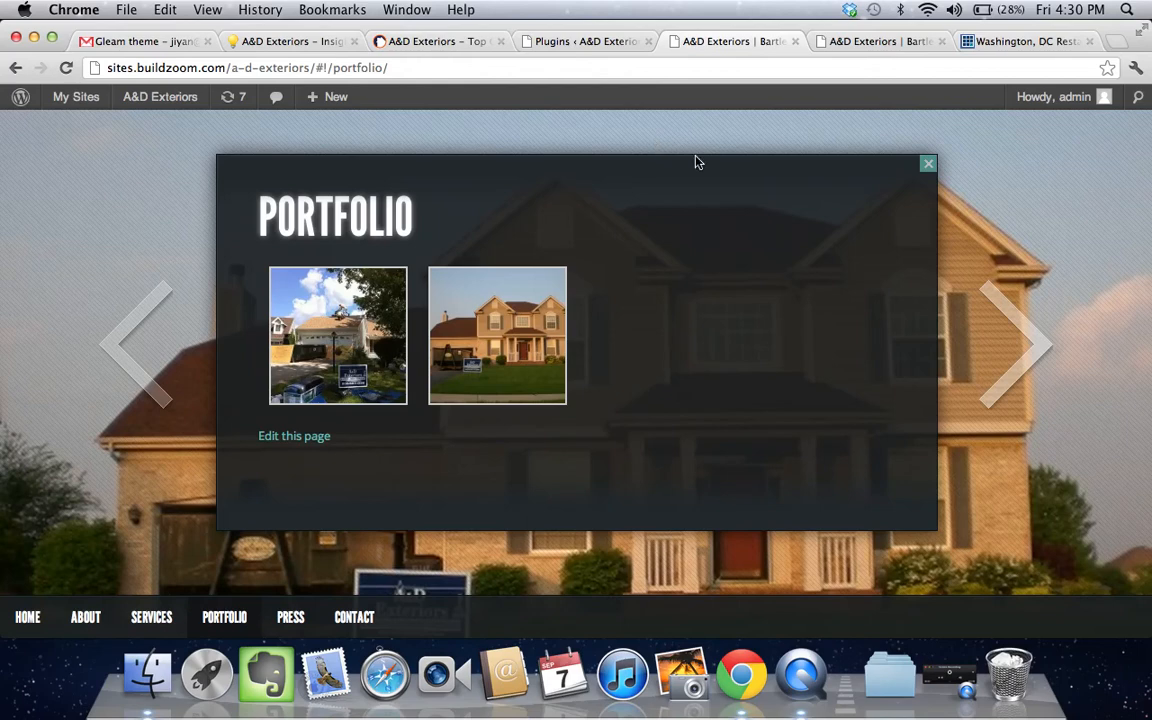